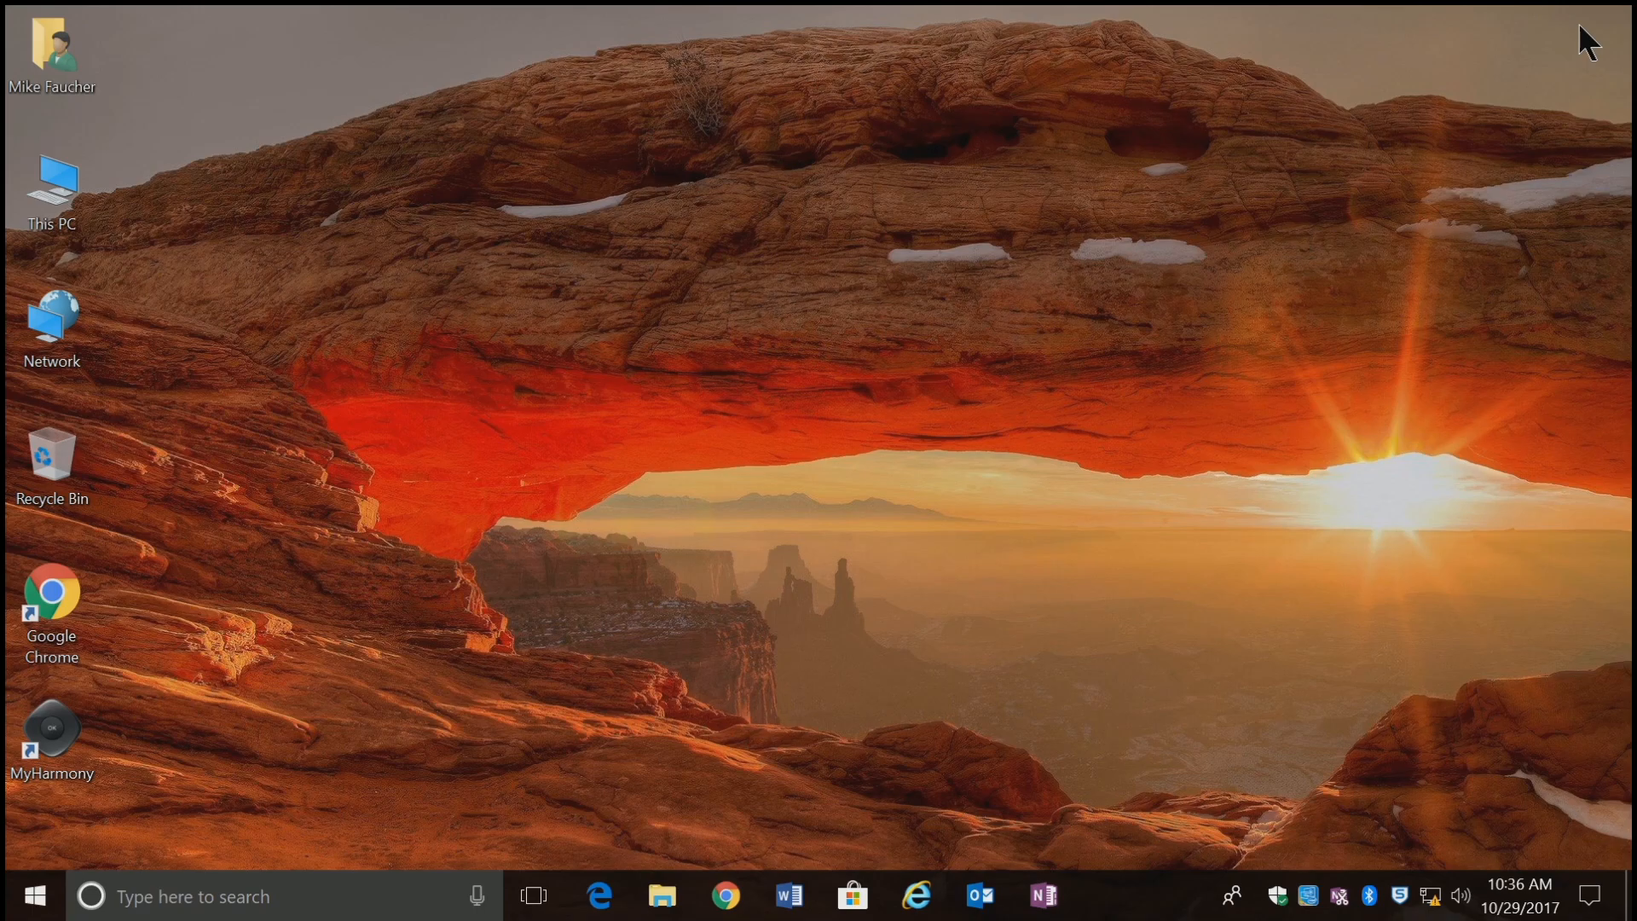
mouse_move(874, 694)
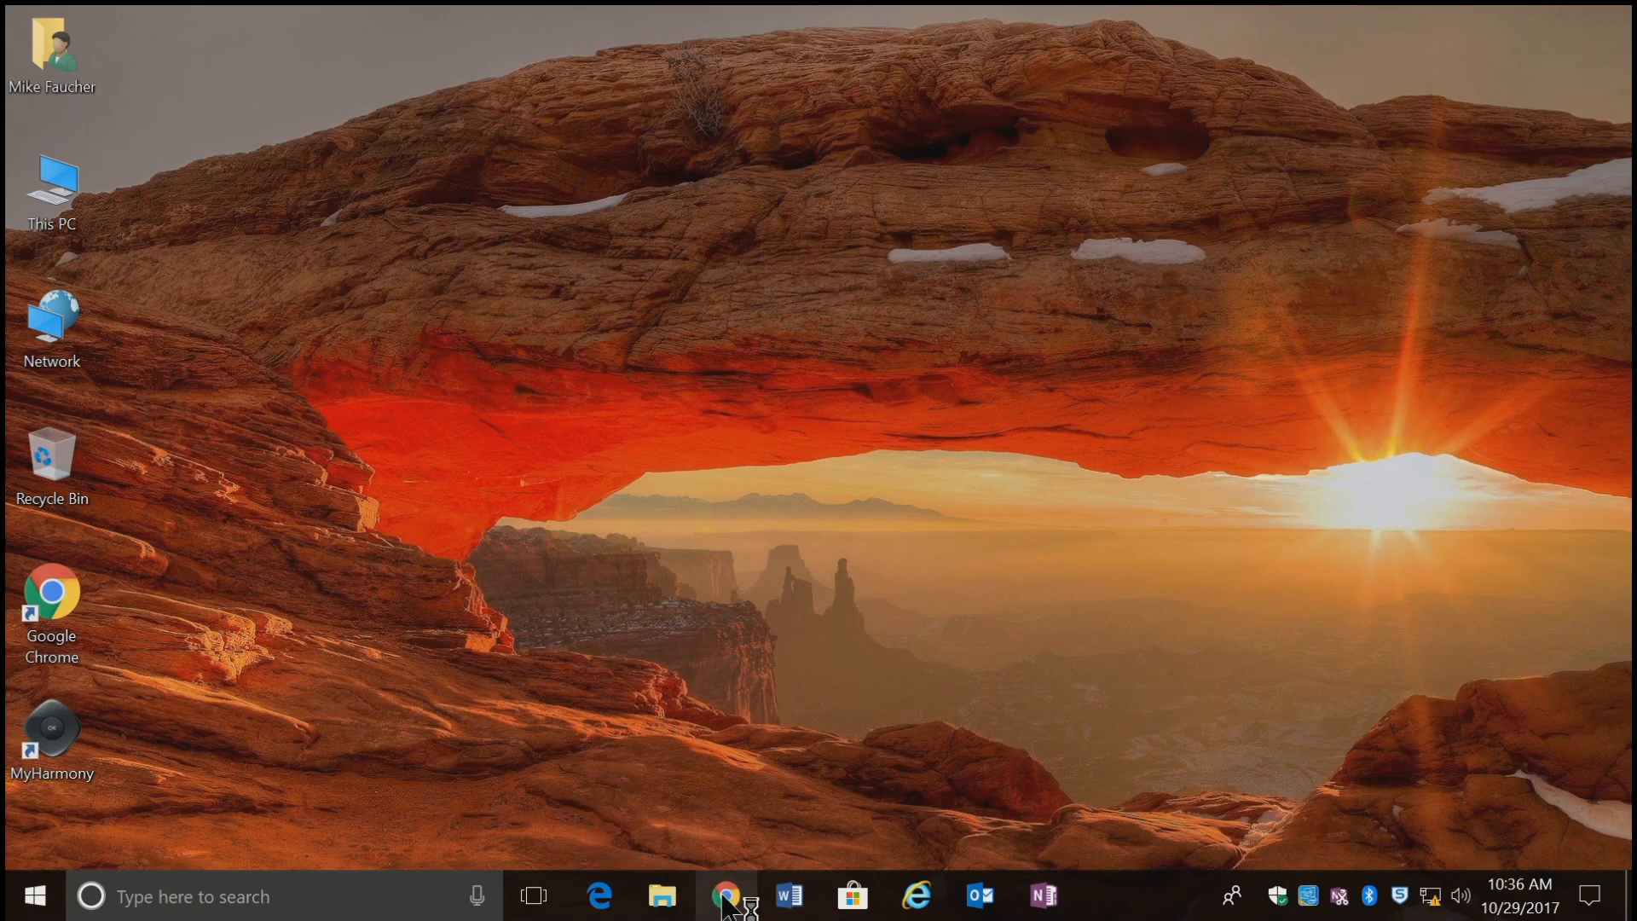
click(725, 895)
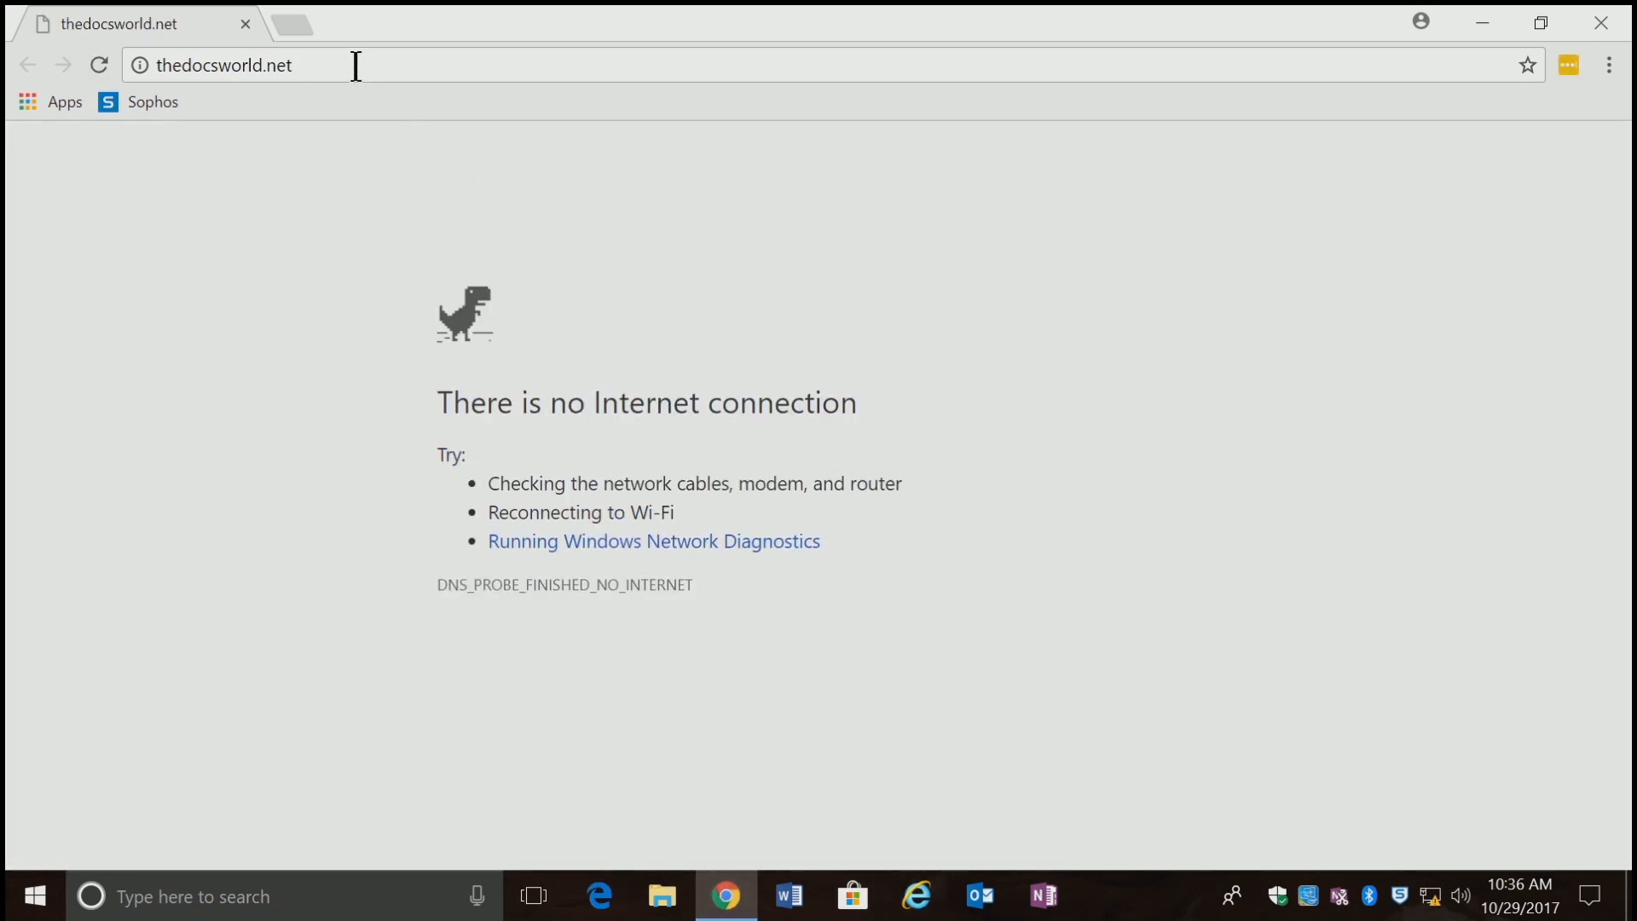
text(172.16.16.16:4444)
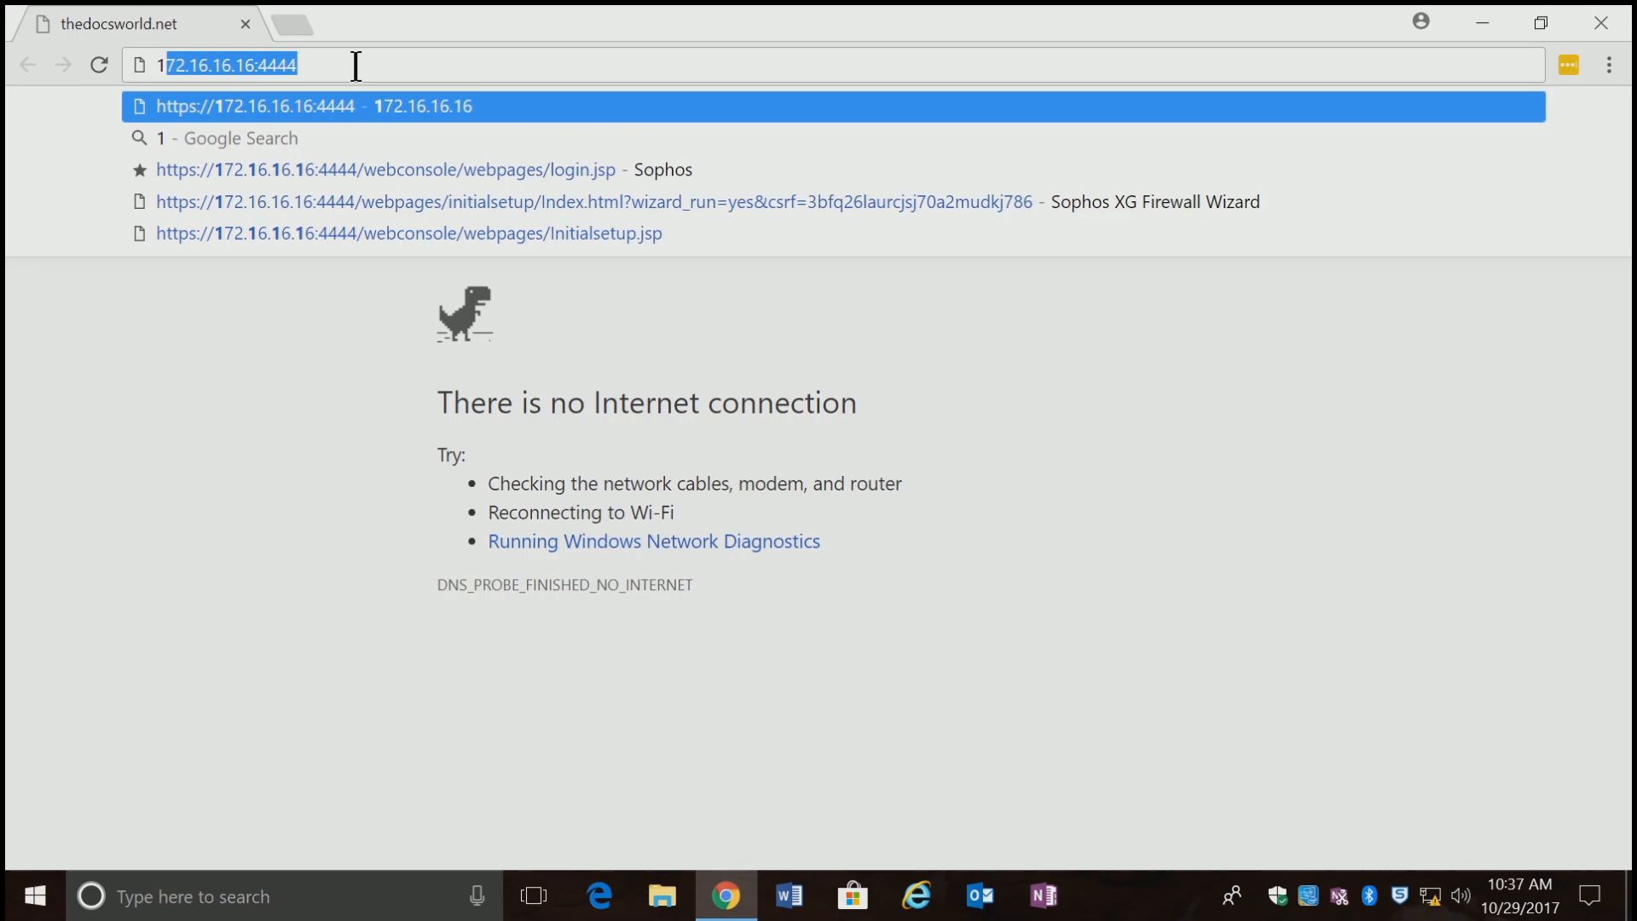
click(386, 169)
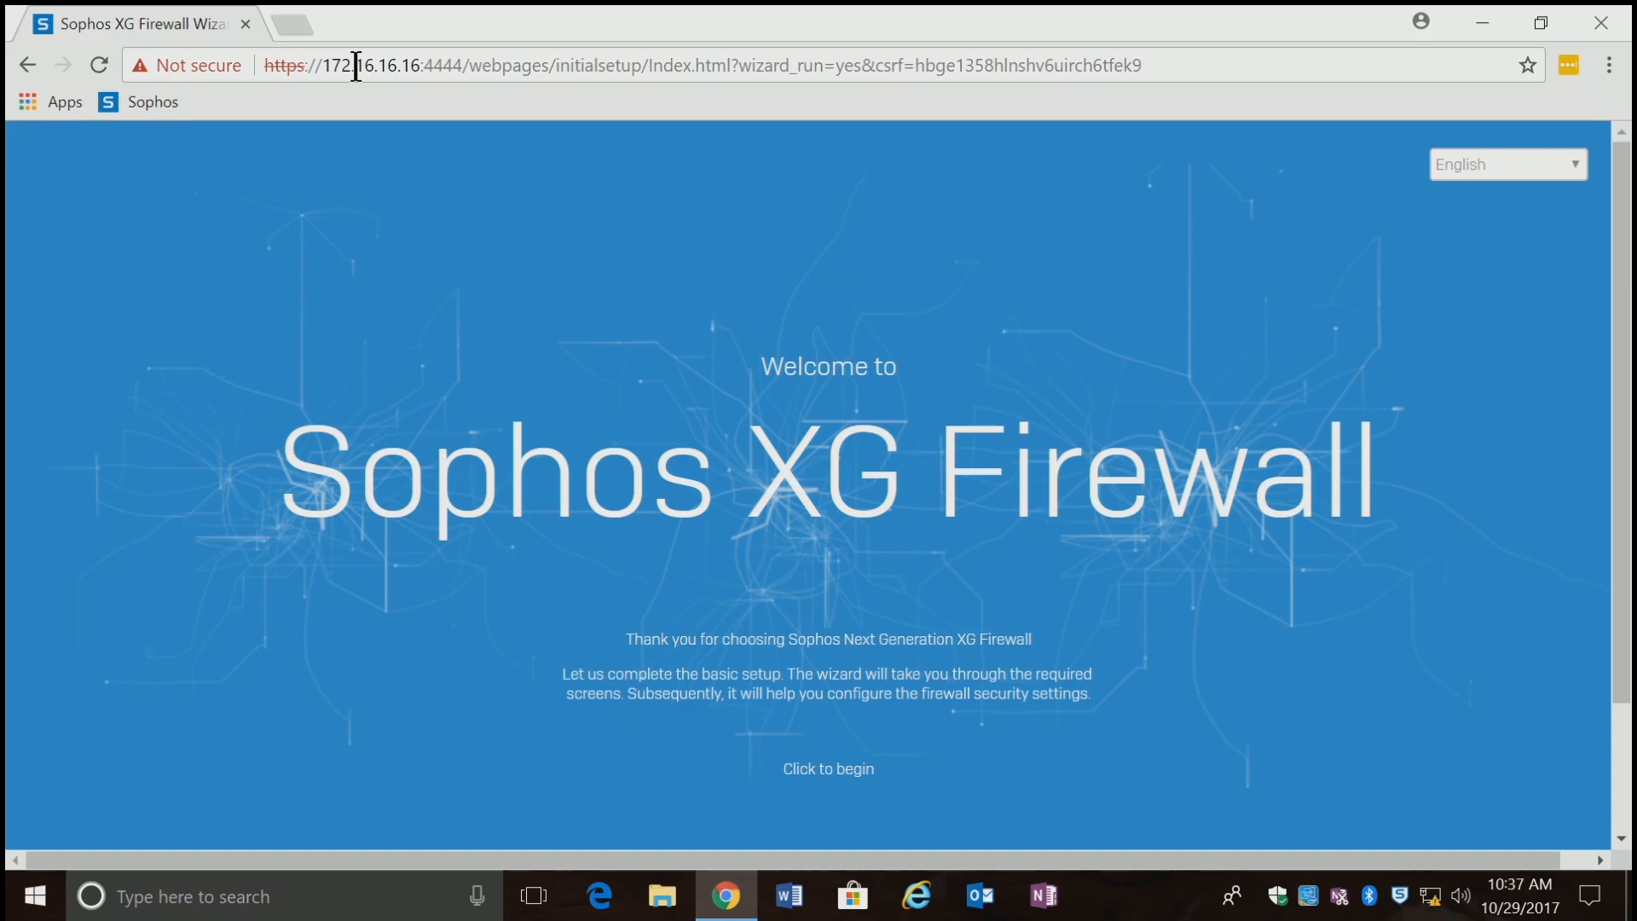
mouse_move(505, 303)
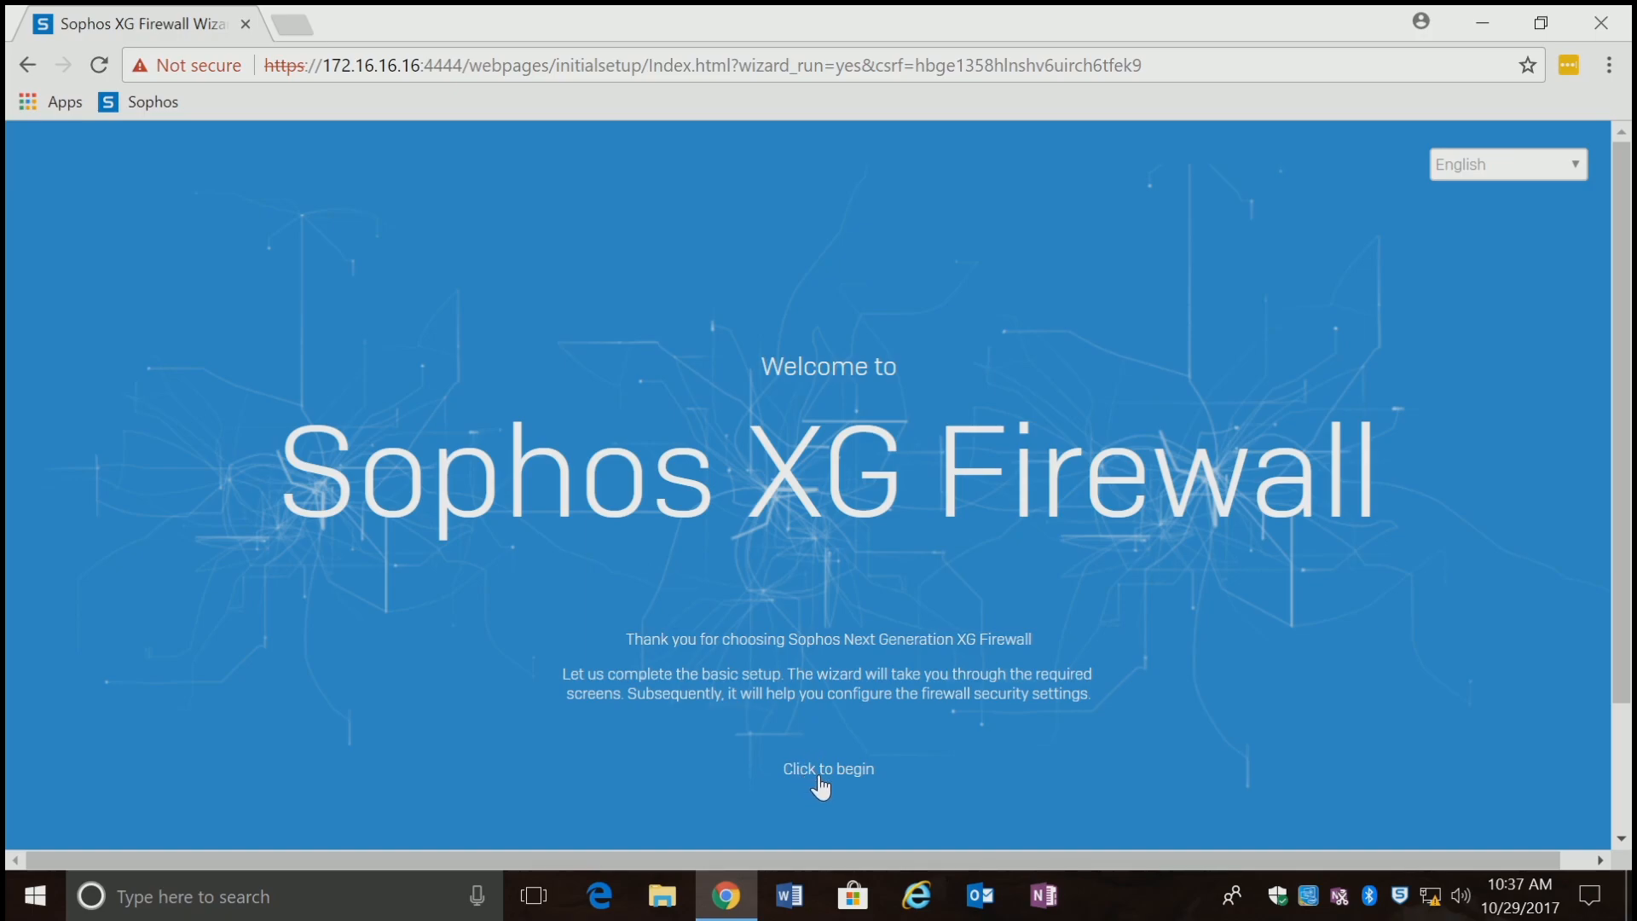
Begin the wizard, set the admin password, turn off firmware auto-install, accept the license and continue.
click(827, 769)
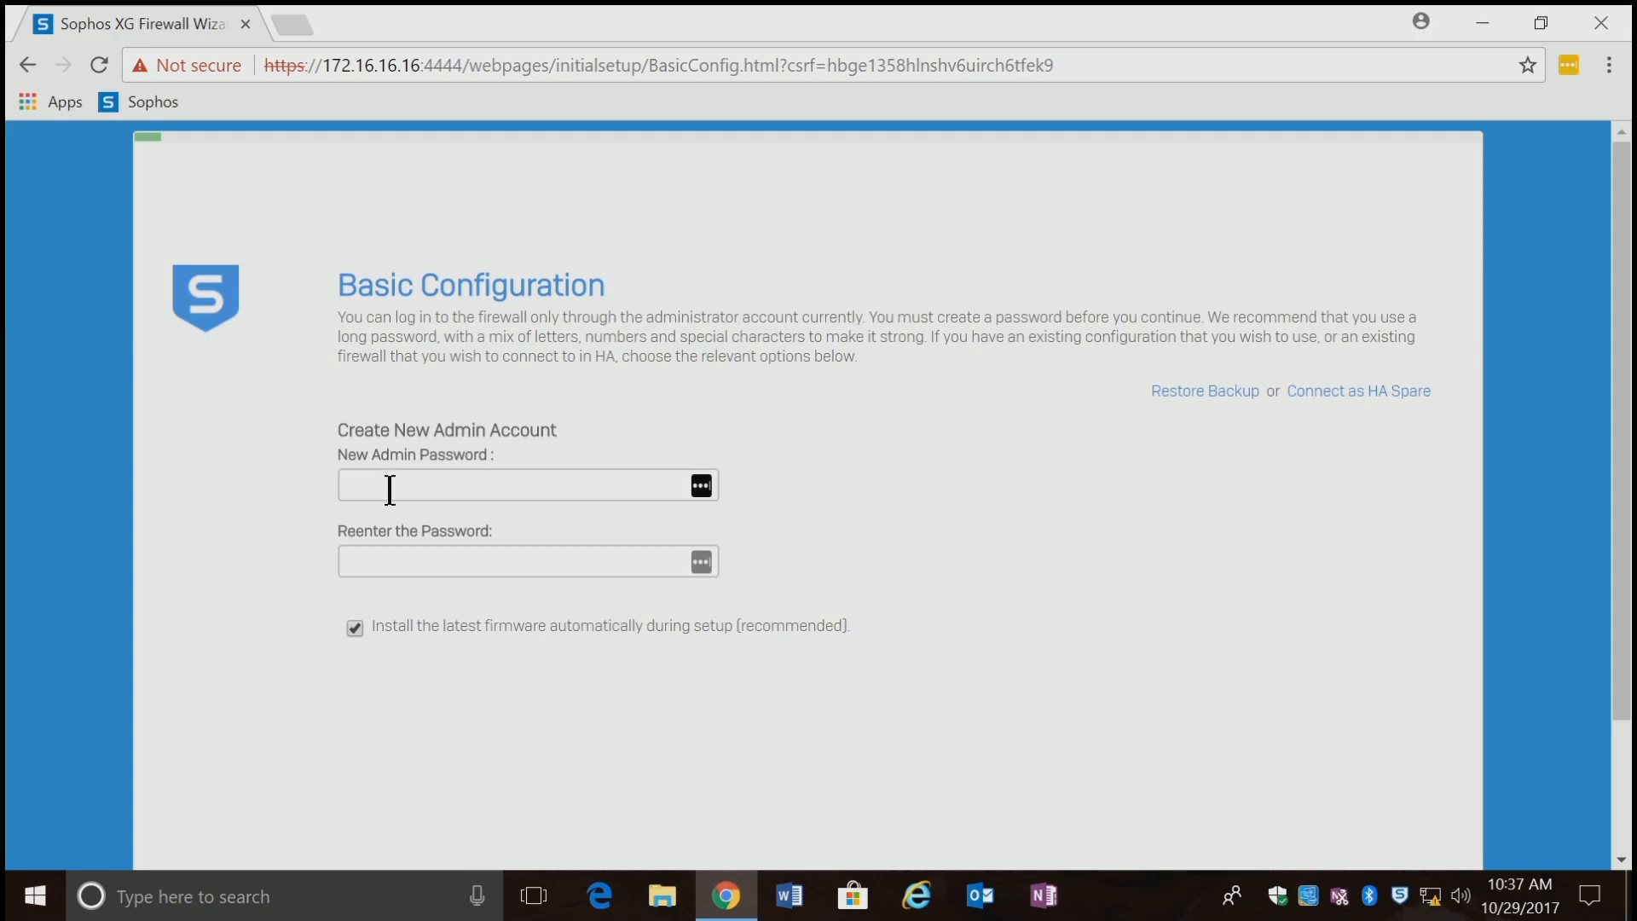
click(511, 484)
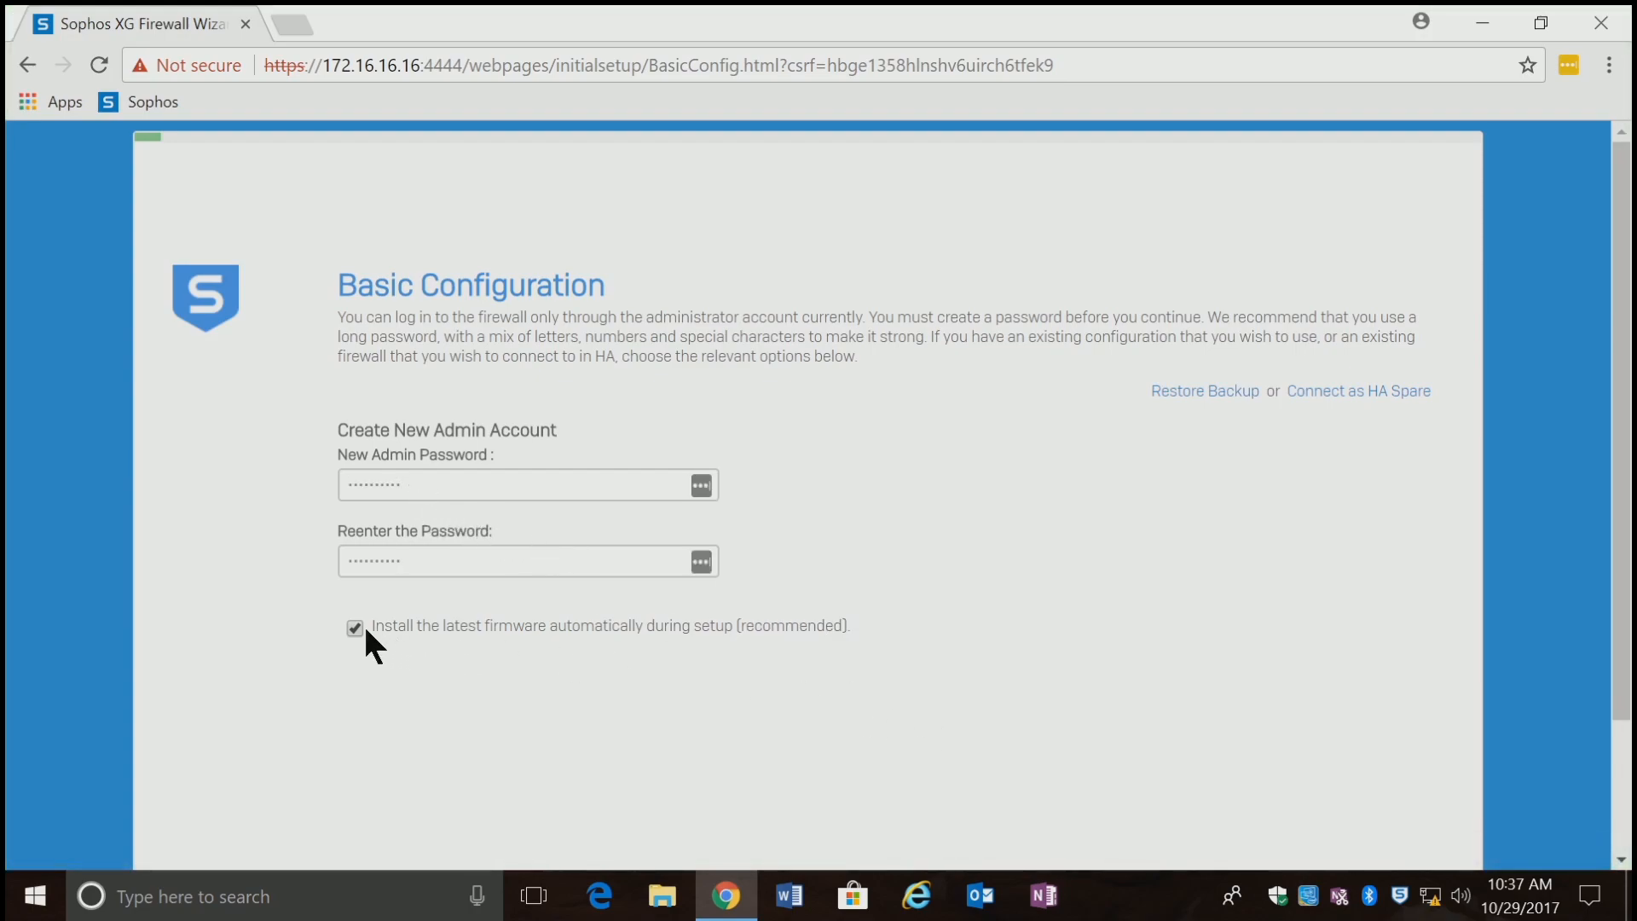
click(355, 628)
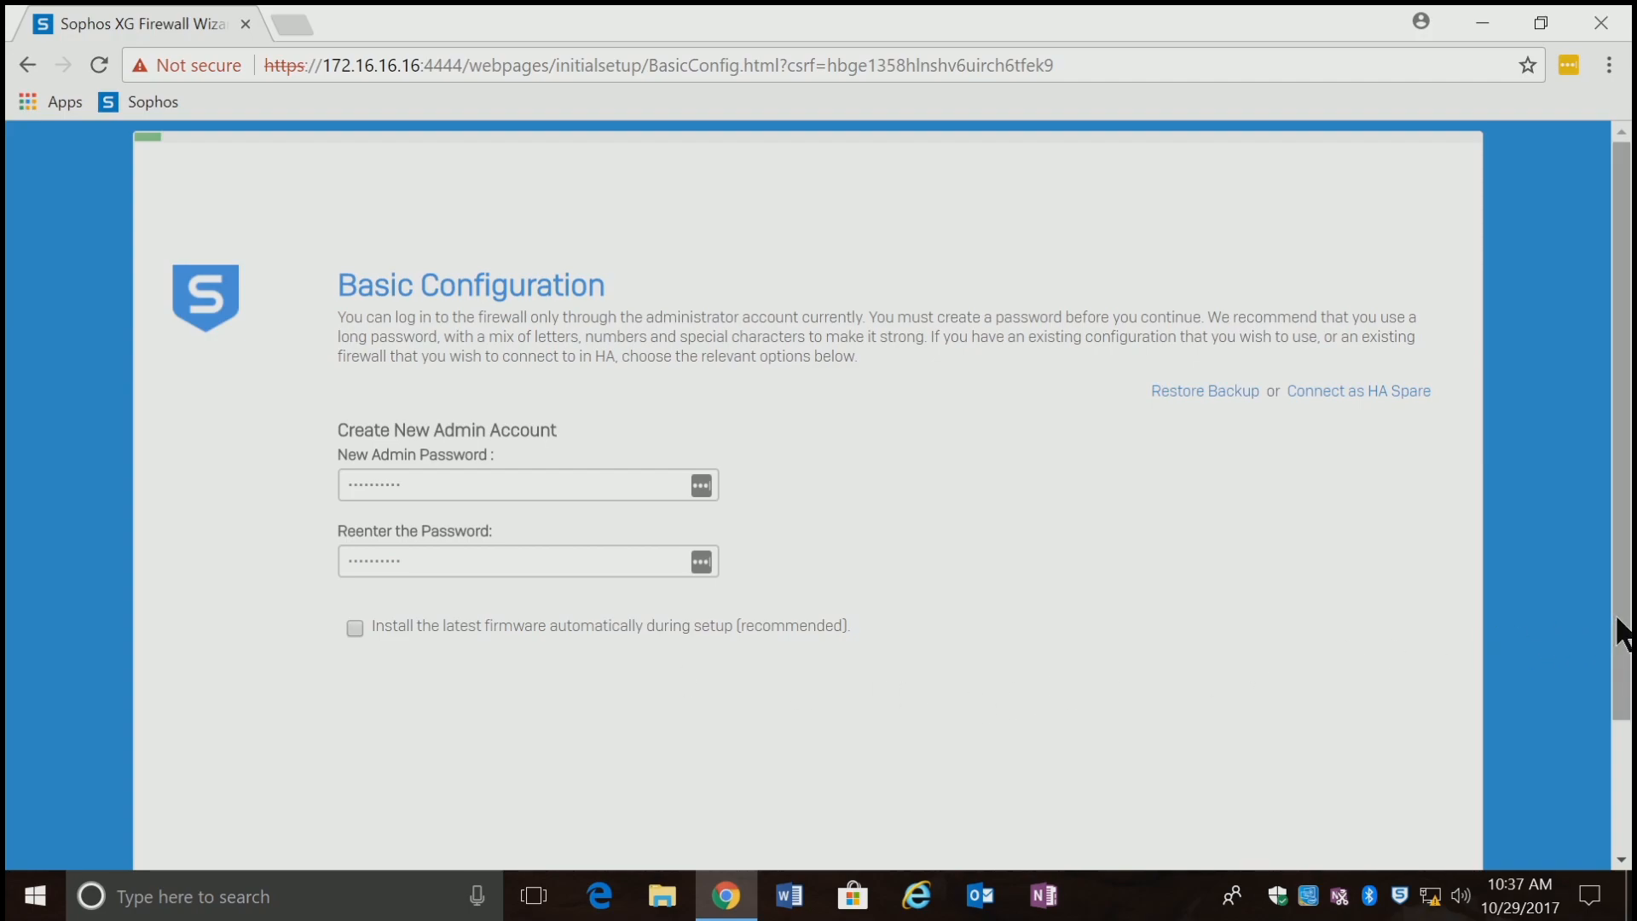
scroll(down, 3)
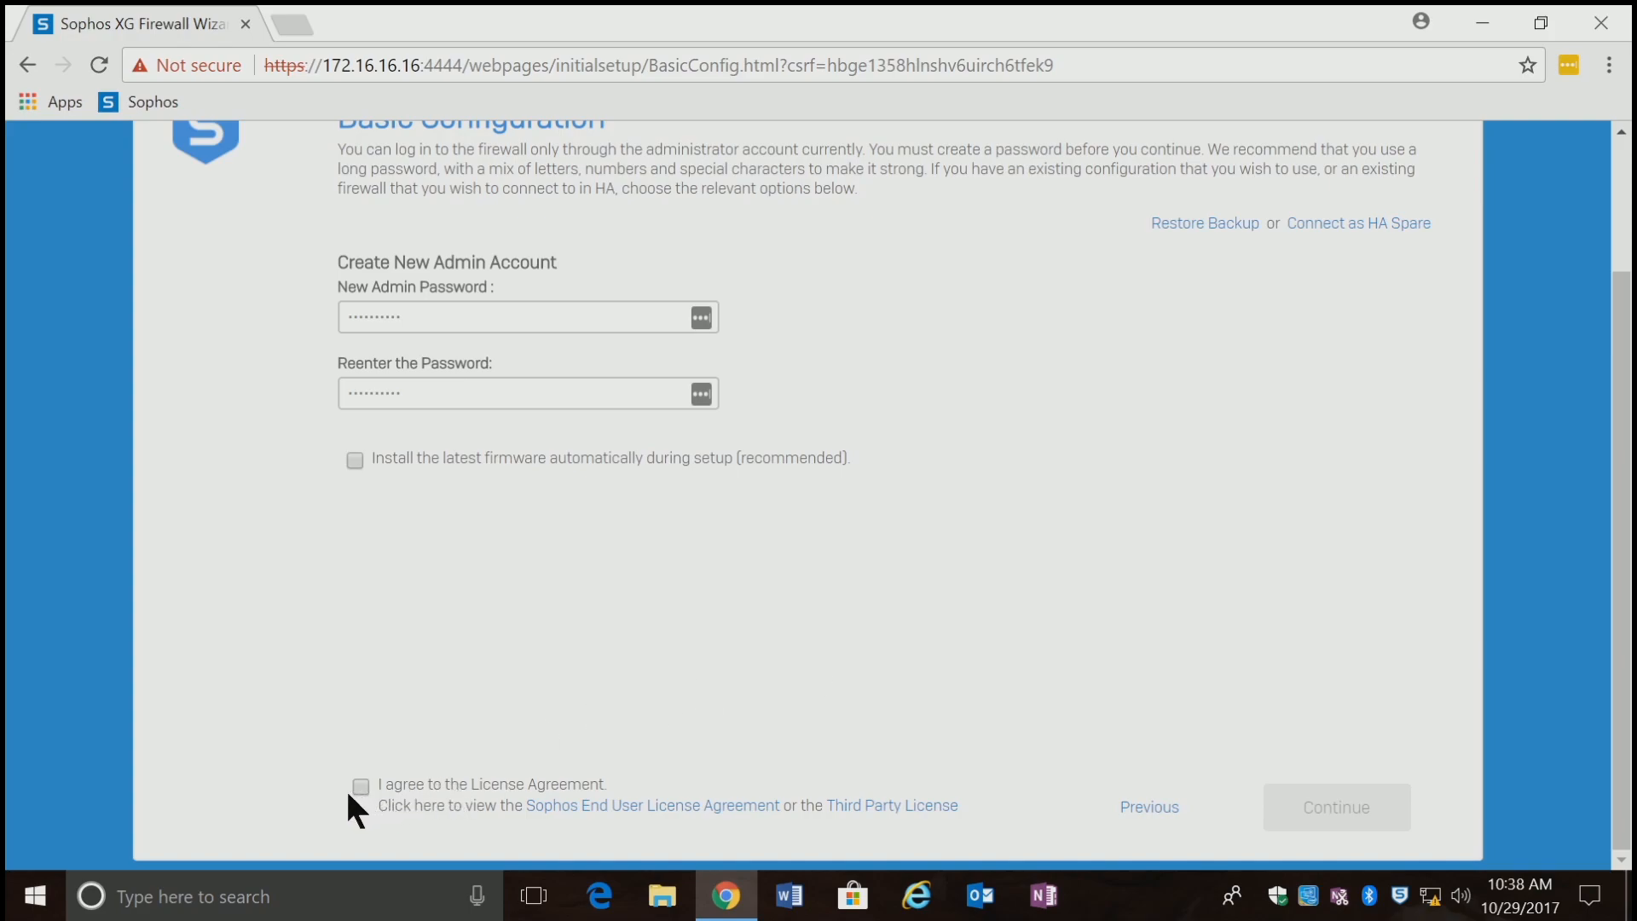
click(360, 785)
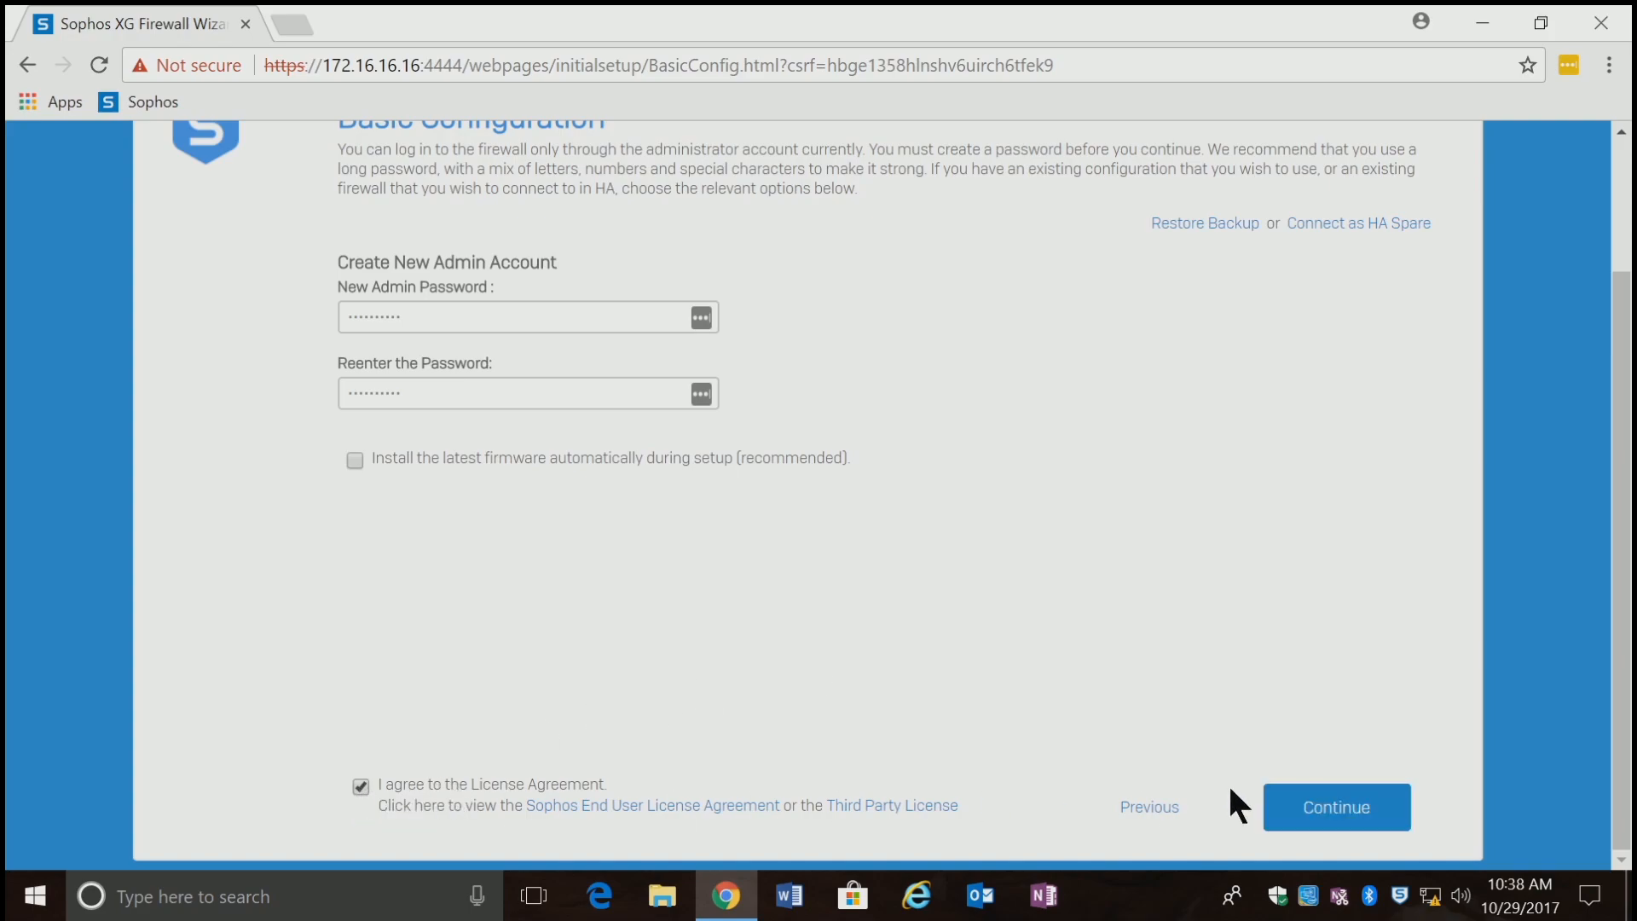
click(1335, 807)
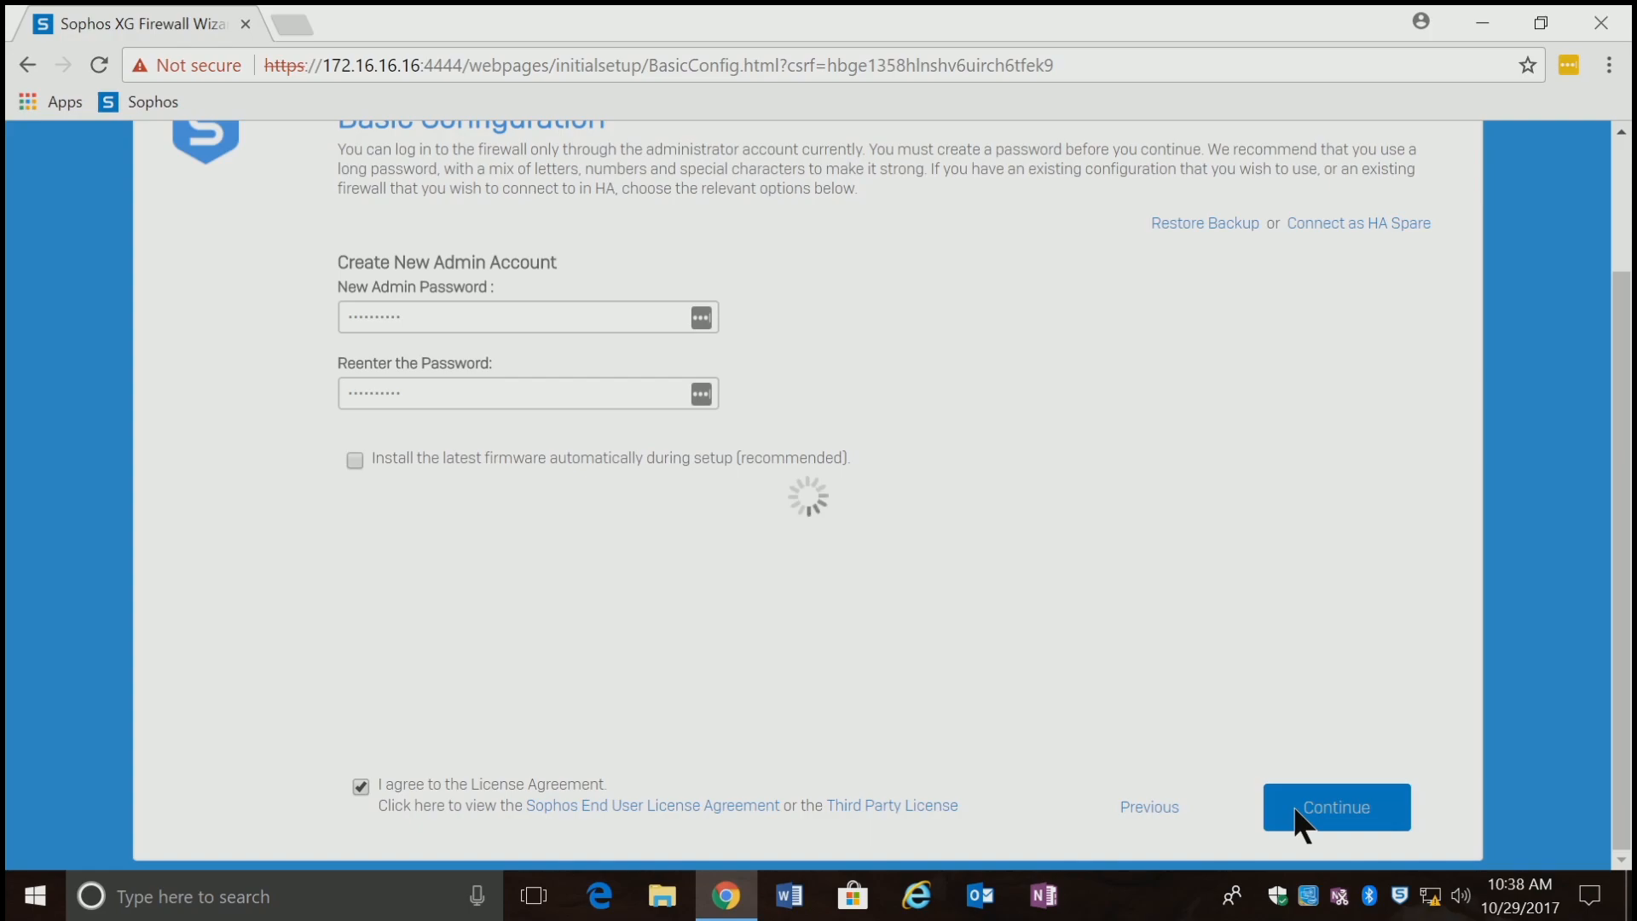
Choose Continue Offline for the internet connection and confirm skipping device registration.
click(1335, 807)
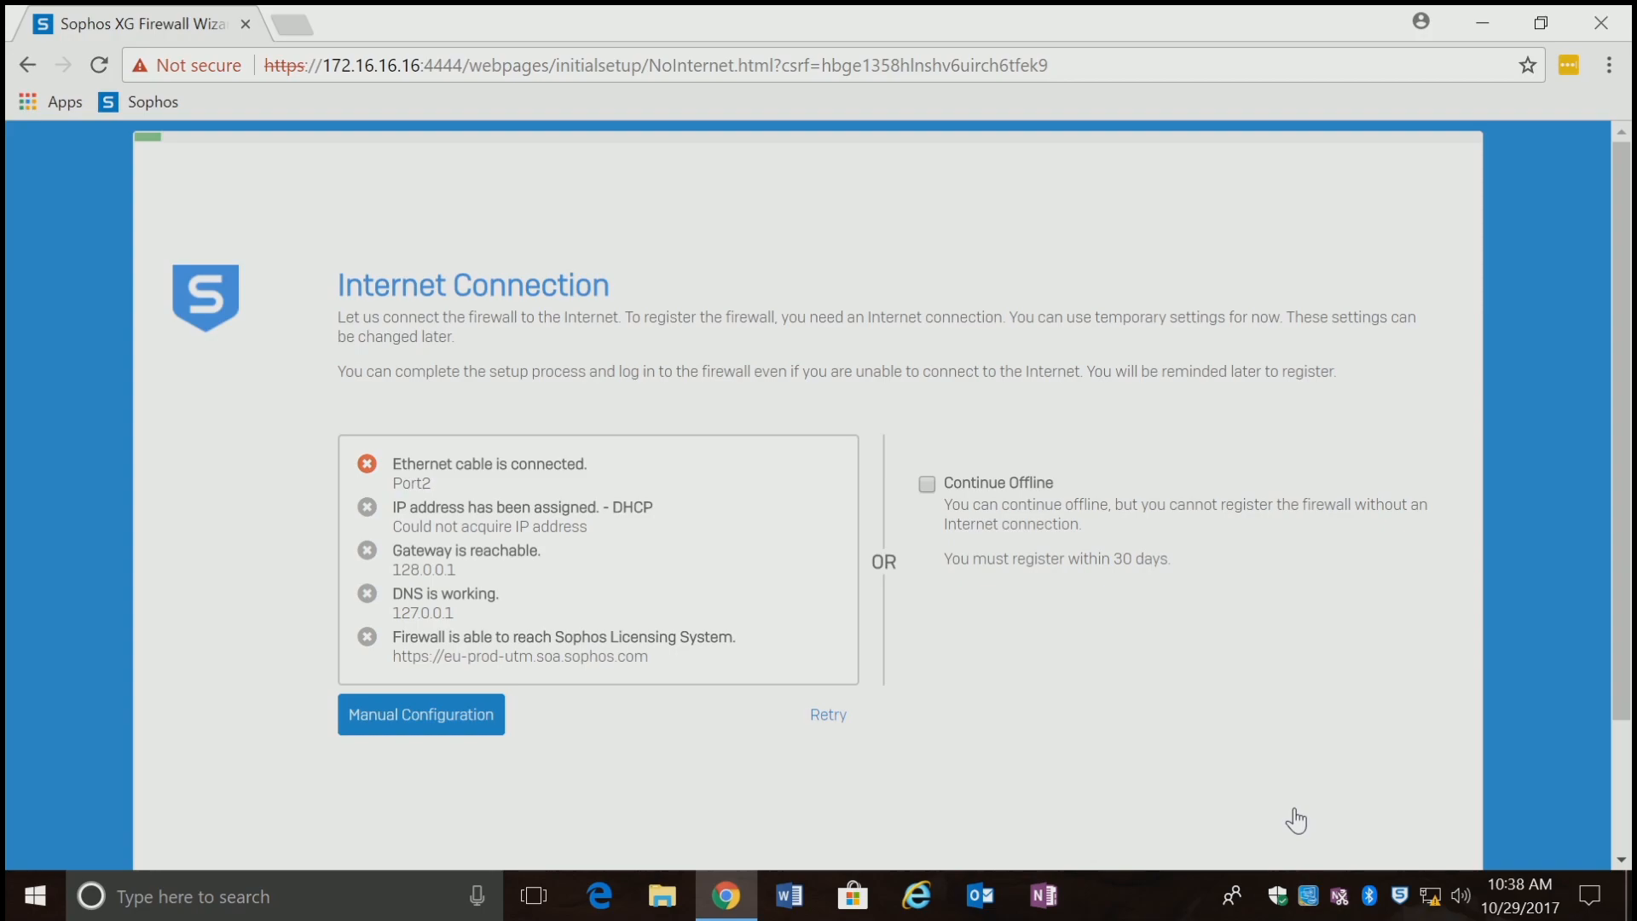
mouse_move(1238, 783)
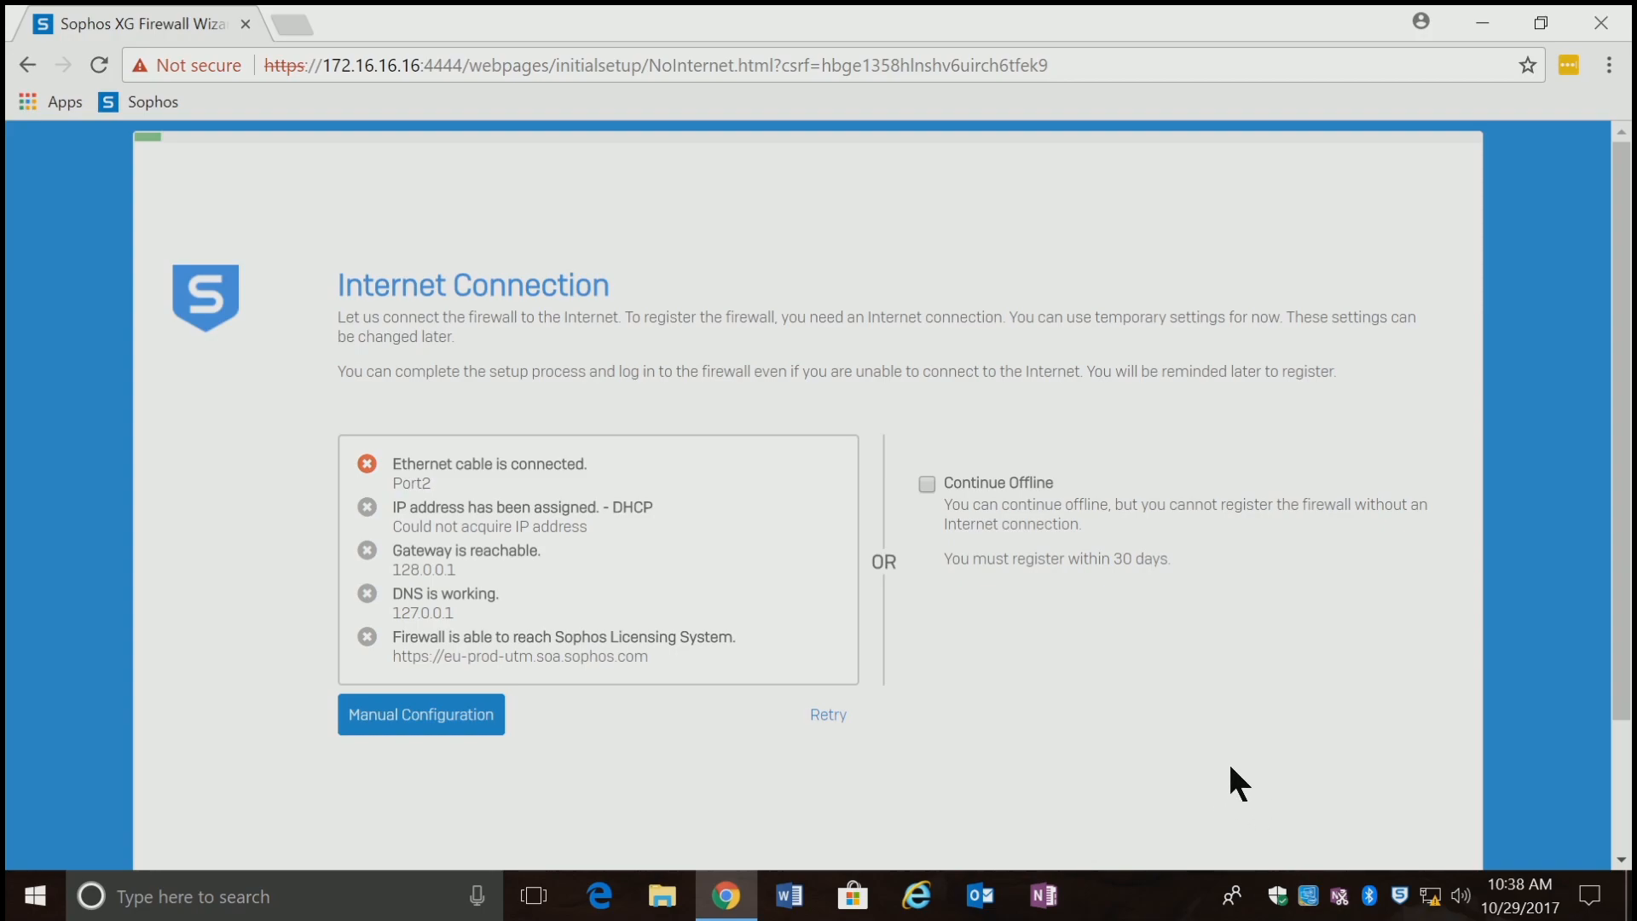
mouse_move(982, 569)
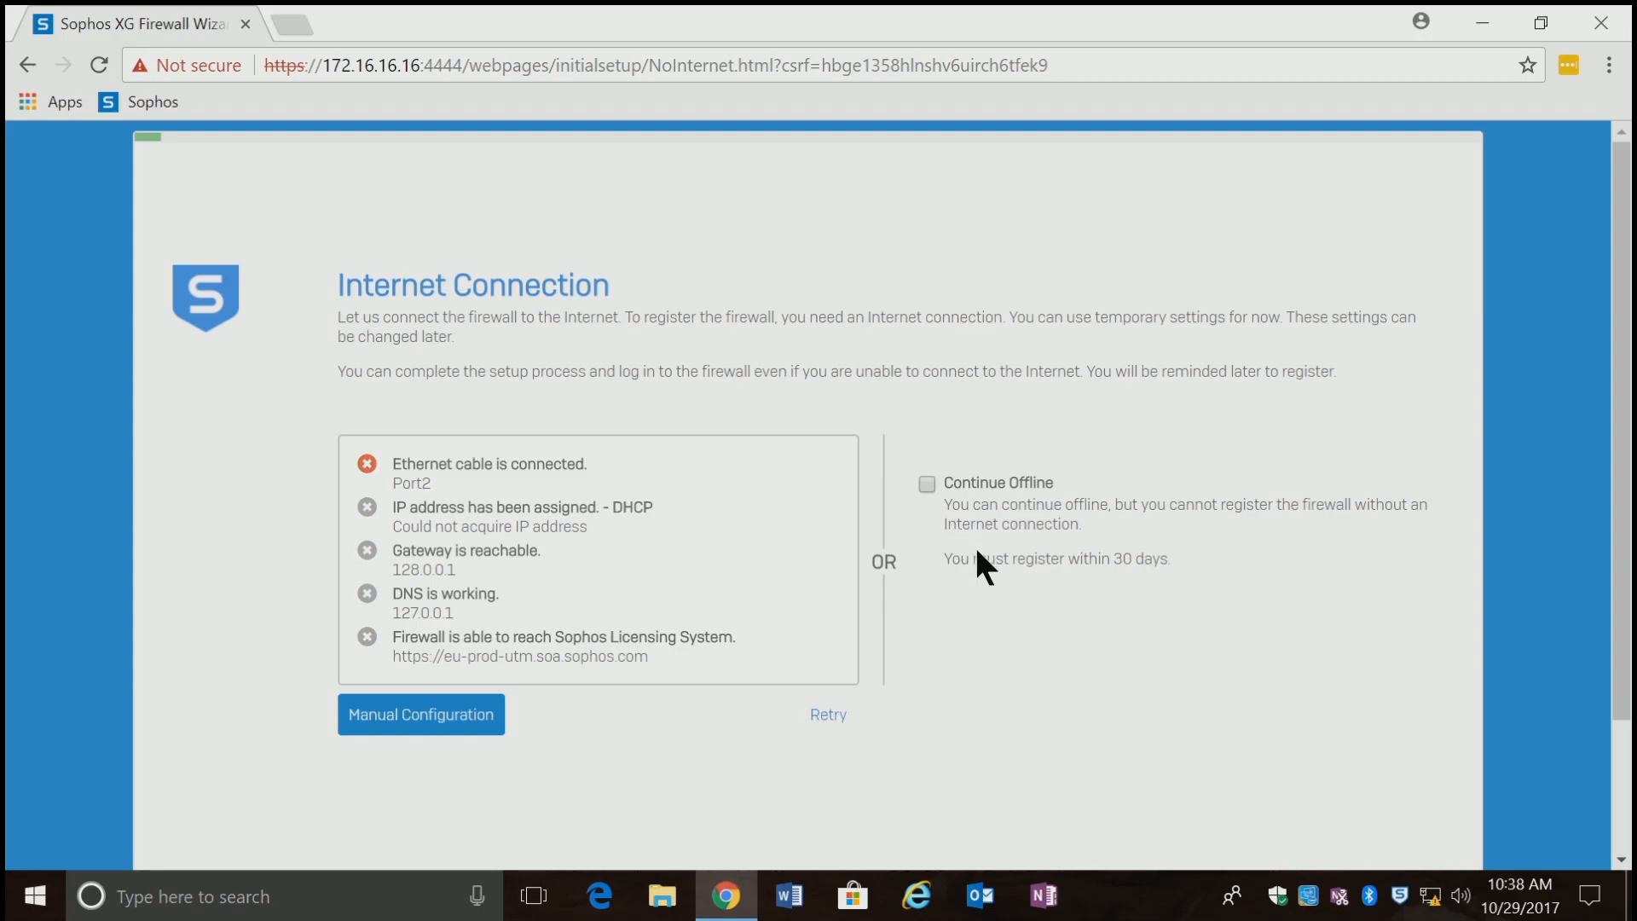
mouse_move(979, 570)
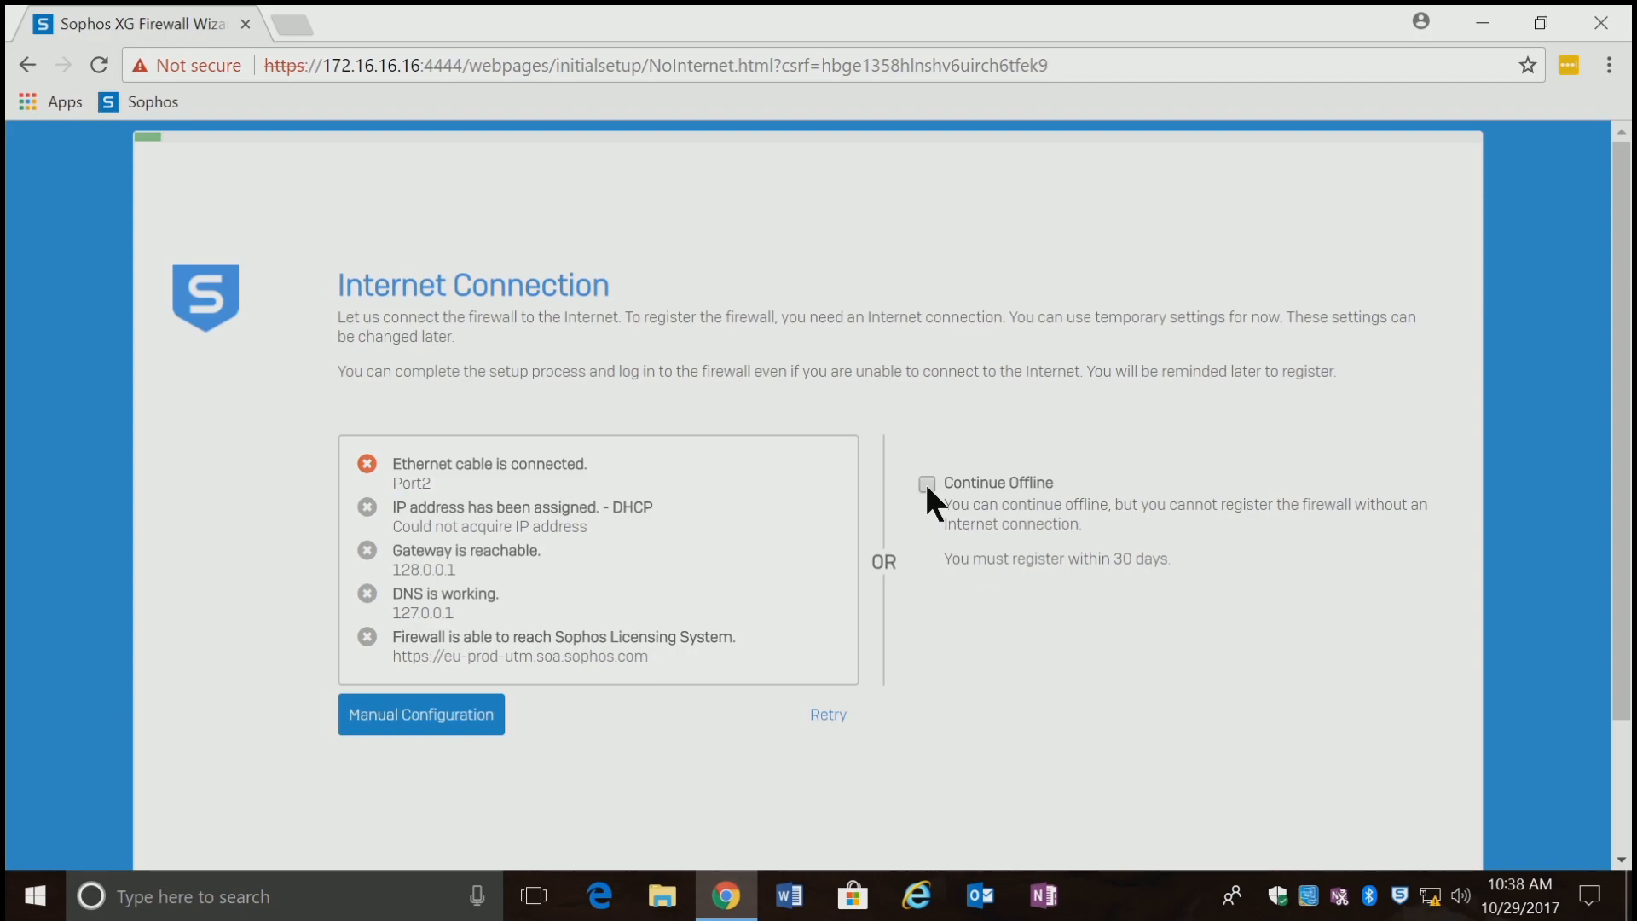
click(926, 483)
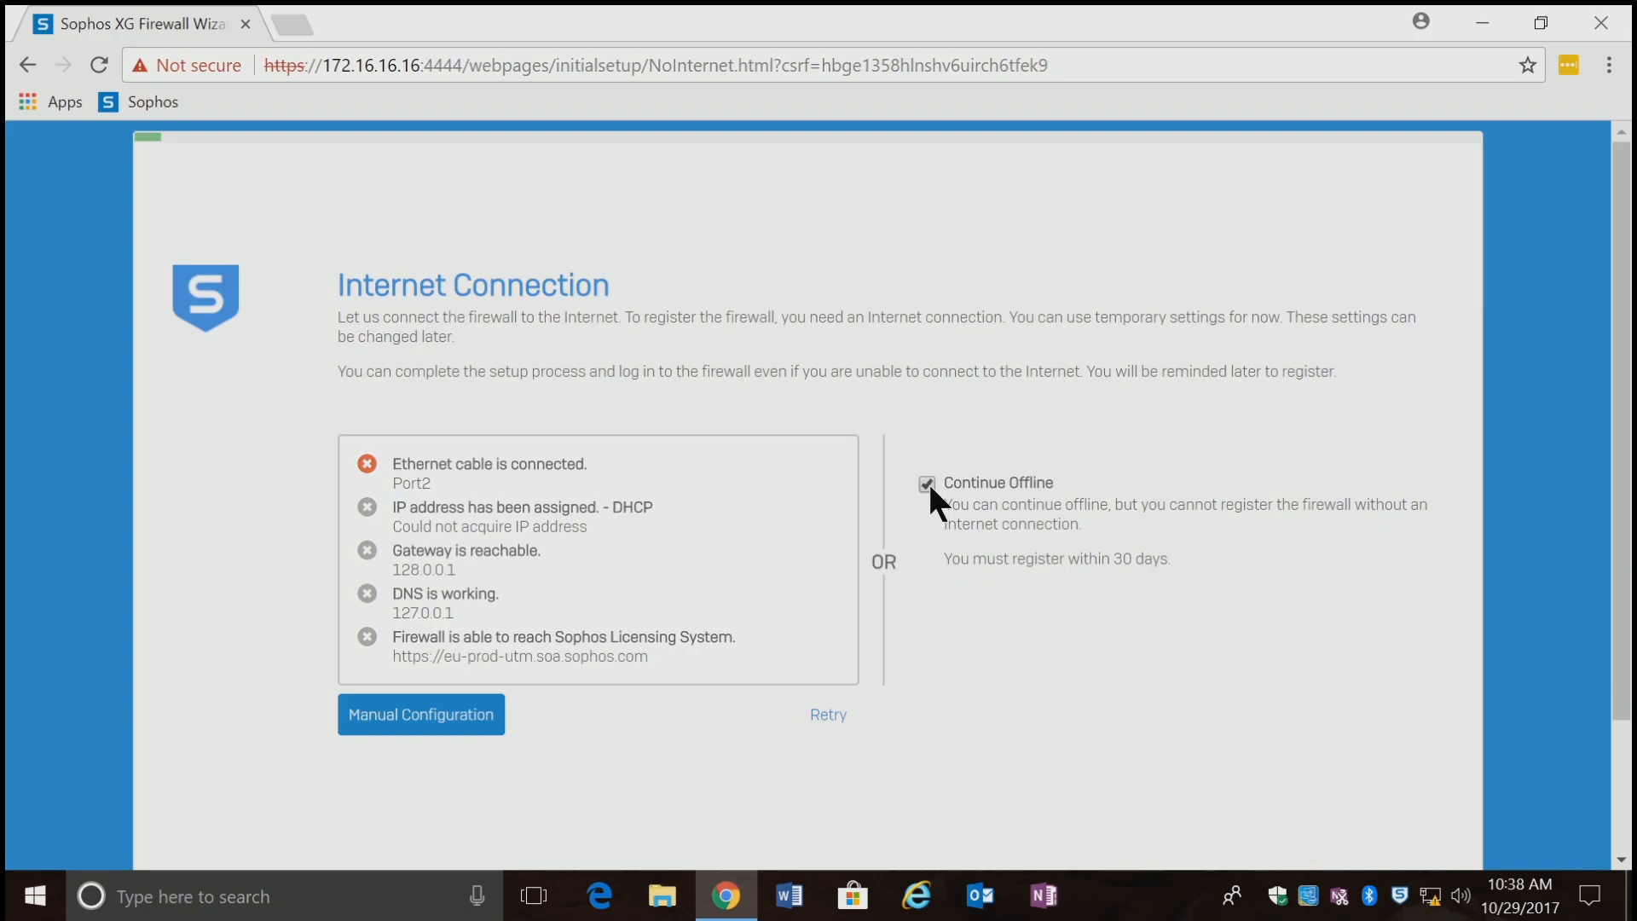
mouse_move(1534, 705)
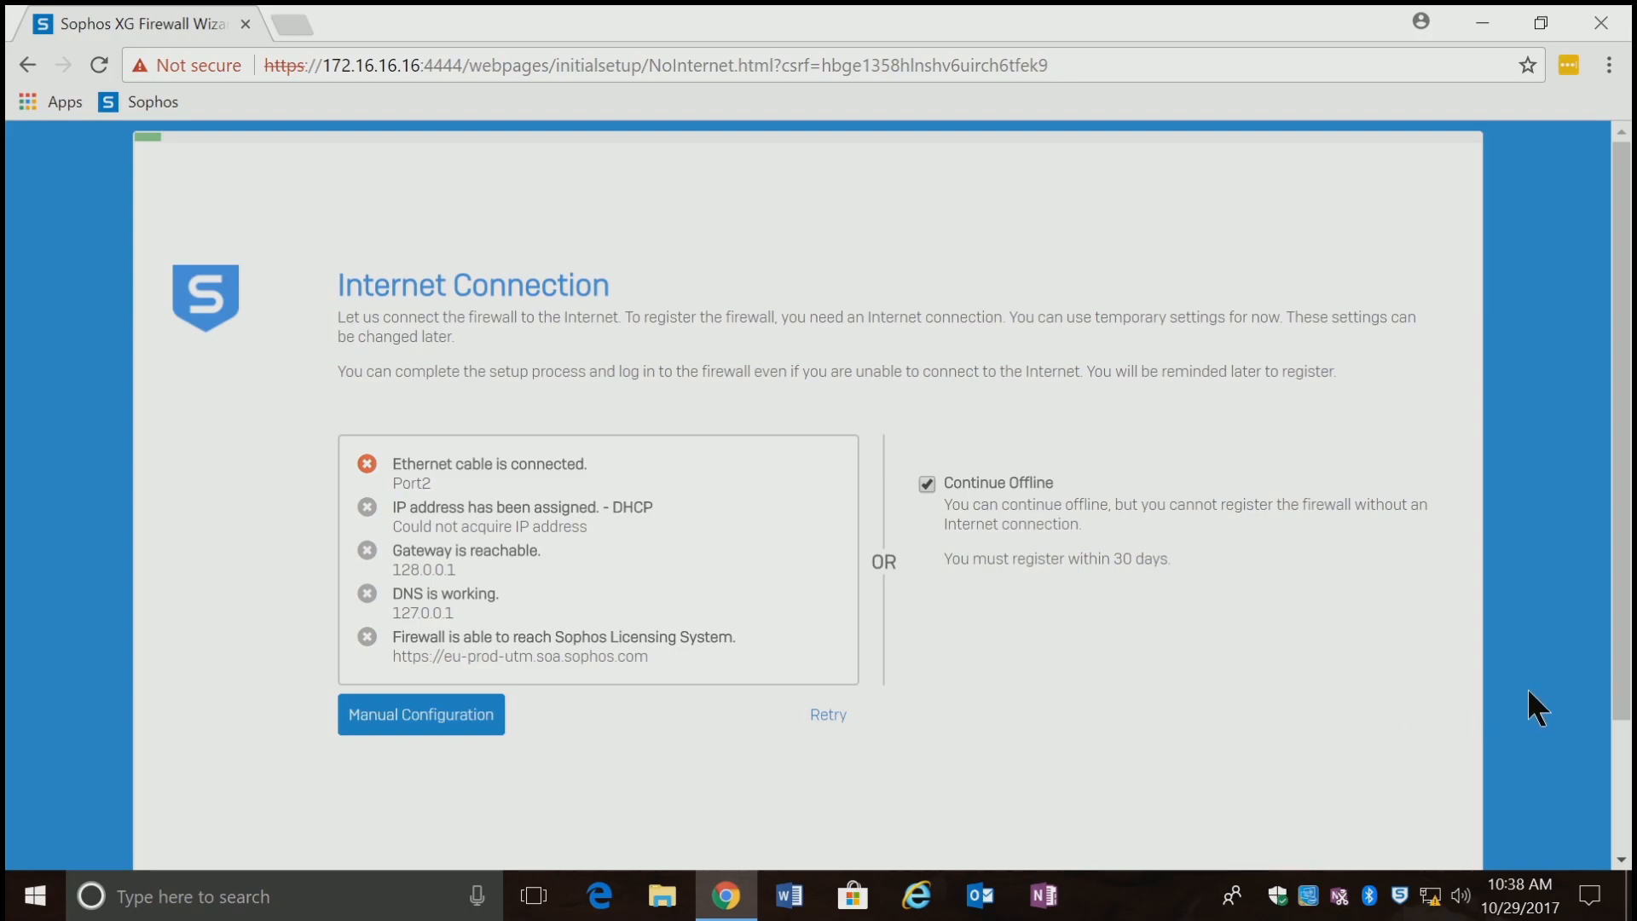
scroll(down, 3)
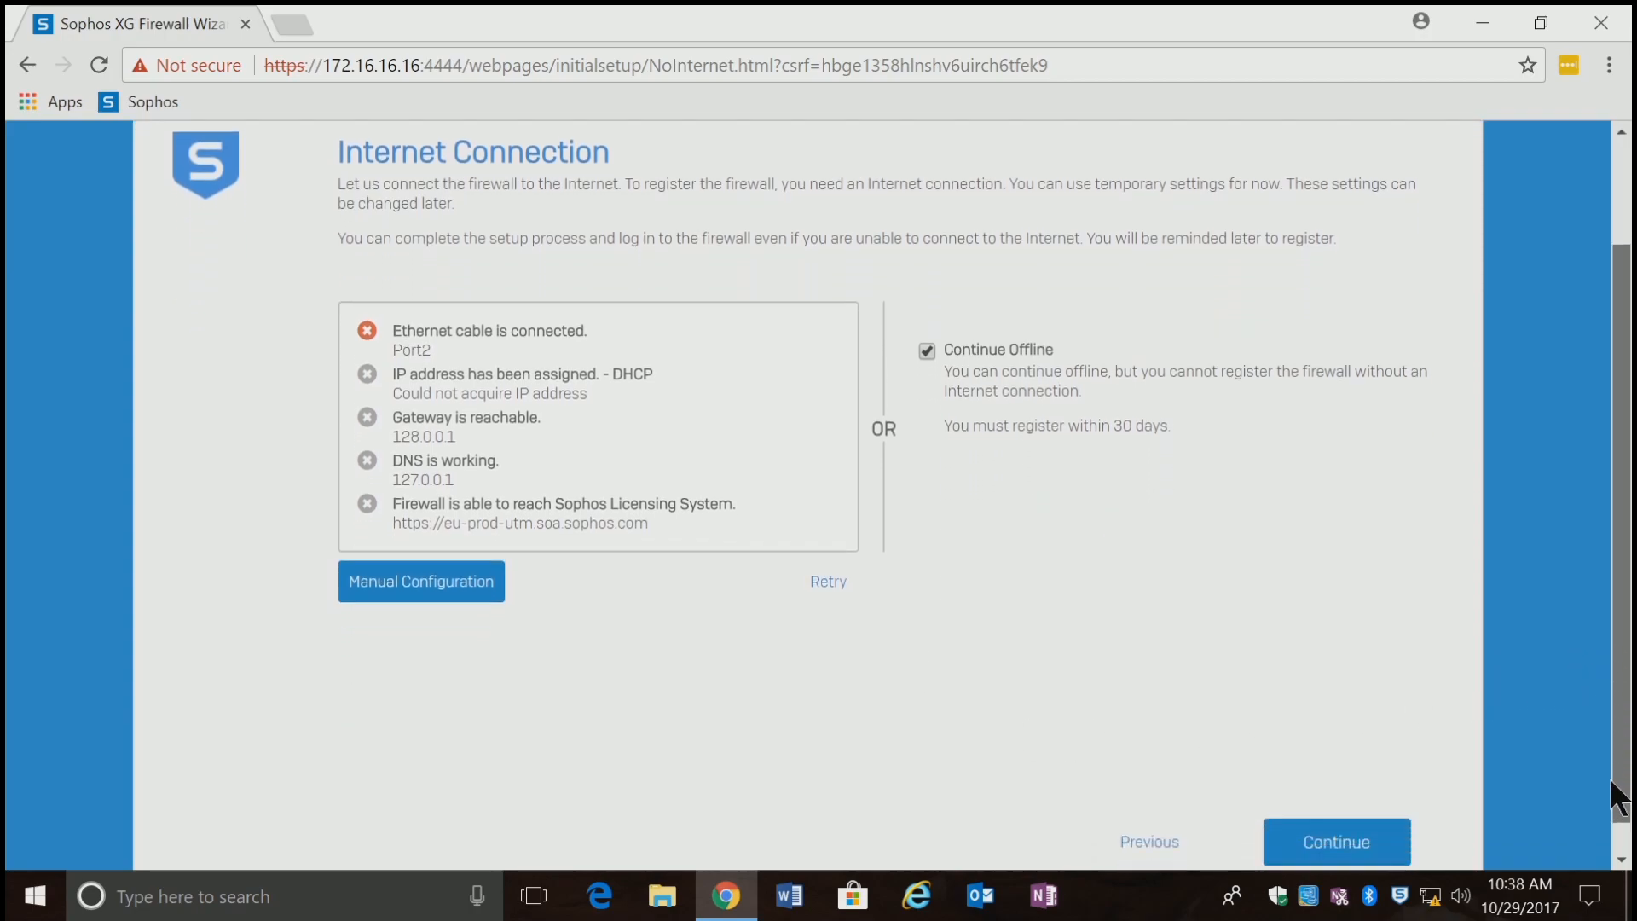
scroll(down, 3)
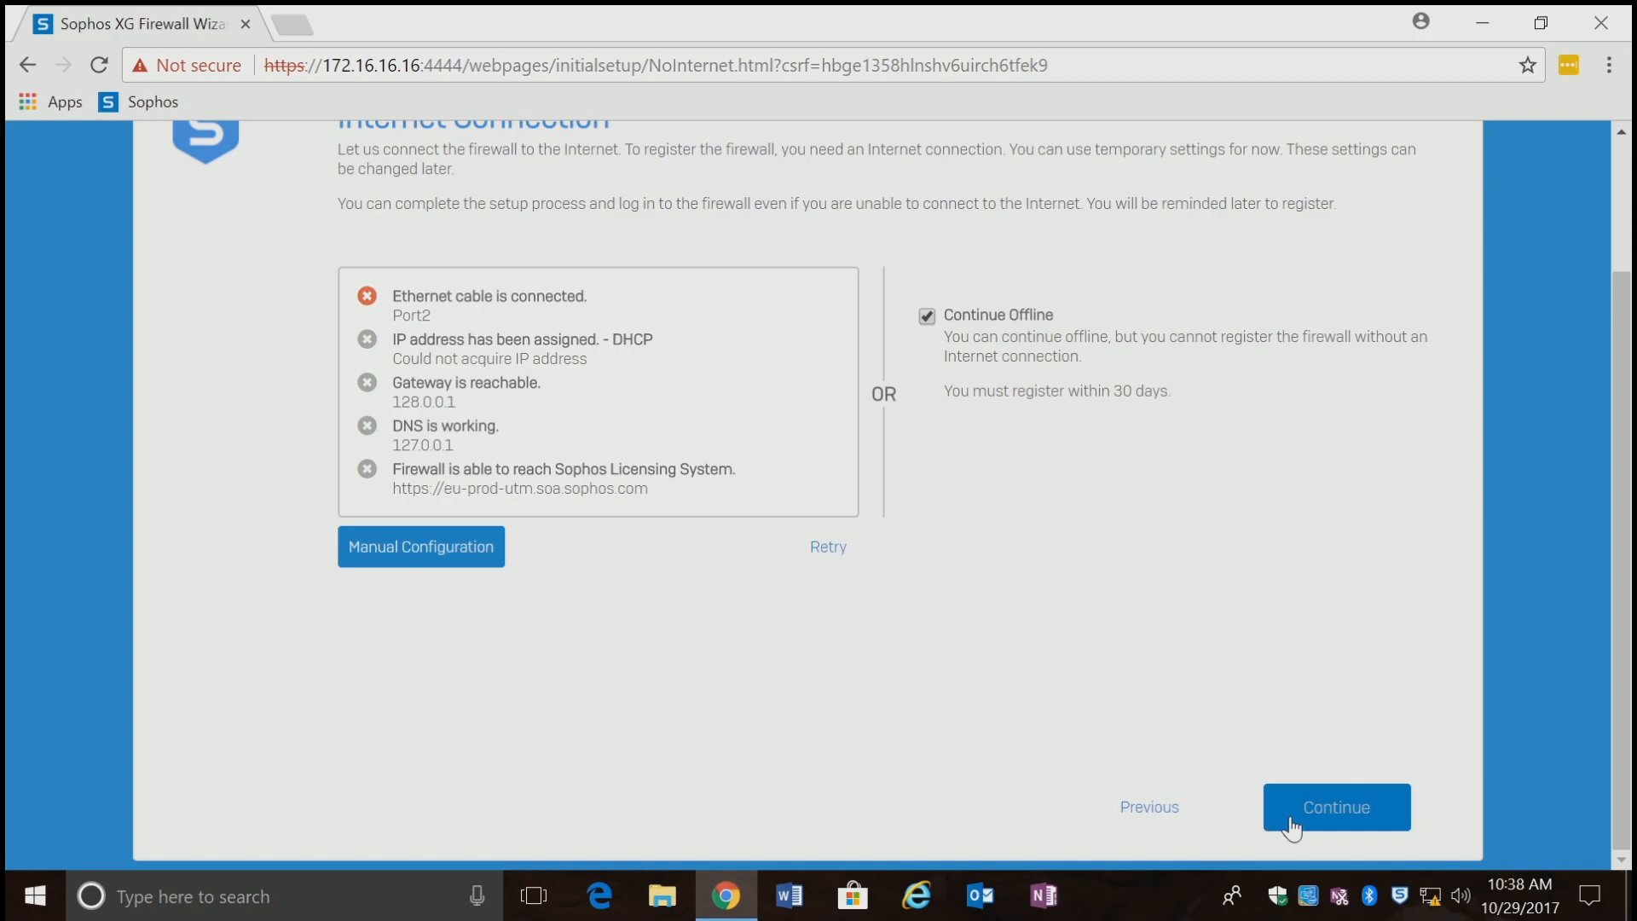
click(1336, 806)
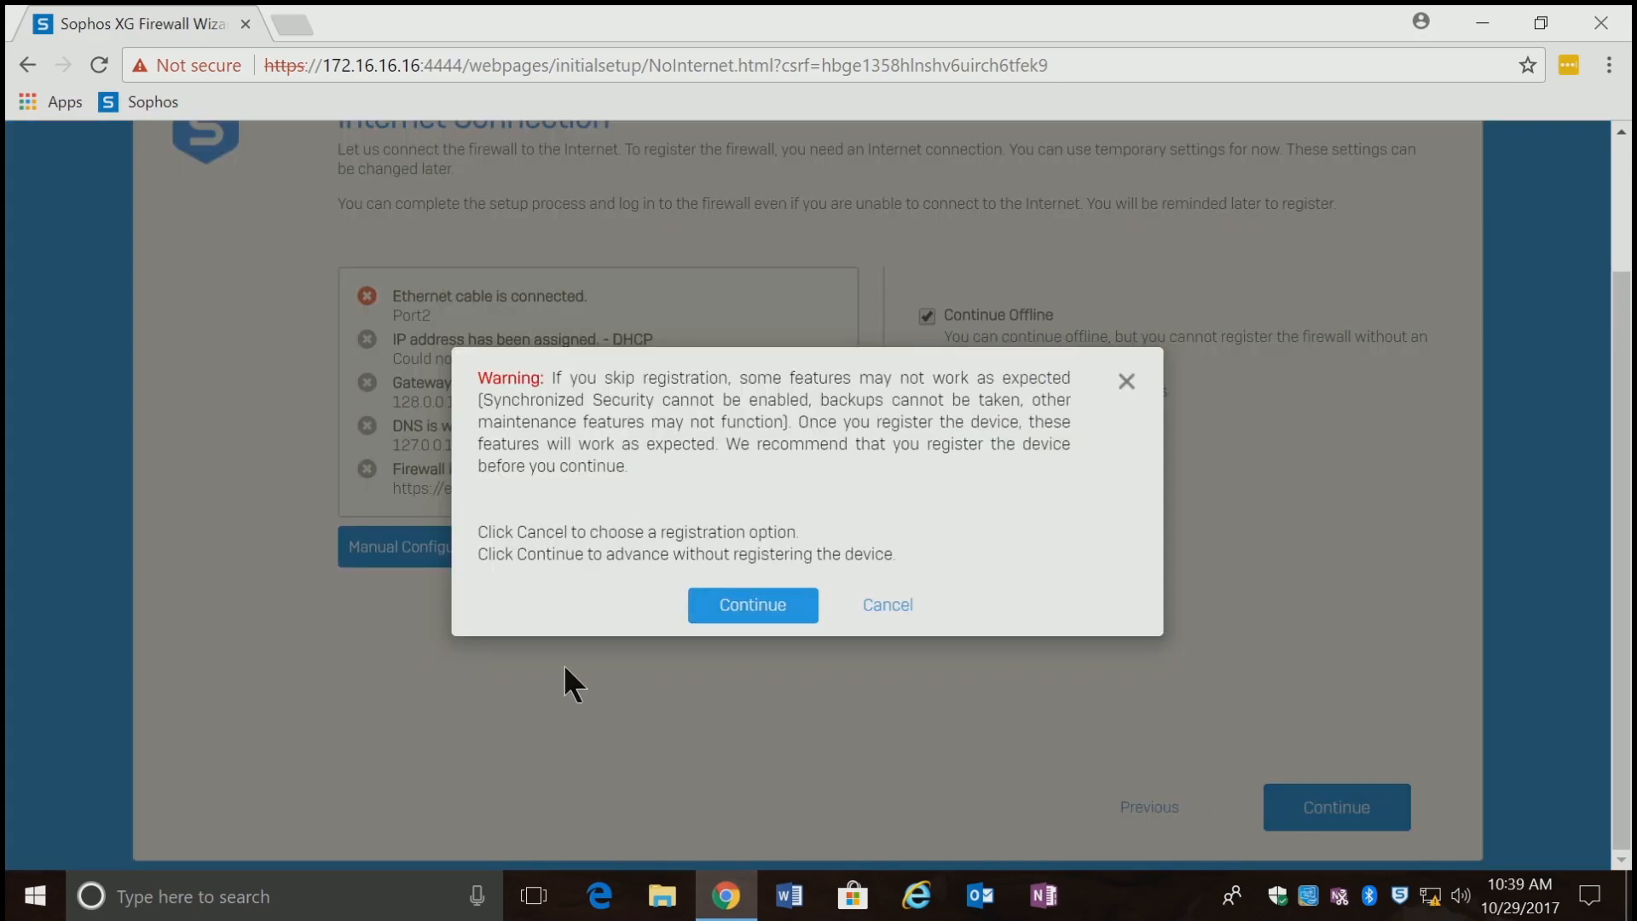
mouse_move(580, 677)
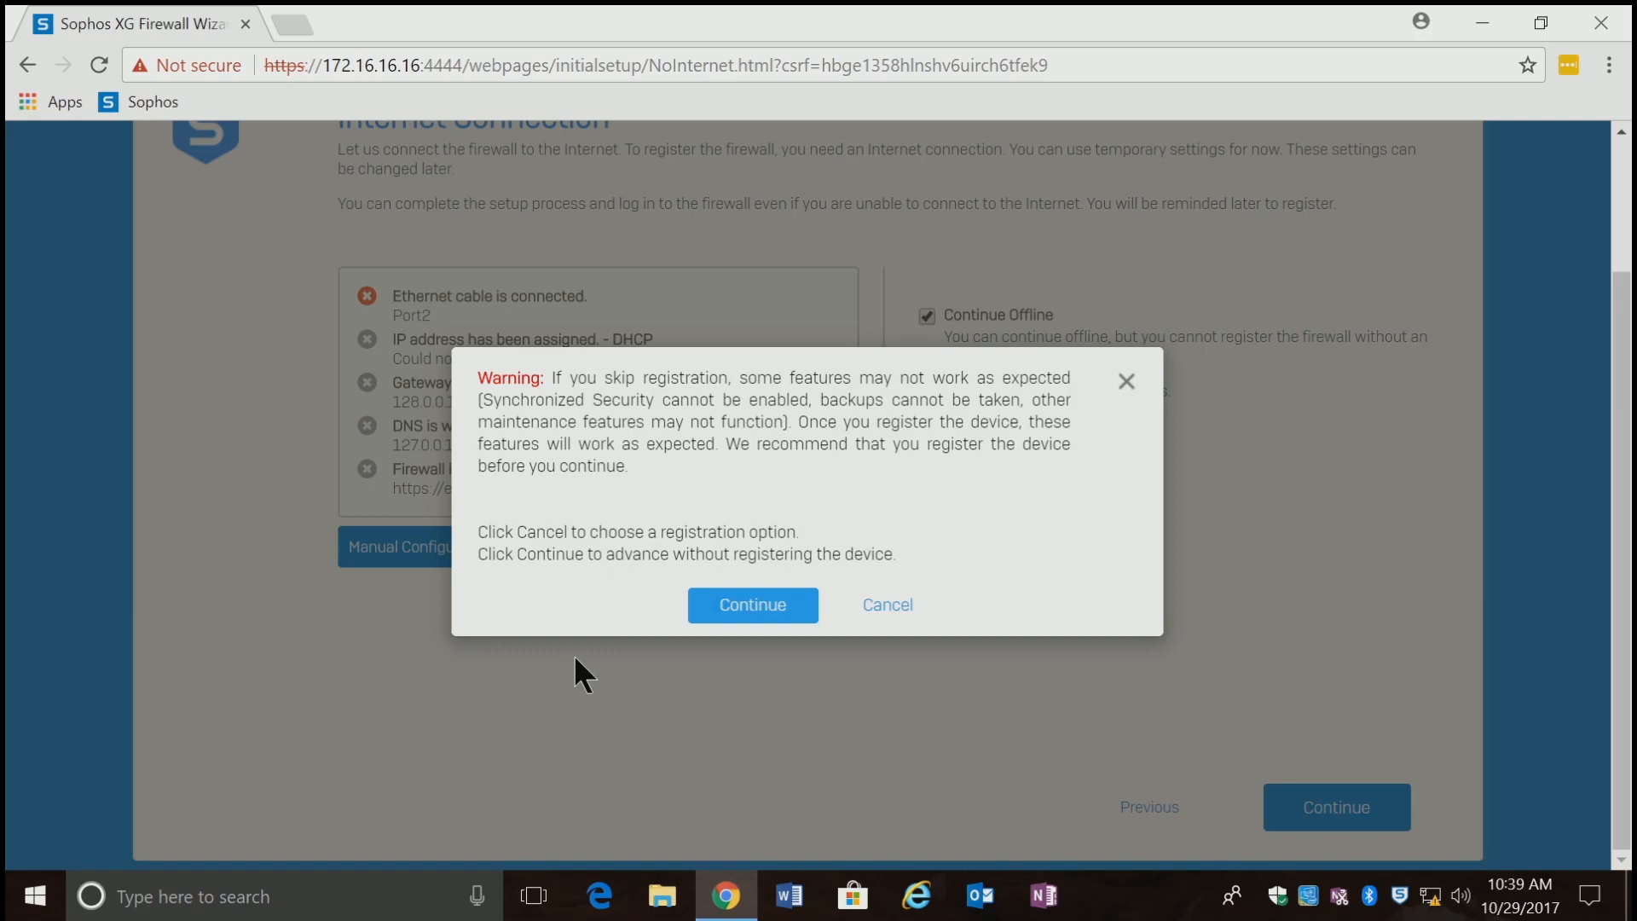
click(752, 604)
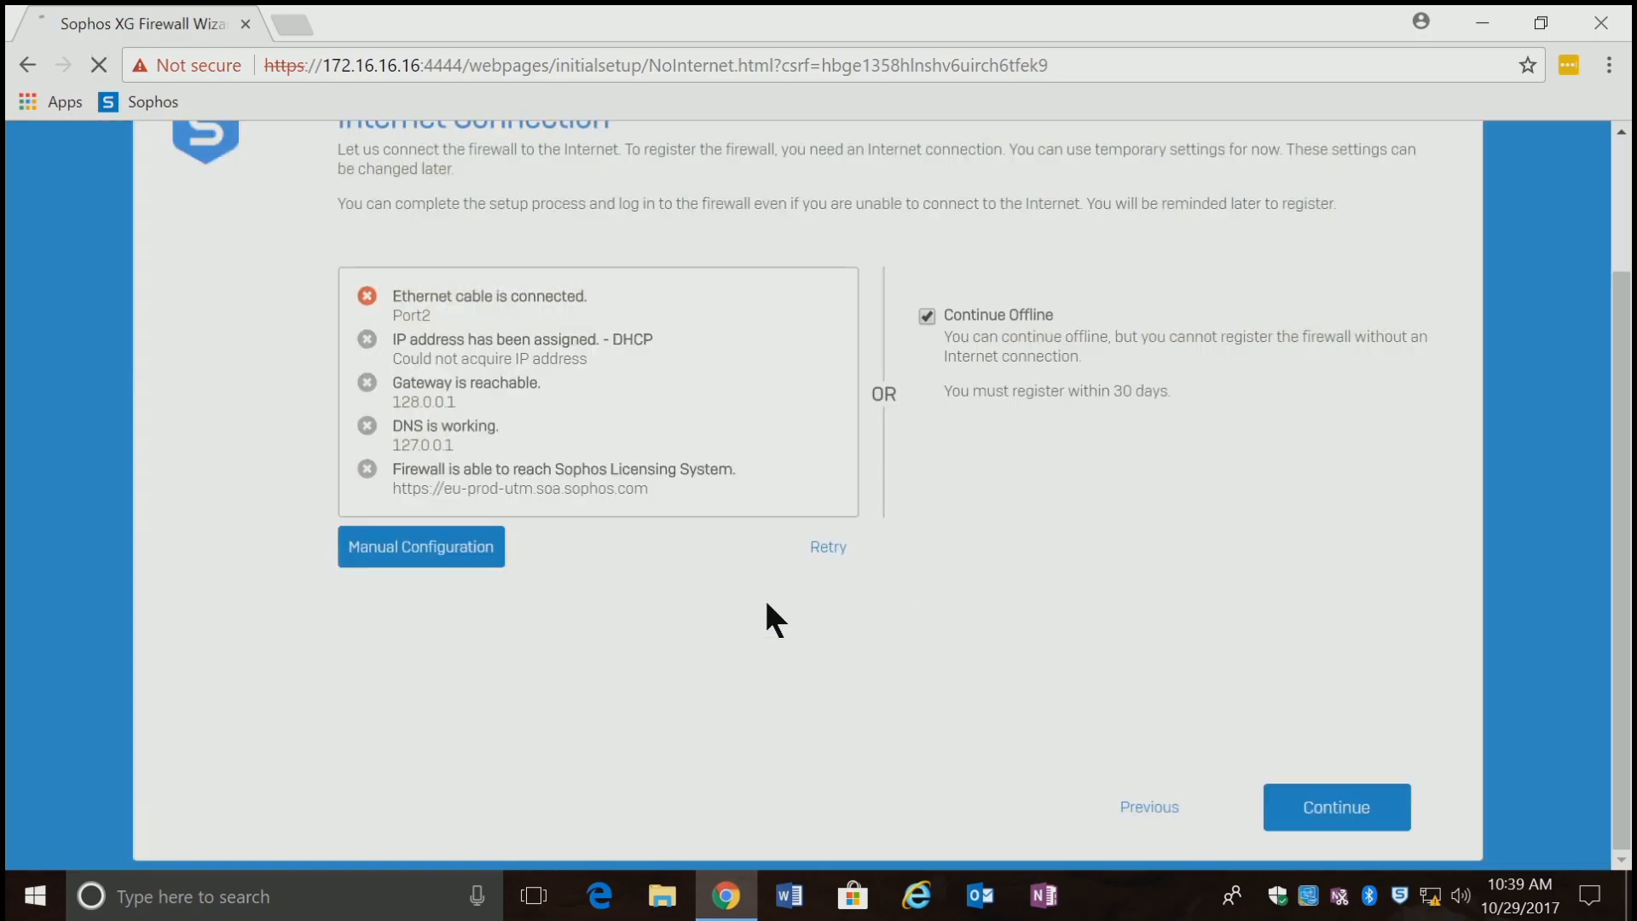
Name the firewall TheDocs on the Name and Time Zone step.
click(1334, 807)
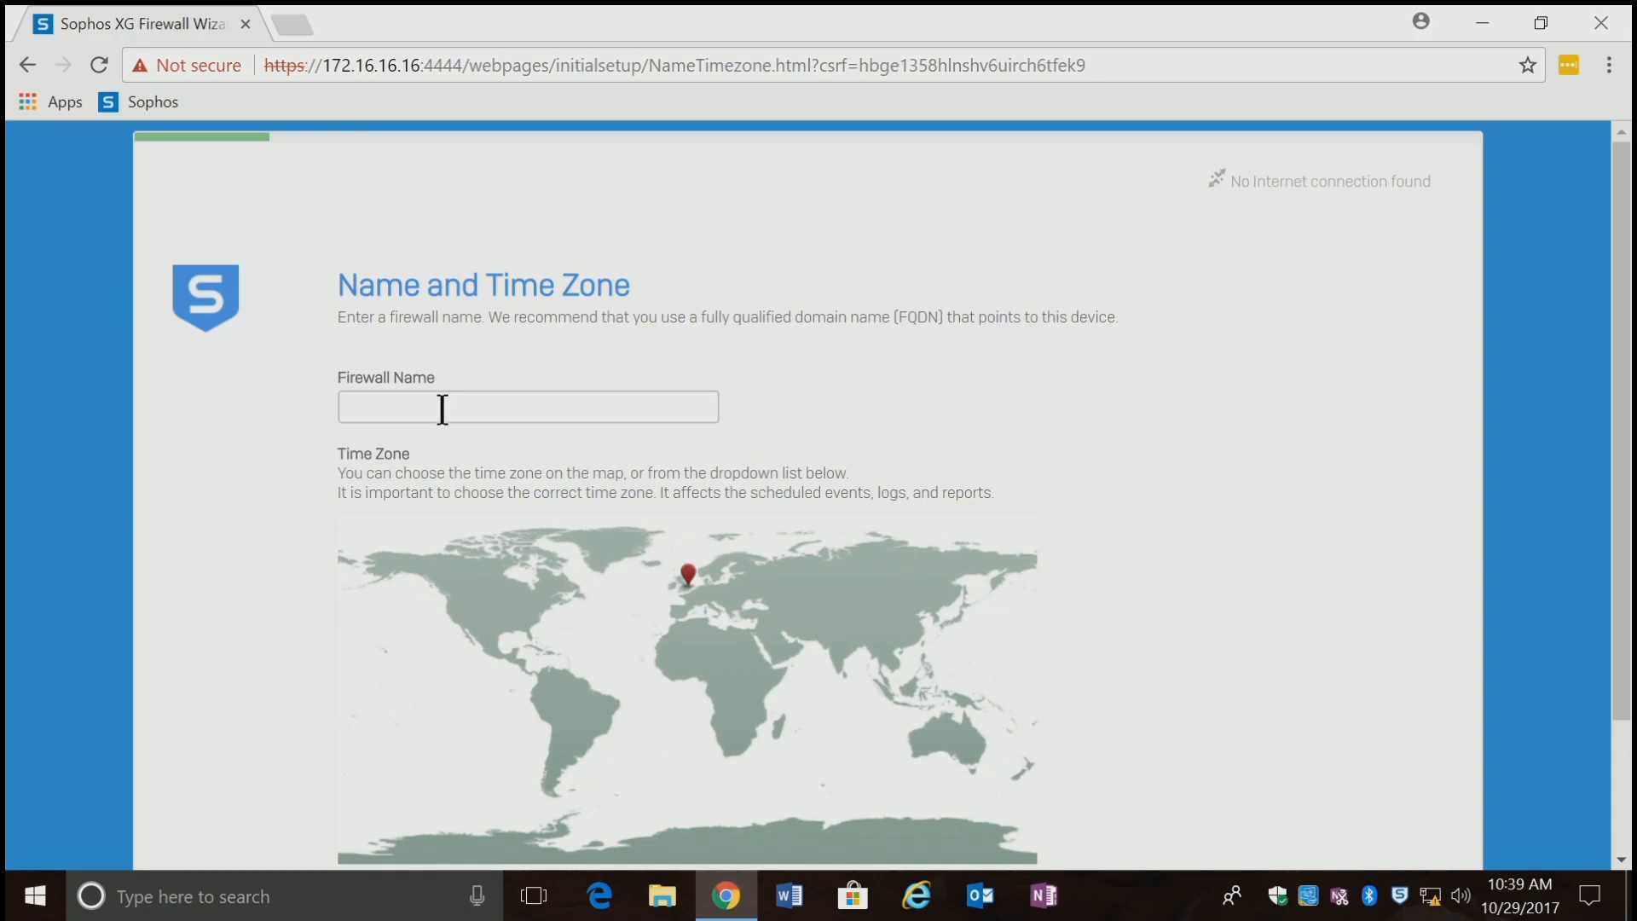
text(T)
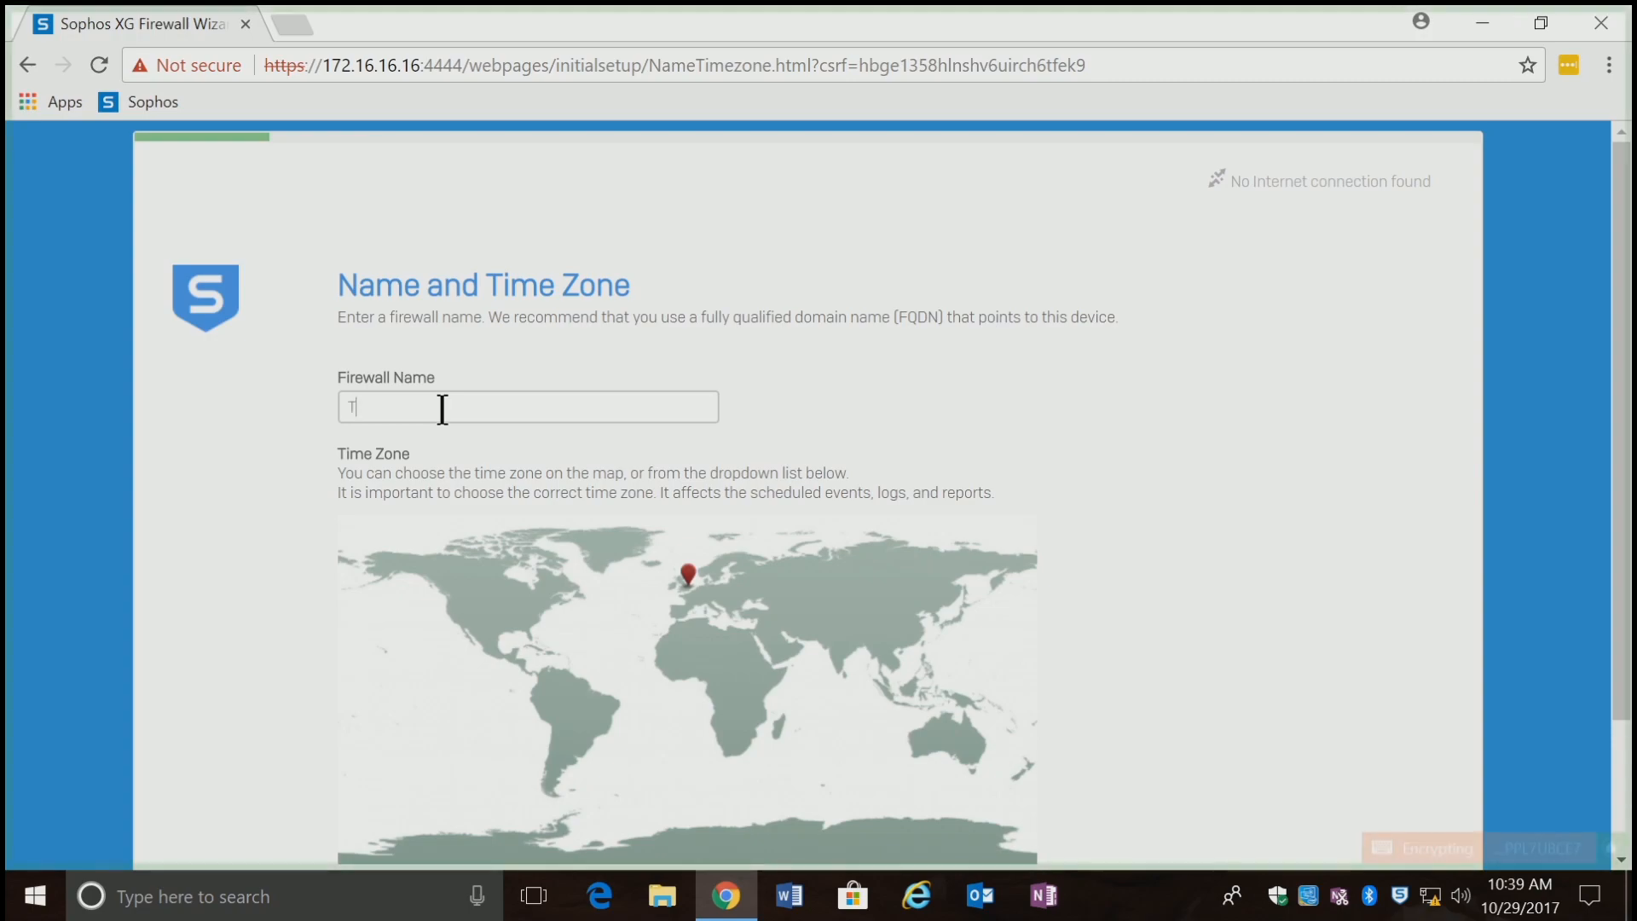
text(hed)
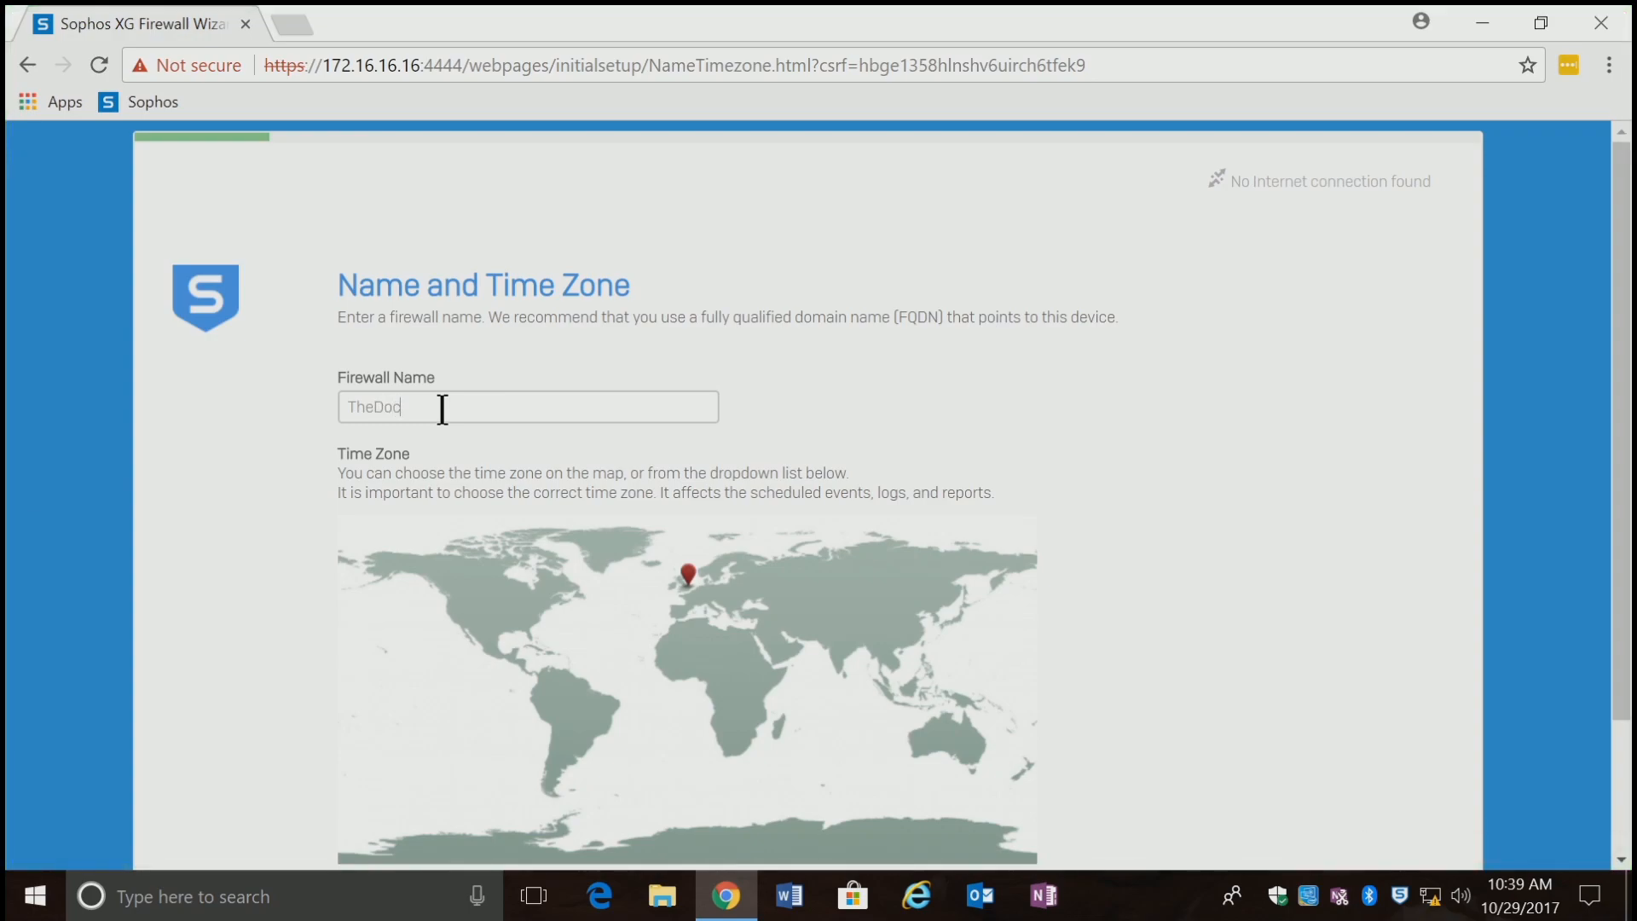
text(s)
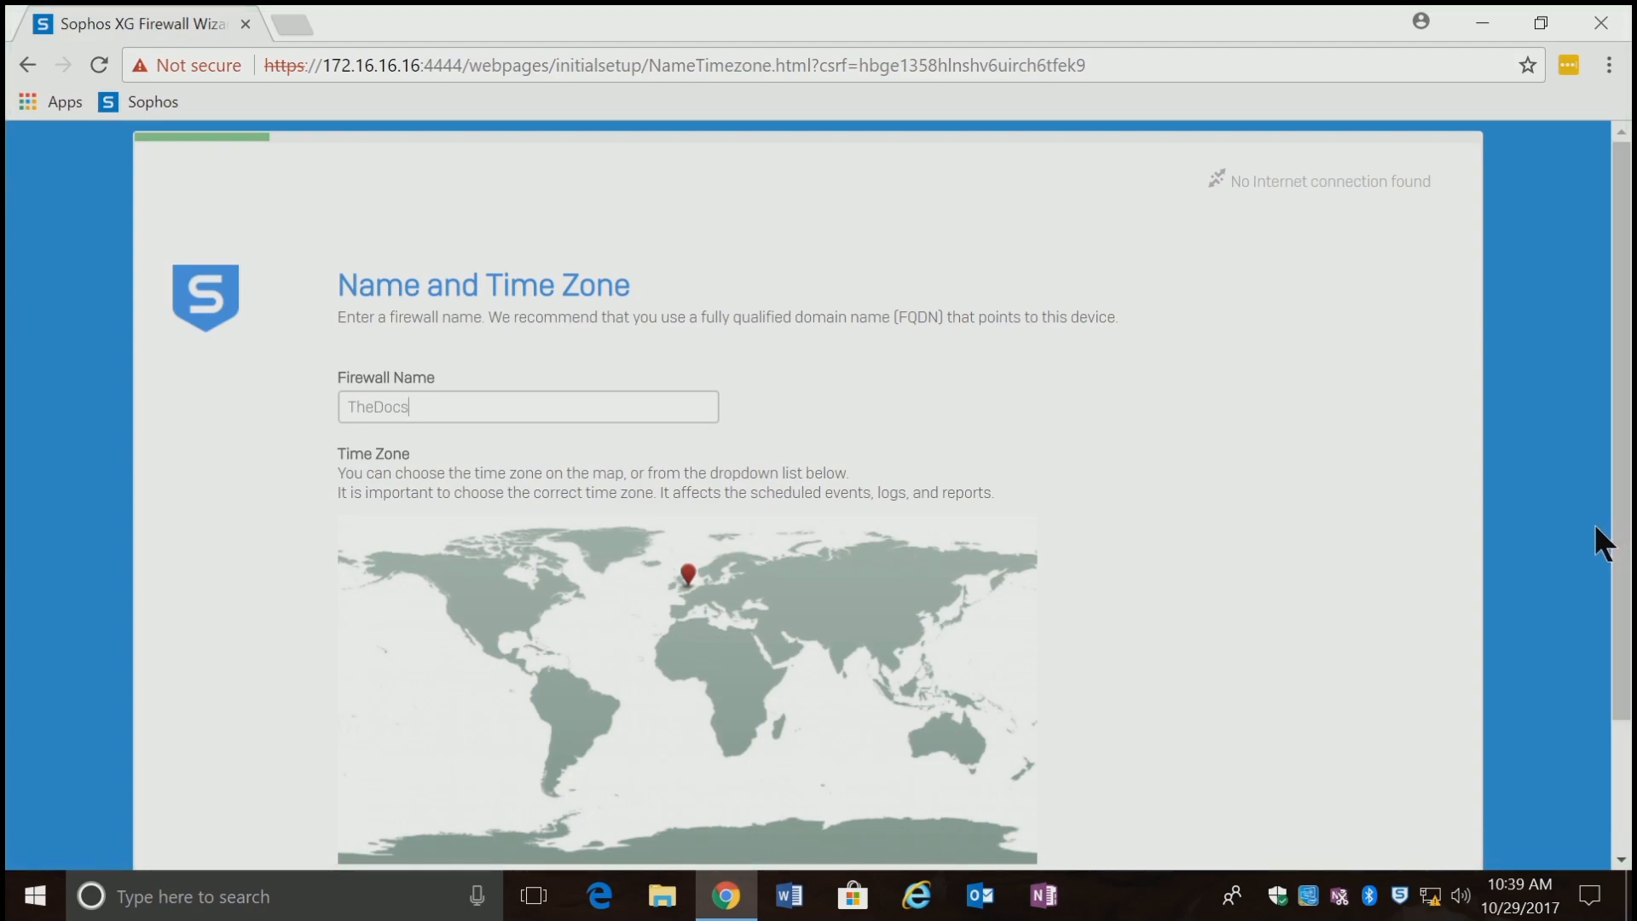
scroll(down, 3)
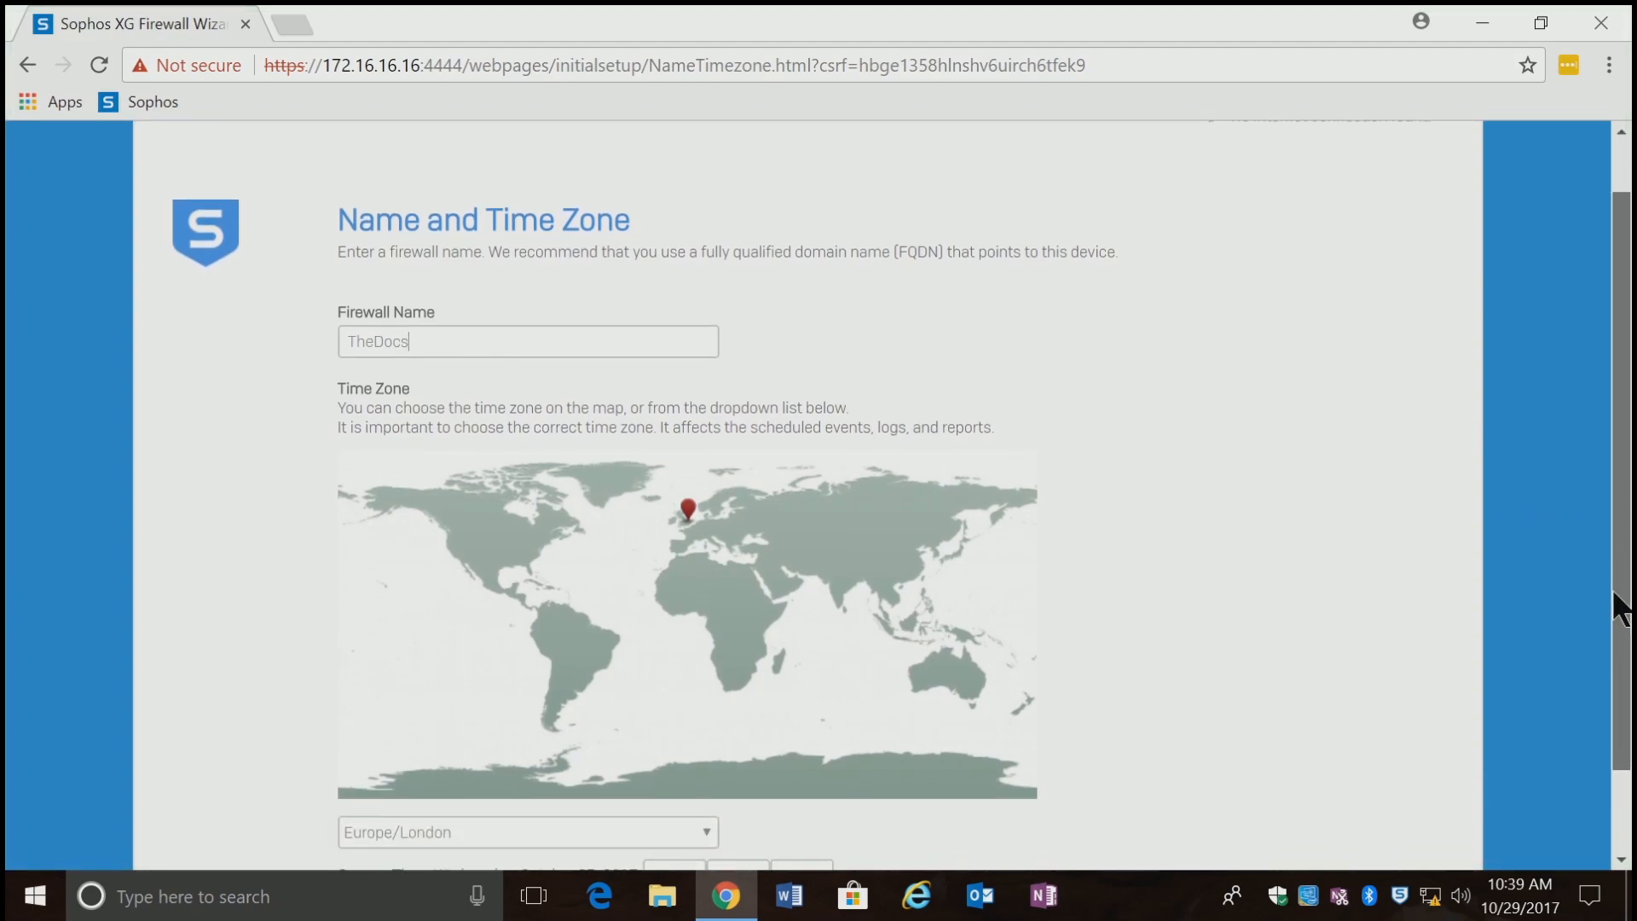
scroll(down, 3)
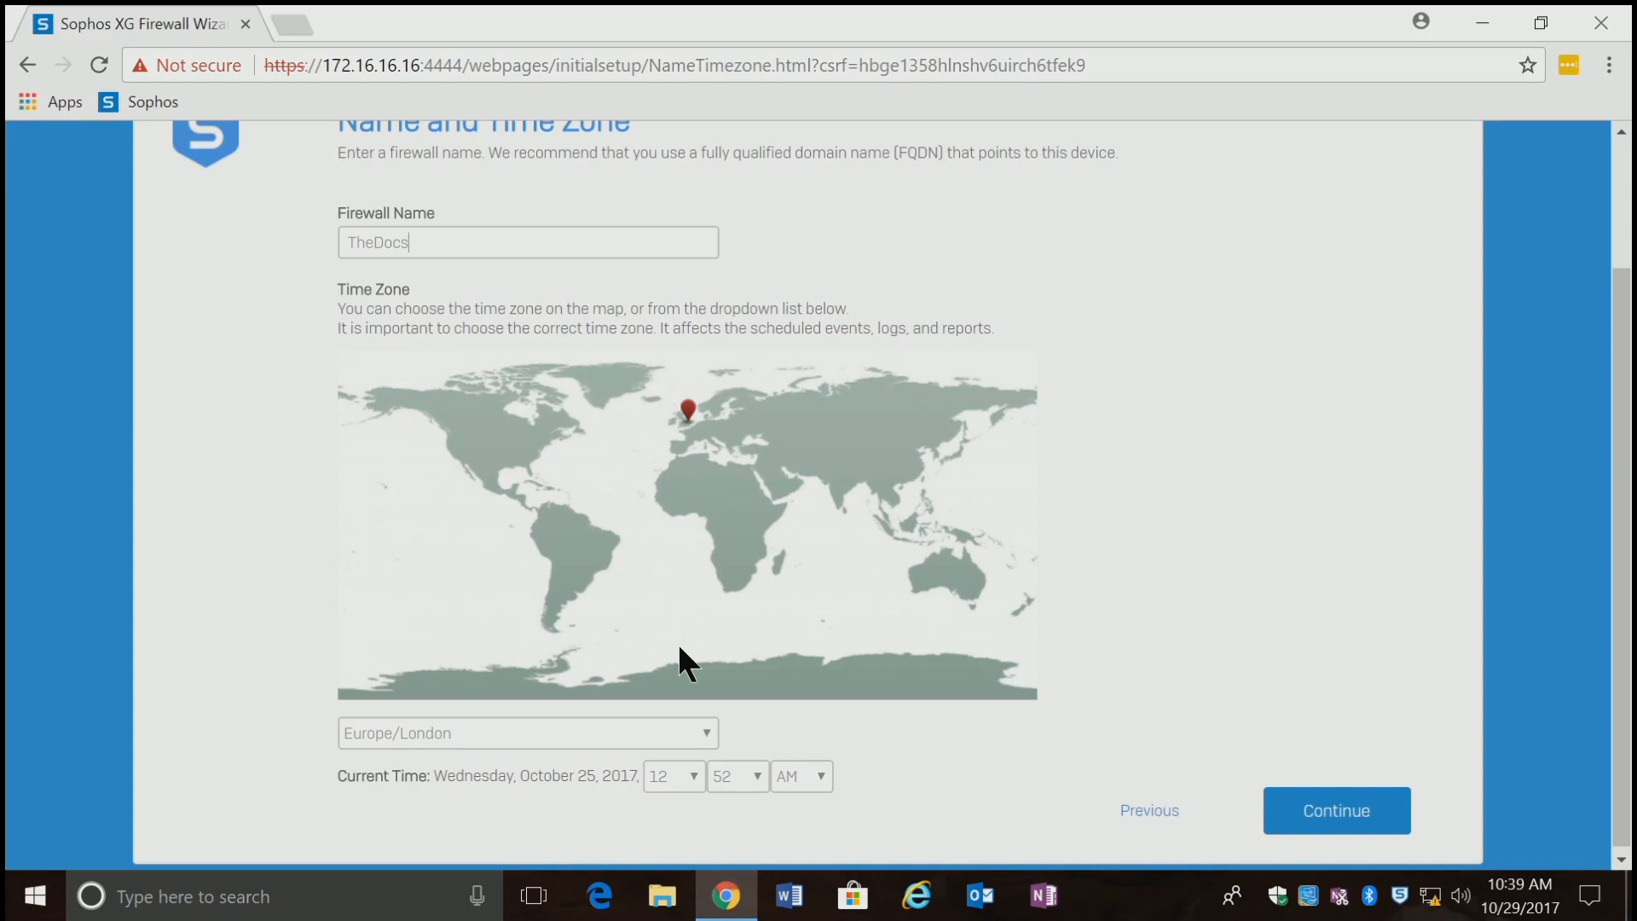
Set the time zone to America/Los_Angeles and the current time to 10:29 AM.
click(527, 731)
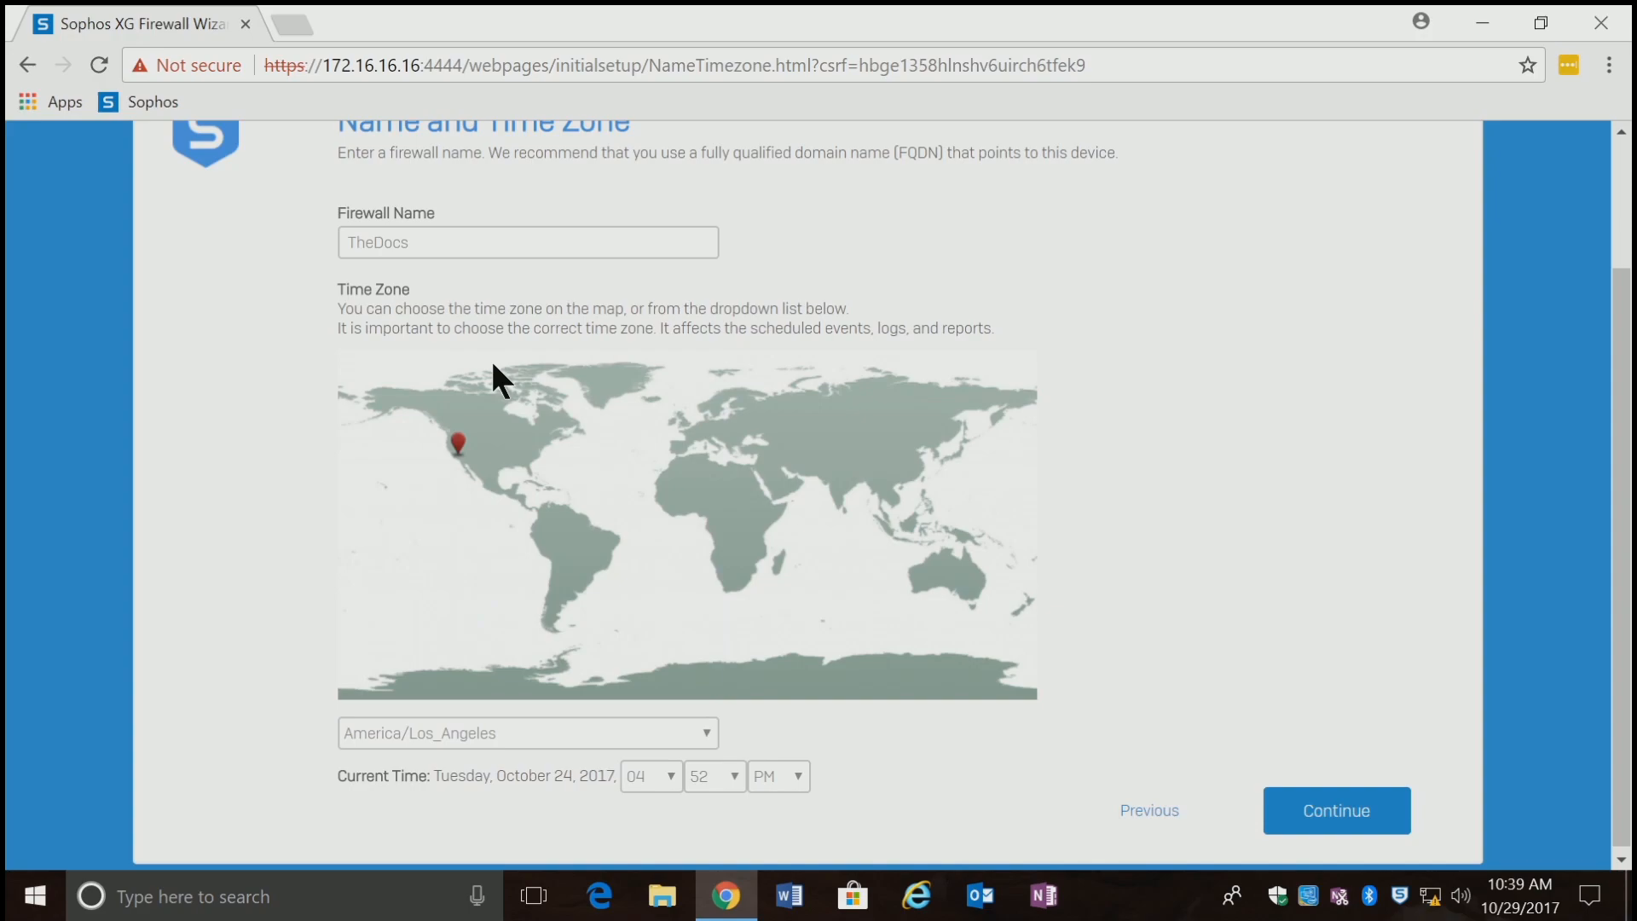
mouse_move(987, 732)
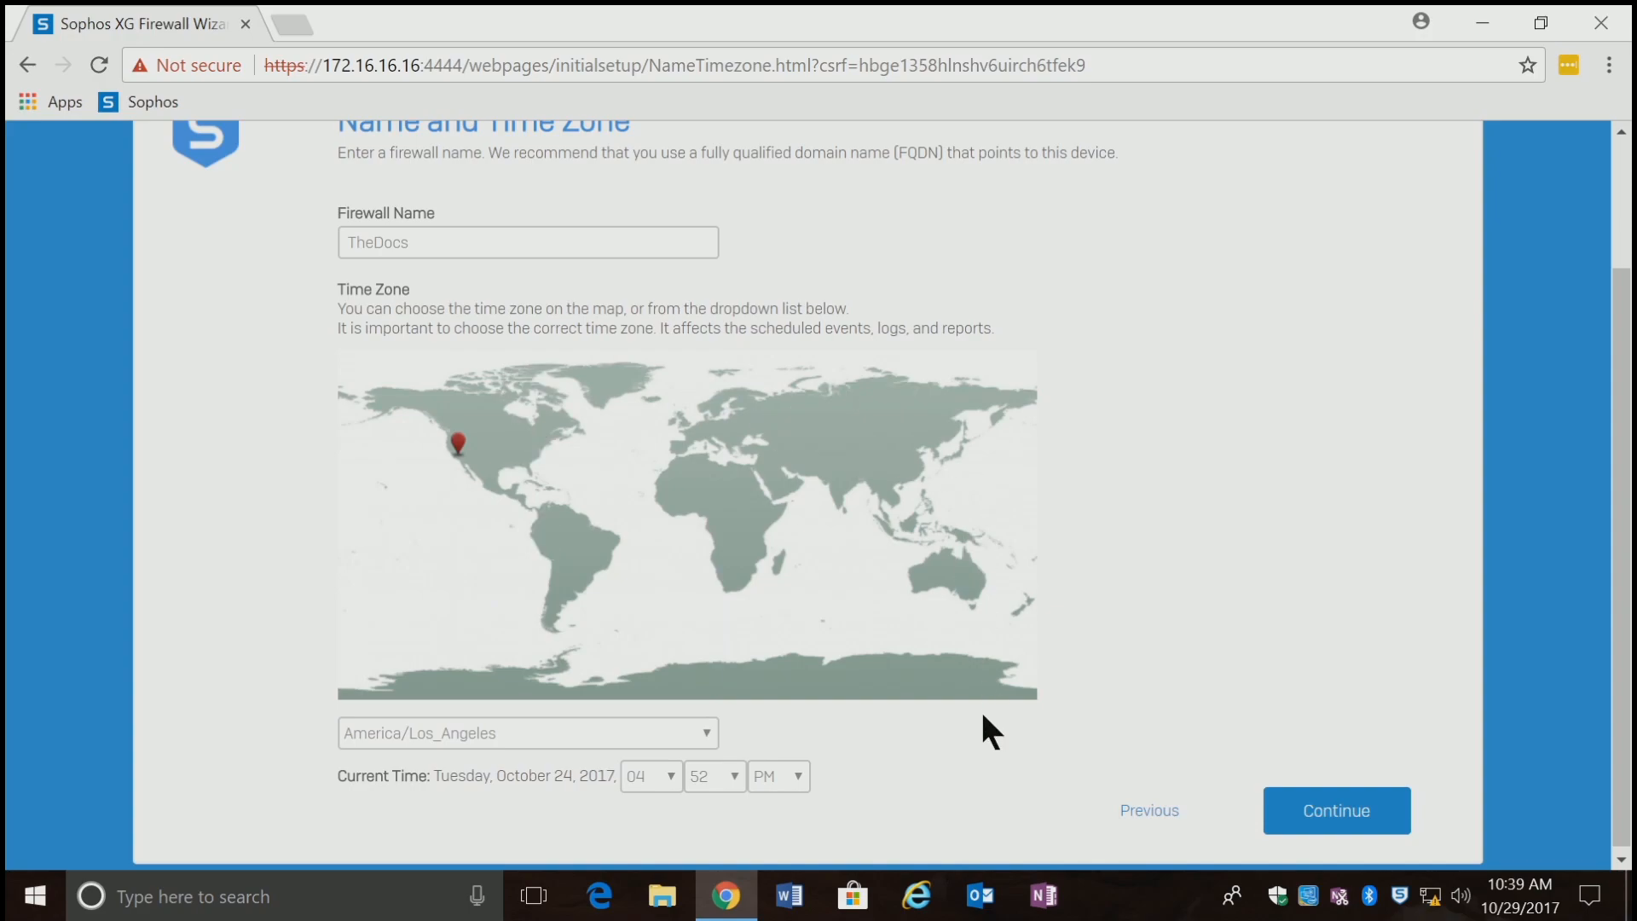
mouse_move(811, 817)
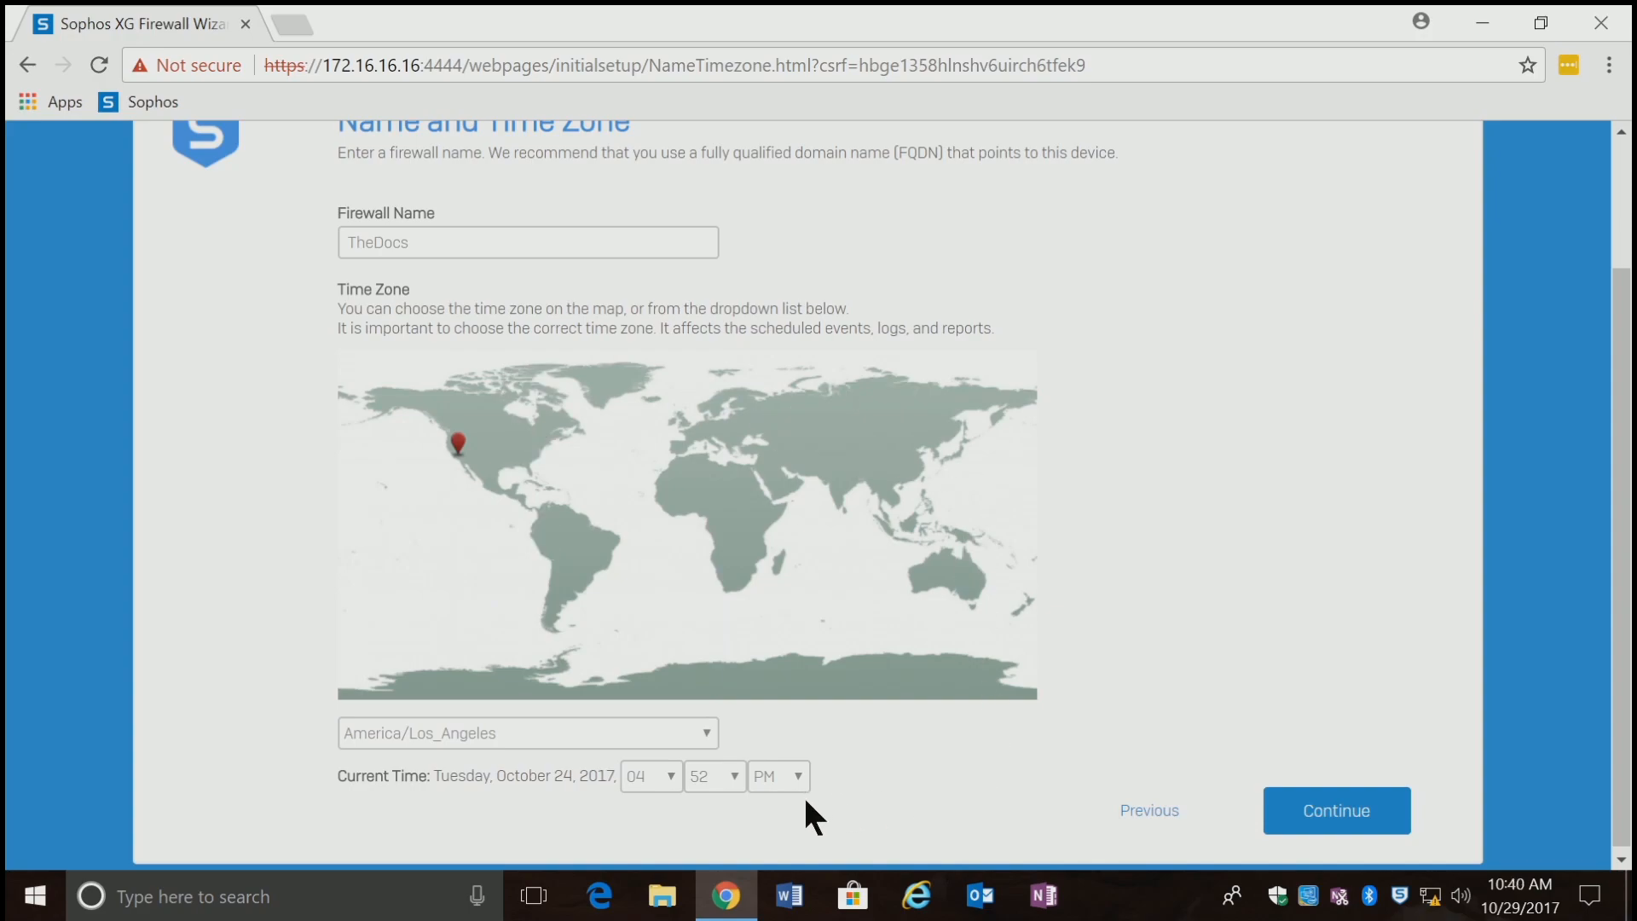
click(648, 776)
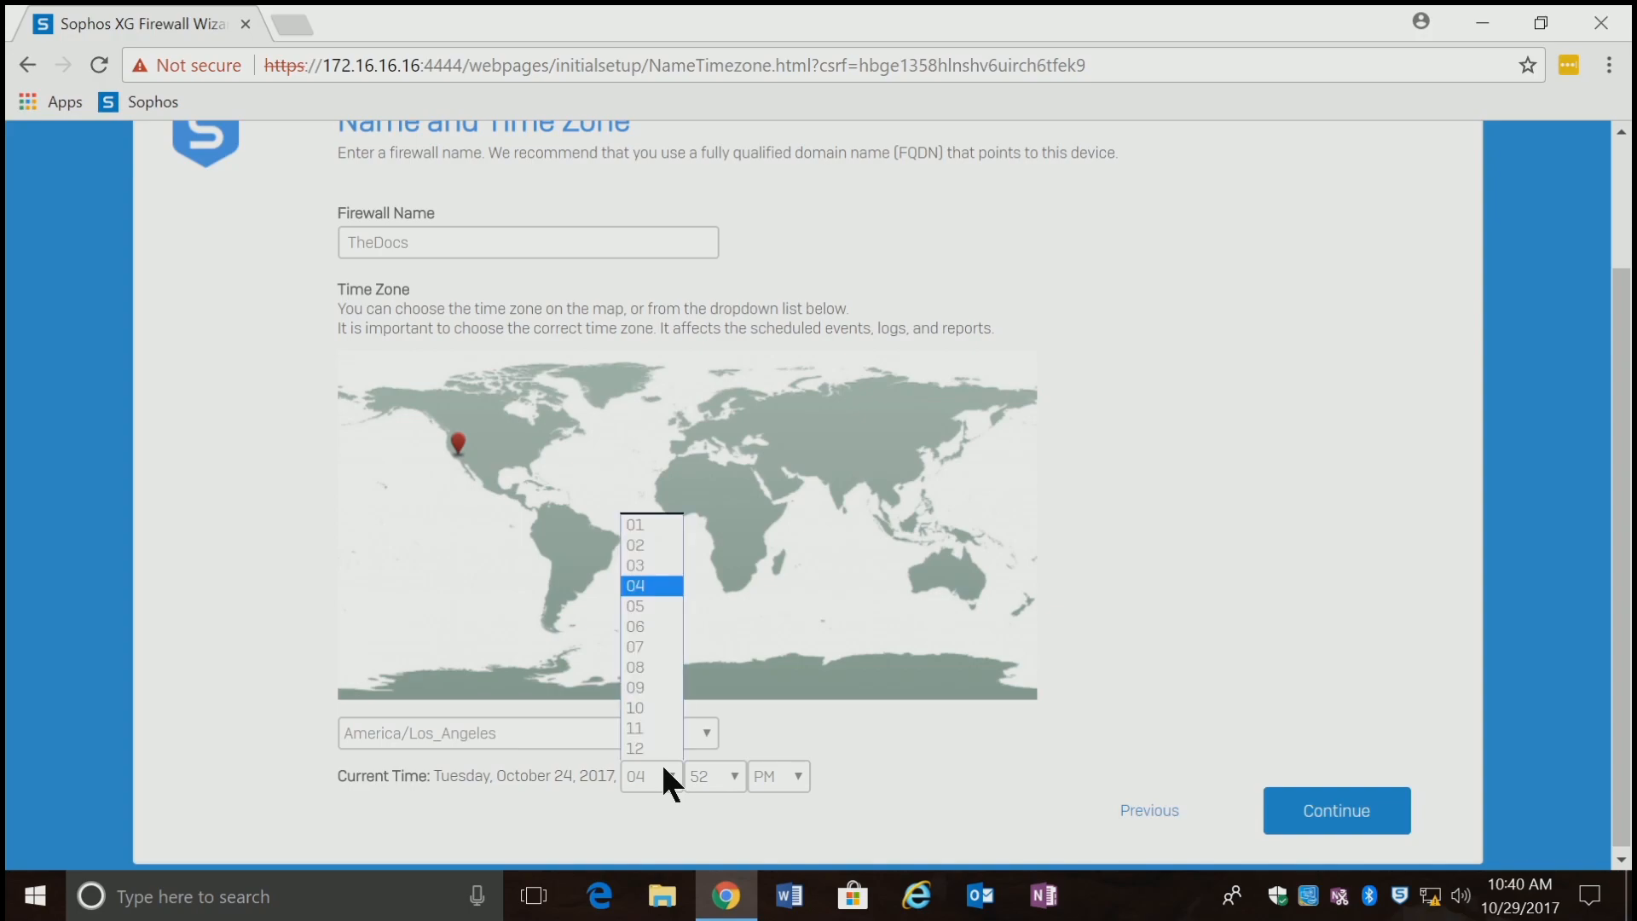
click(634, 585)
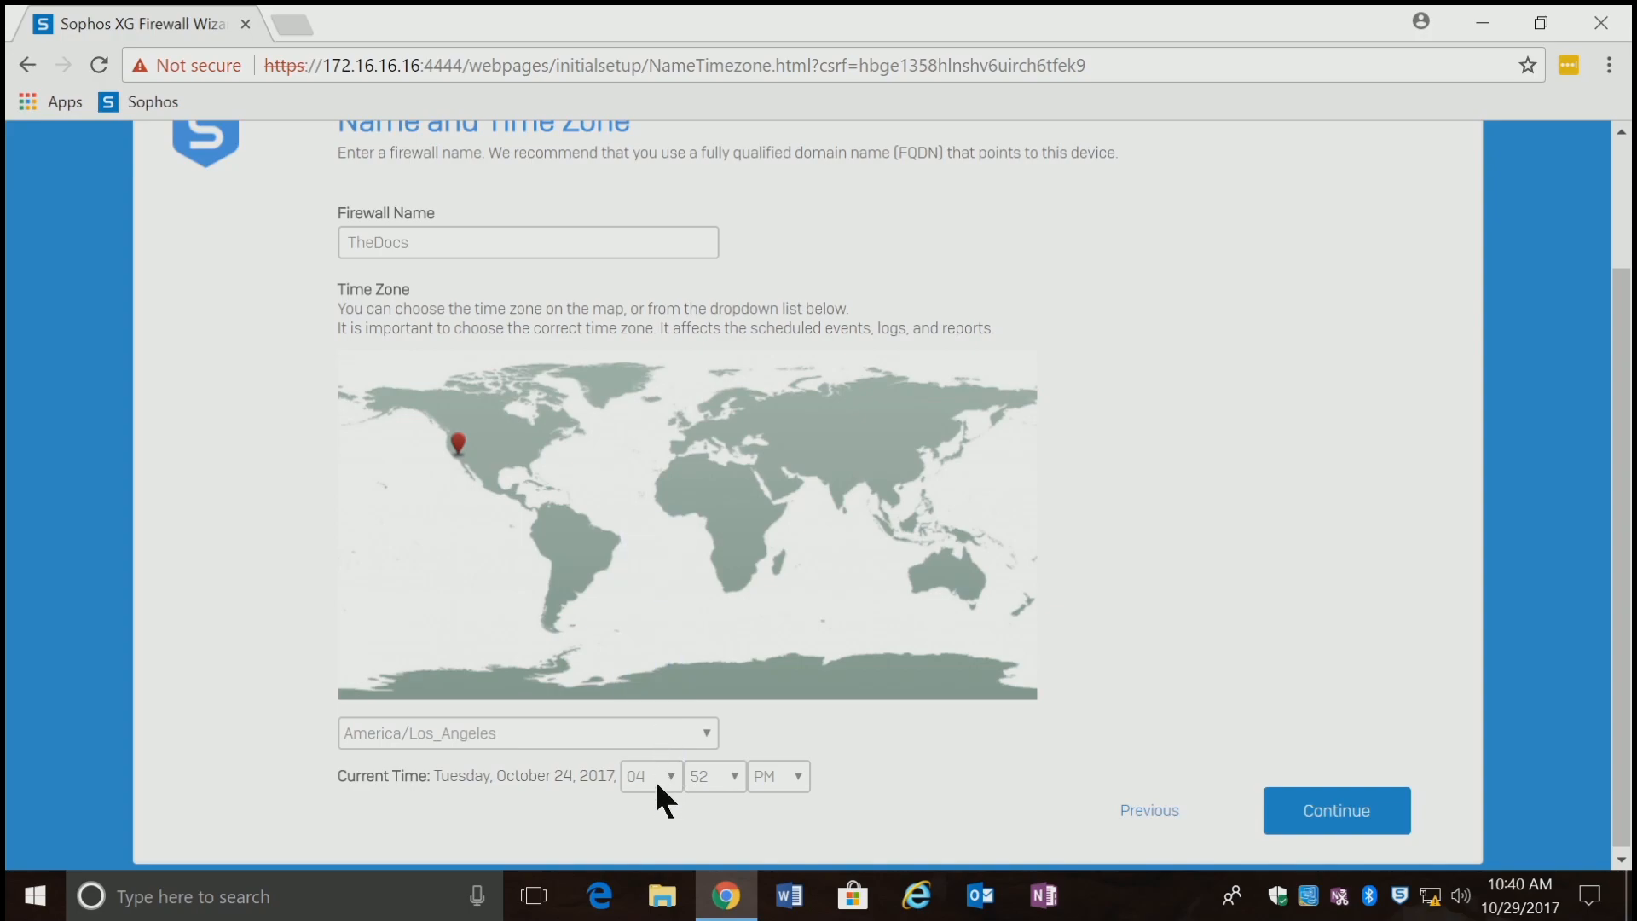
click(648, 776)
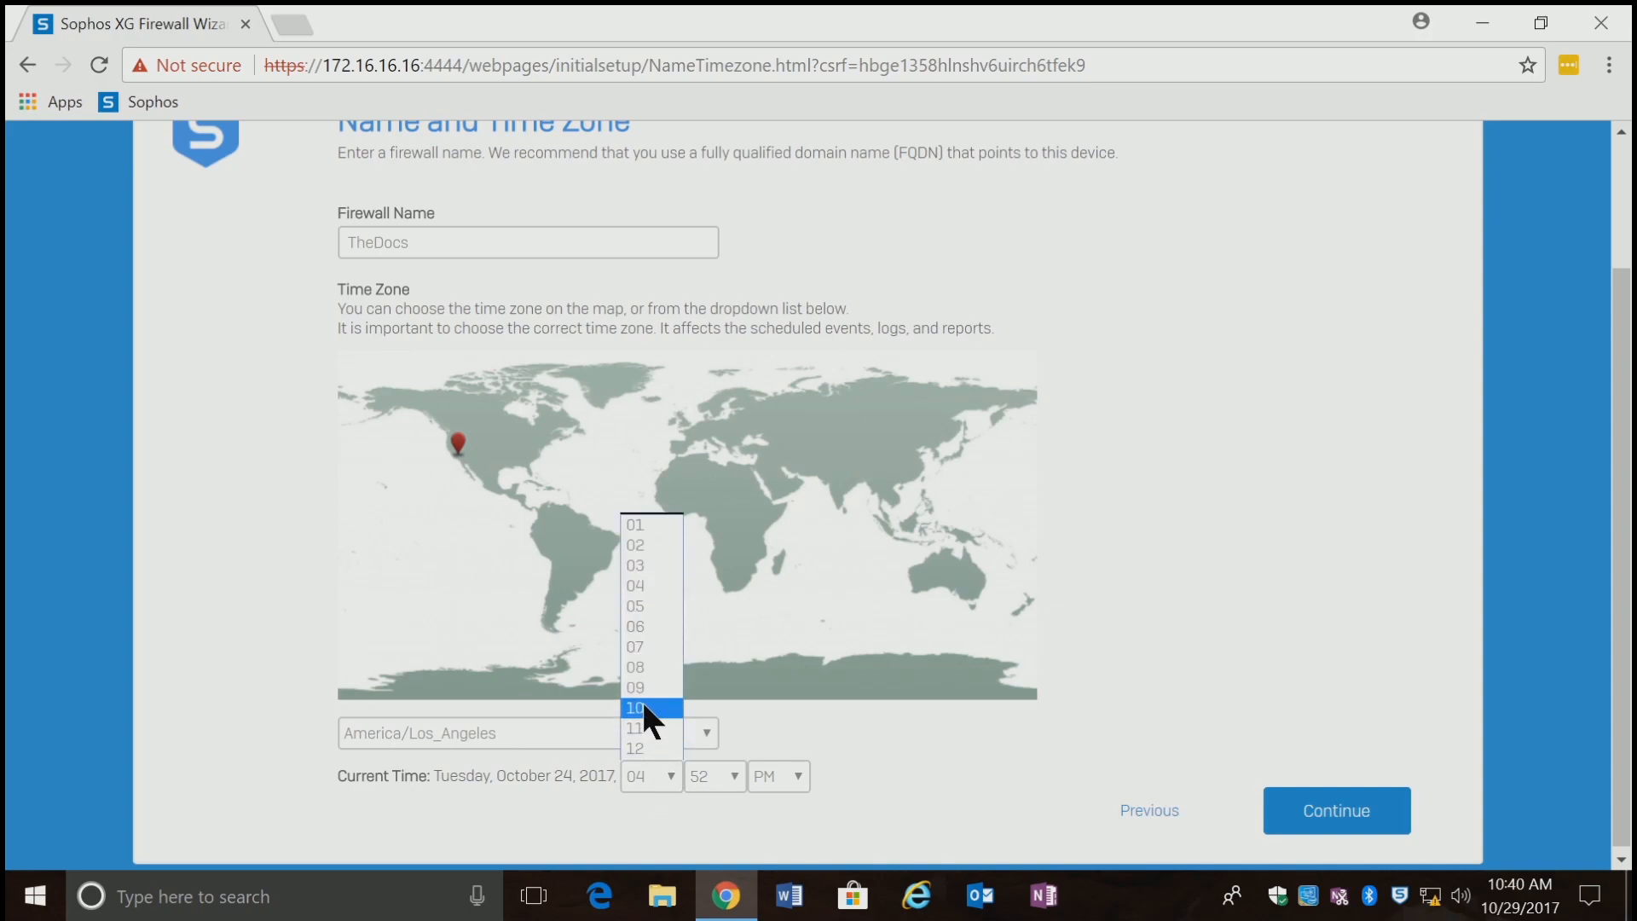
click(637, 707)
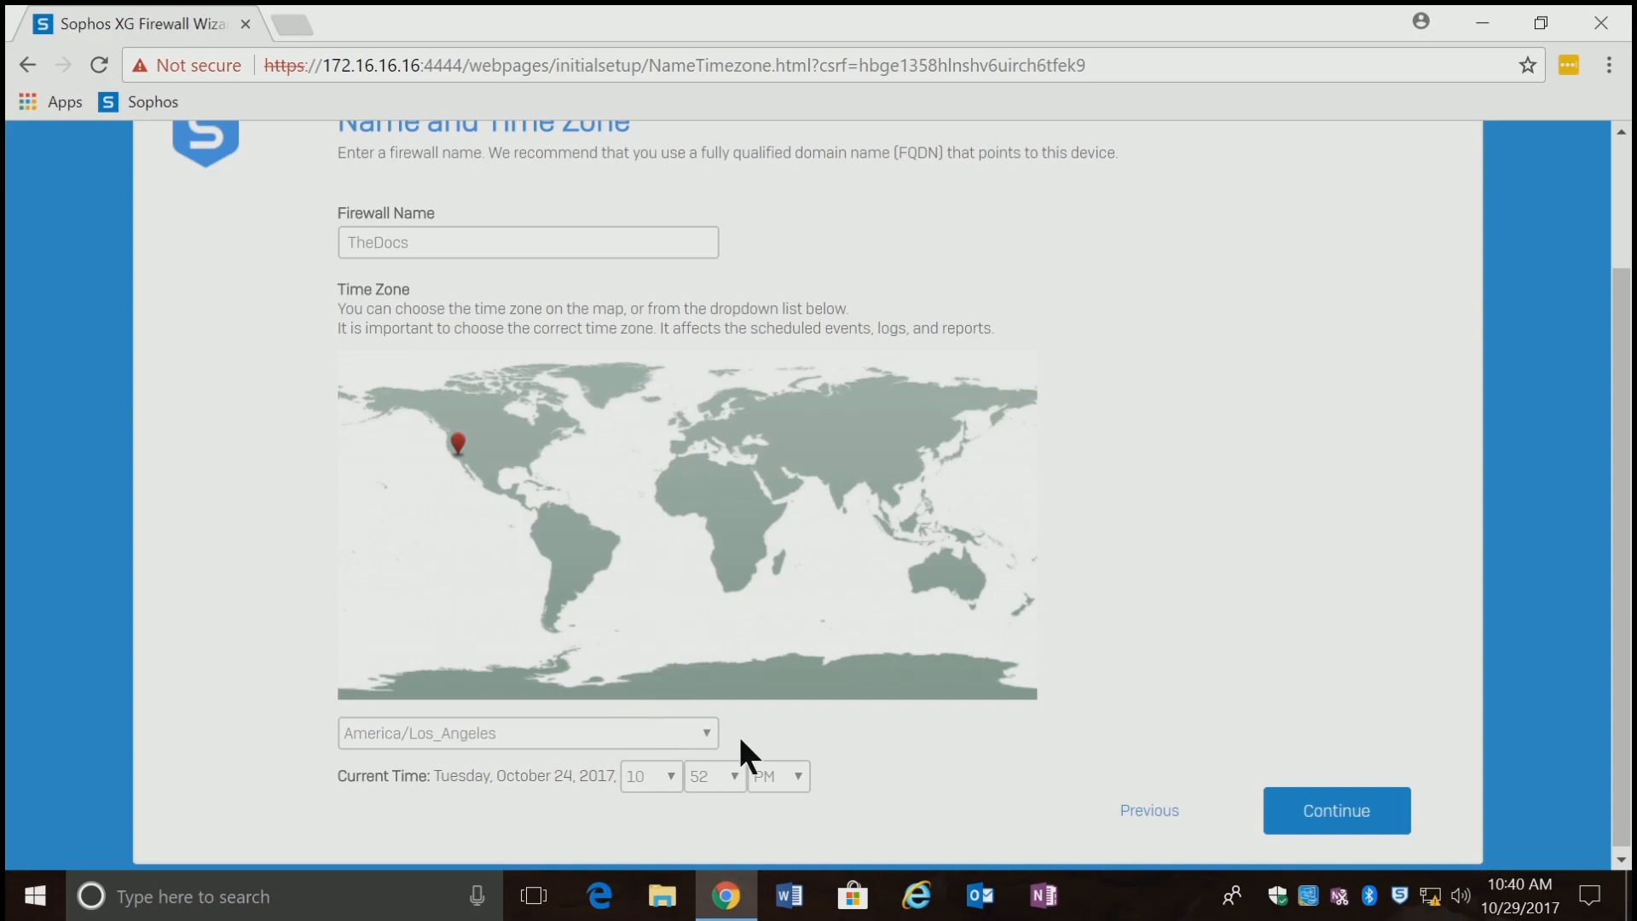
click(714, 776)
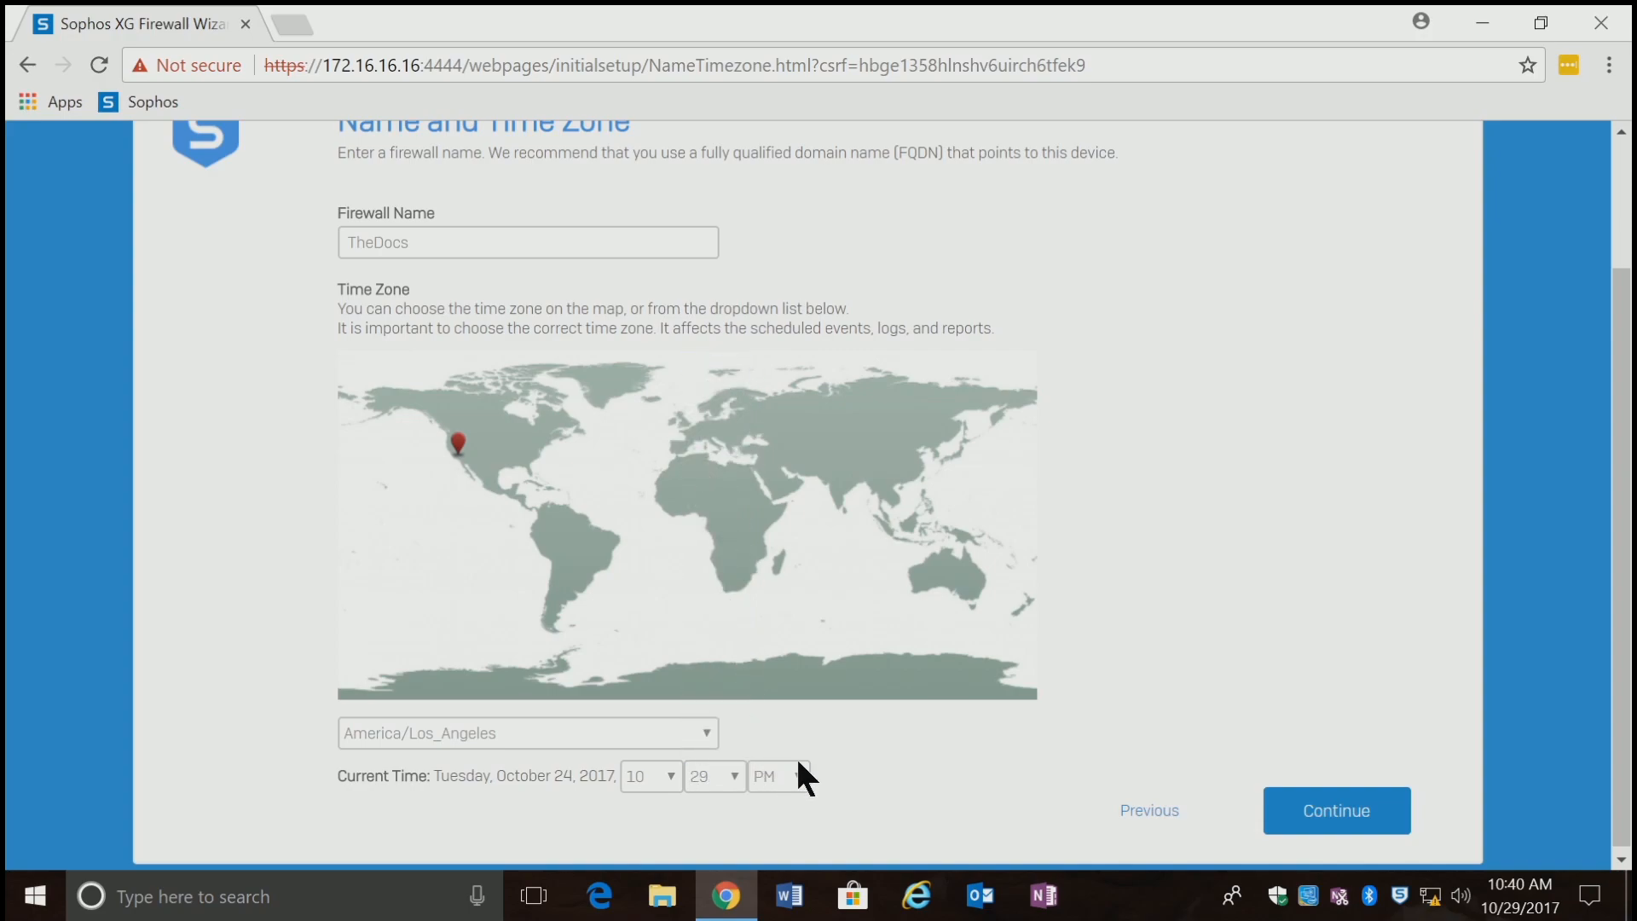
click(777, 776)
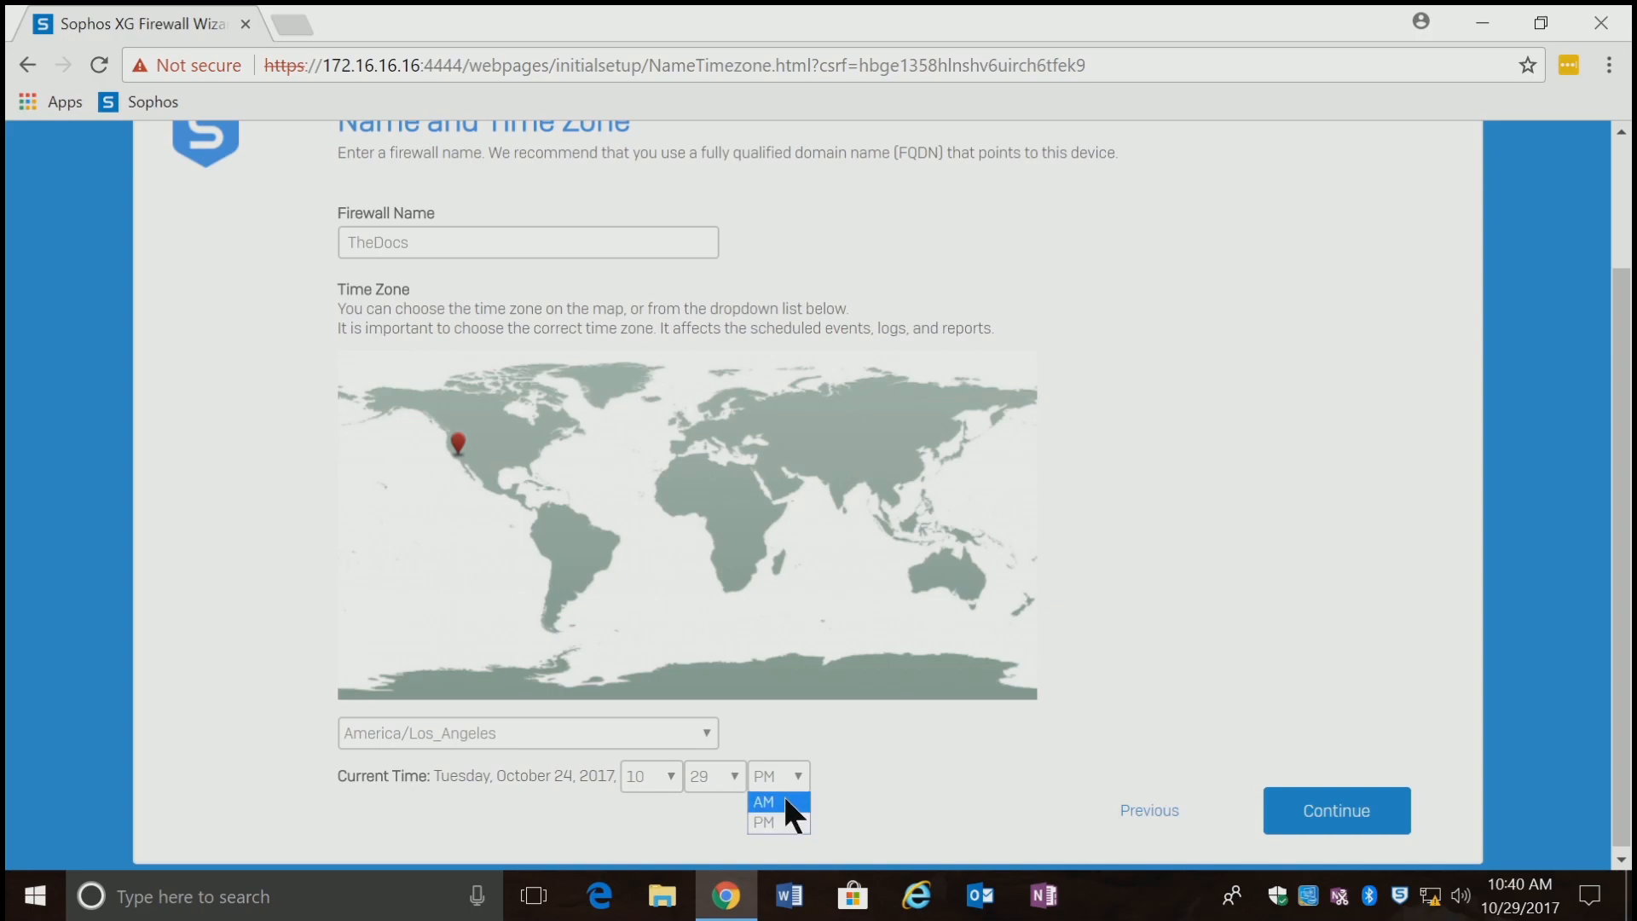
click(765, 802)
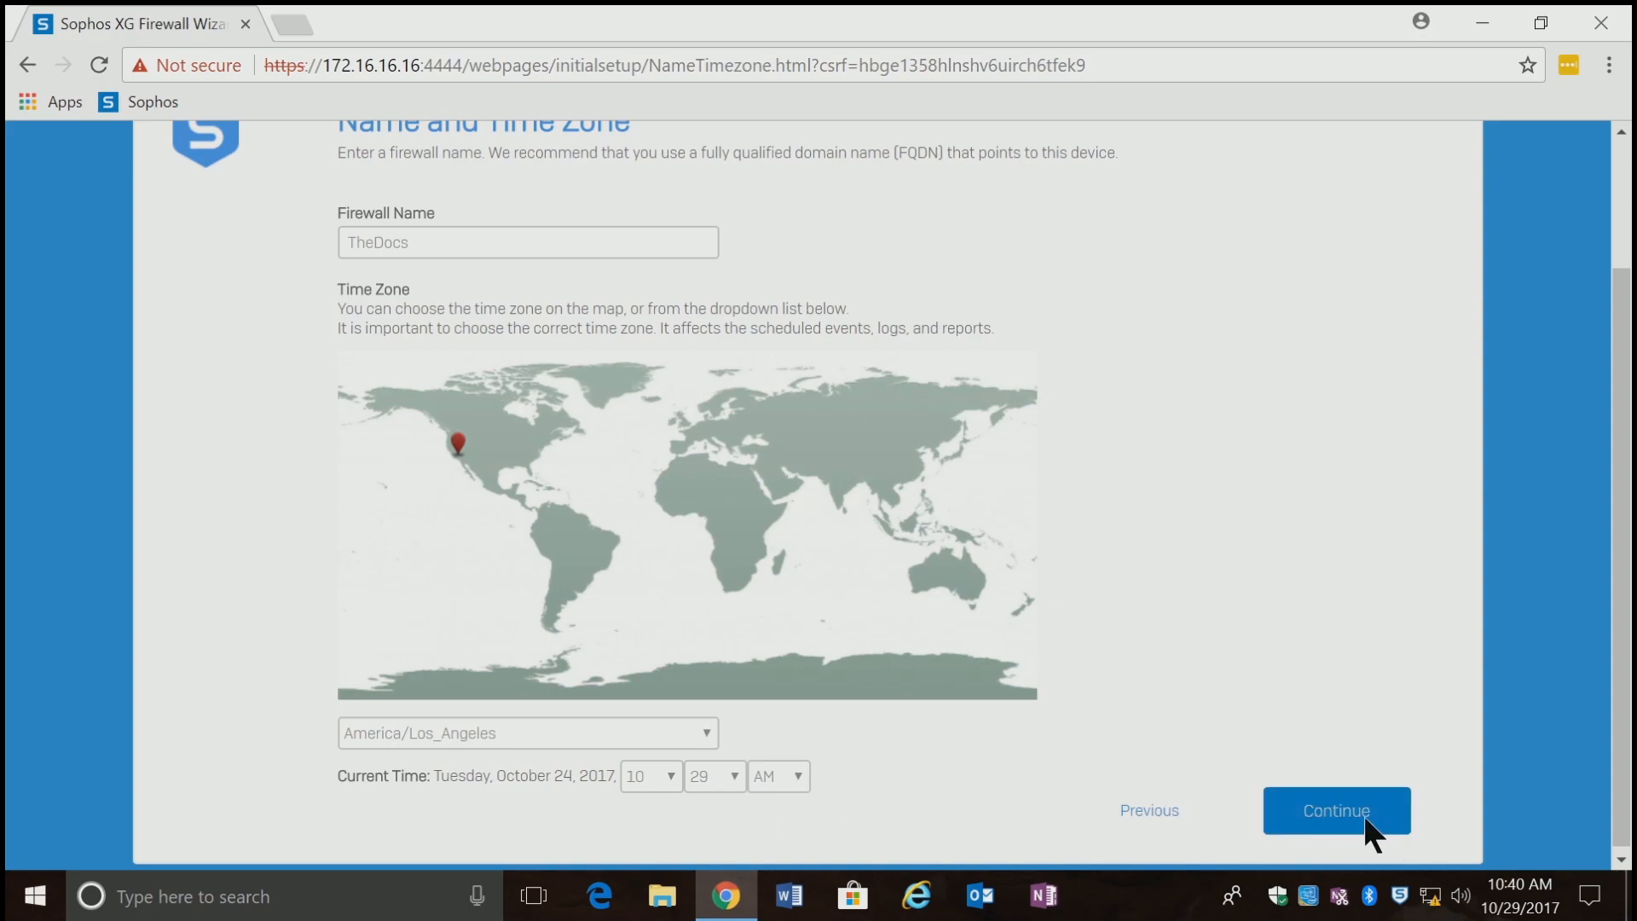
Confirm basic setup, opt out of the customer experience improvement program and continue.
click(1337, 810)
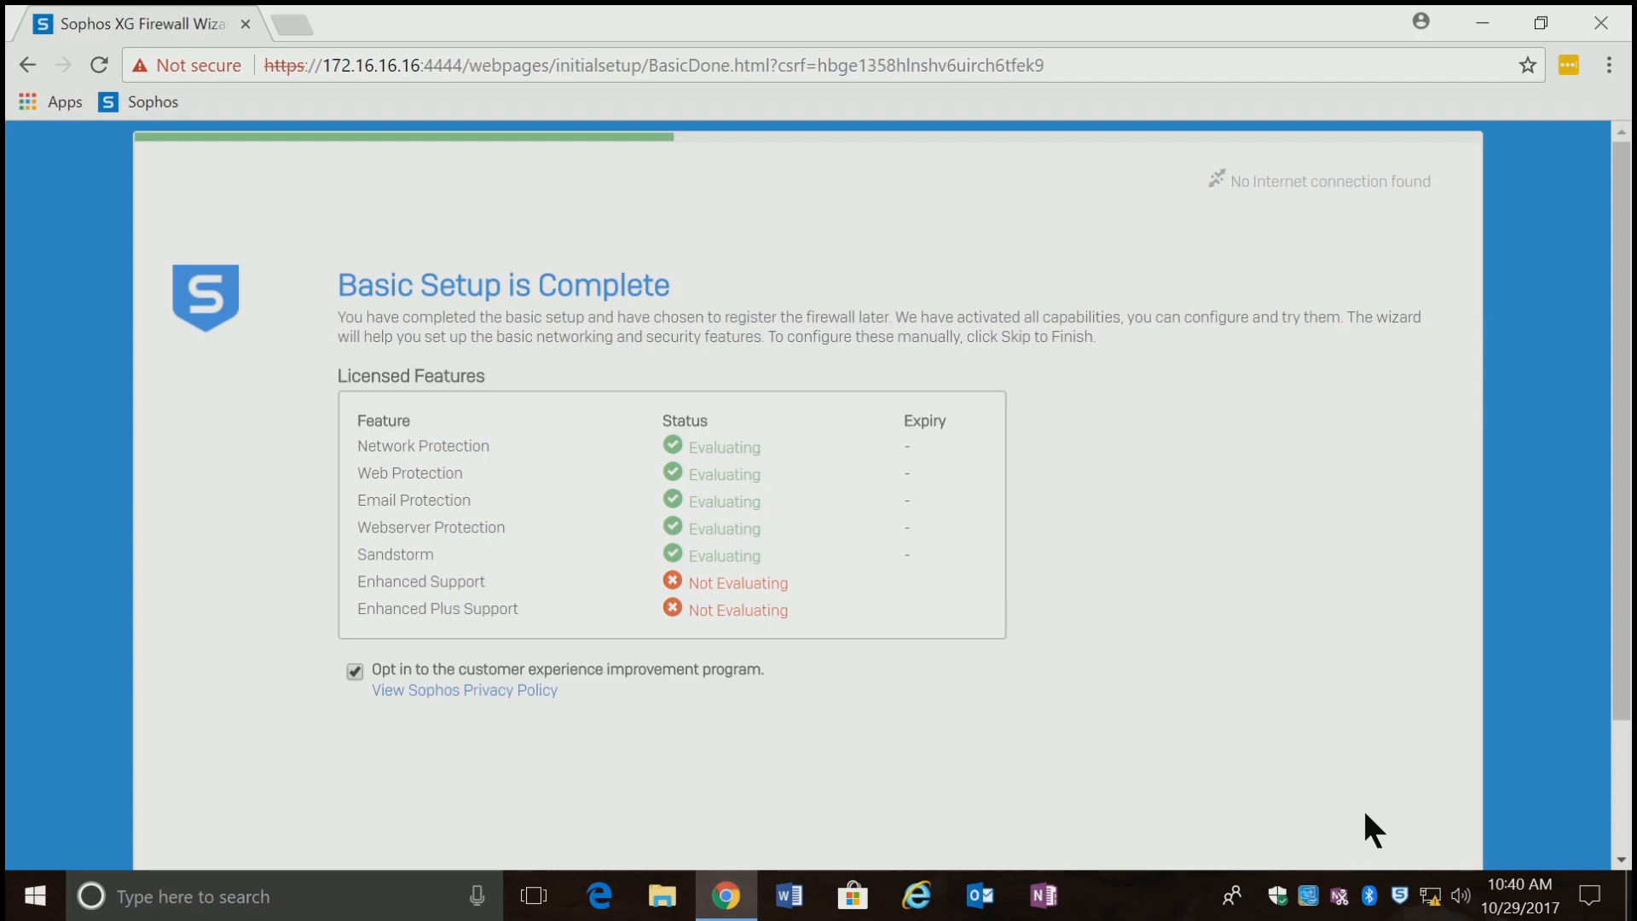
mouse_move(936, 781)
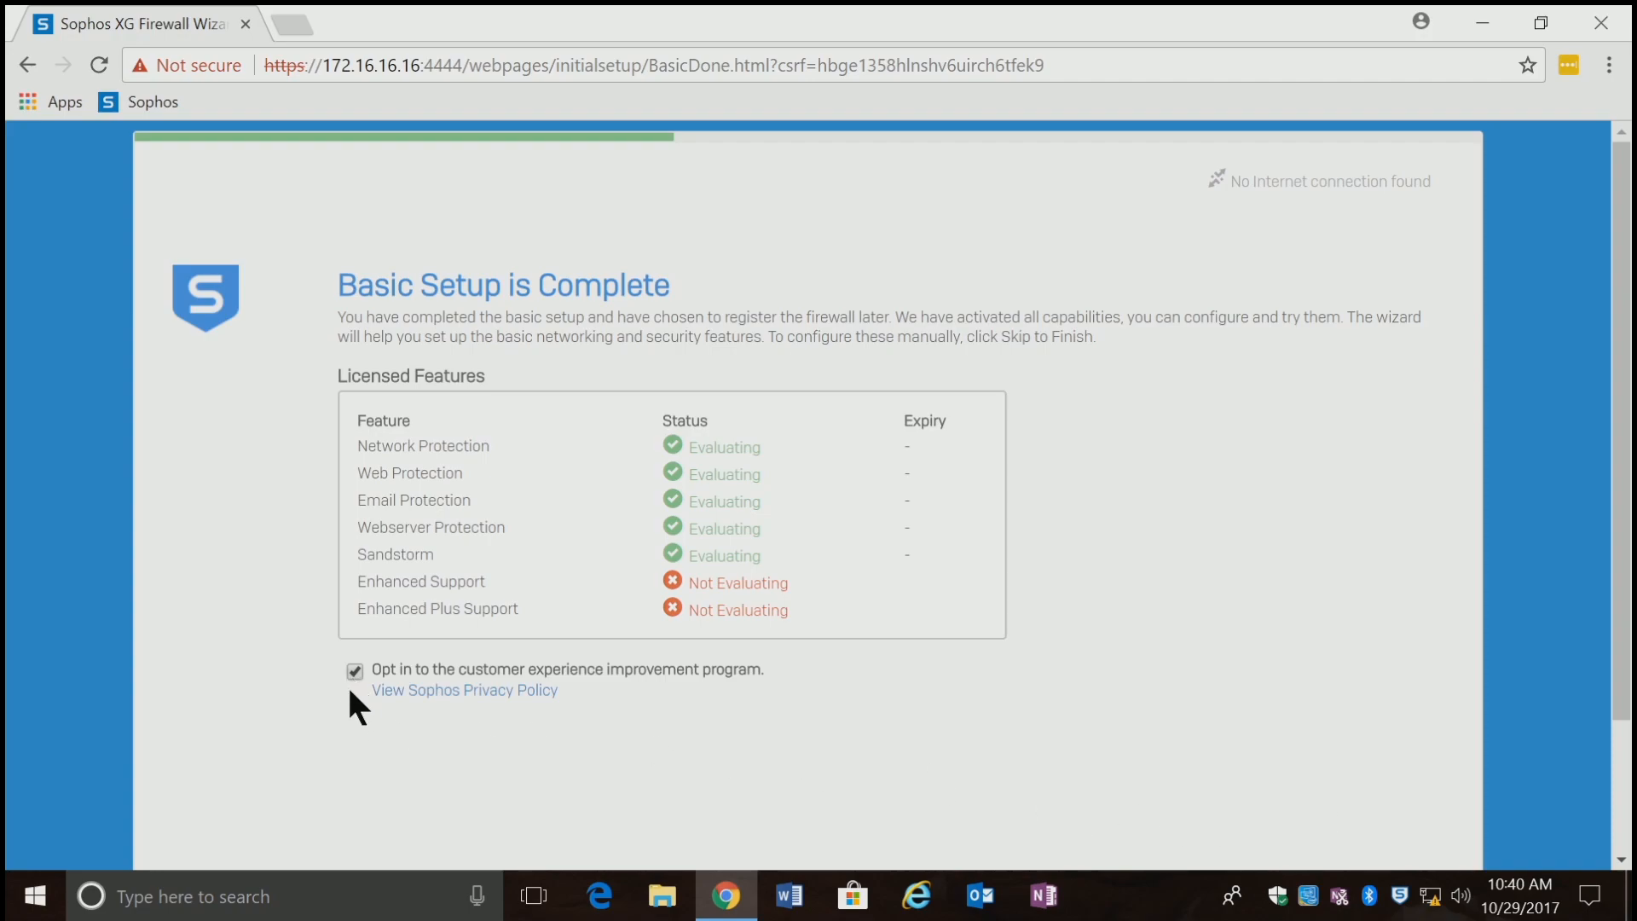
mouse_move(360, 679)
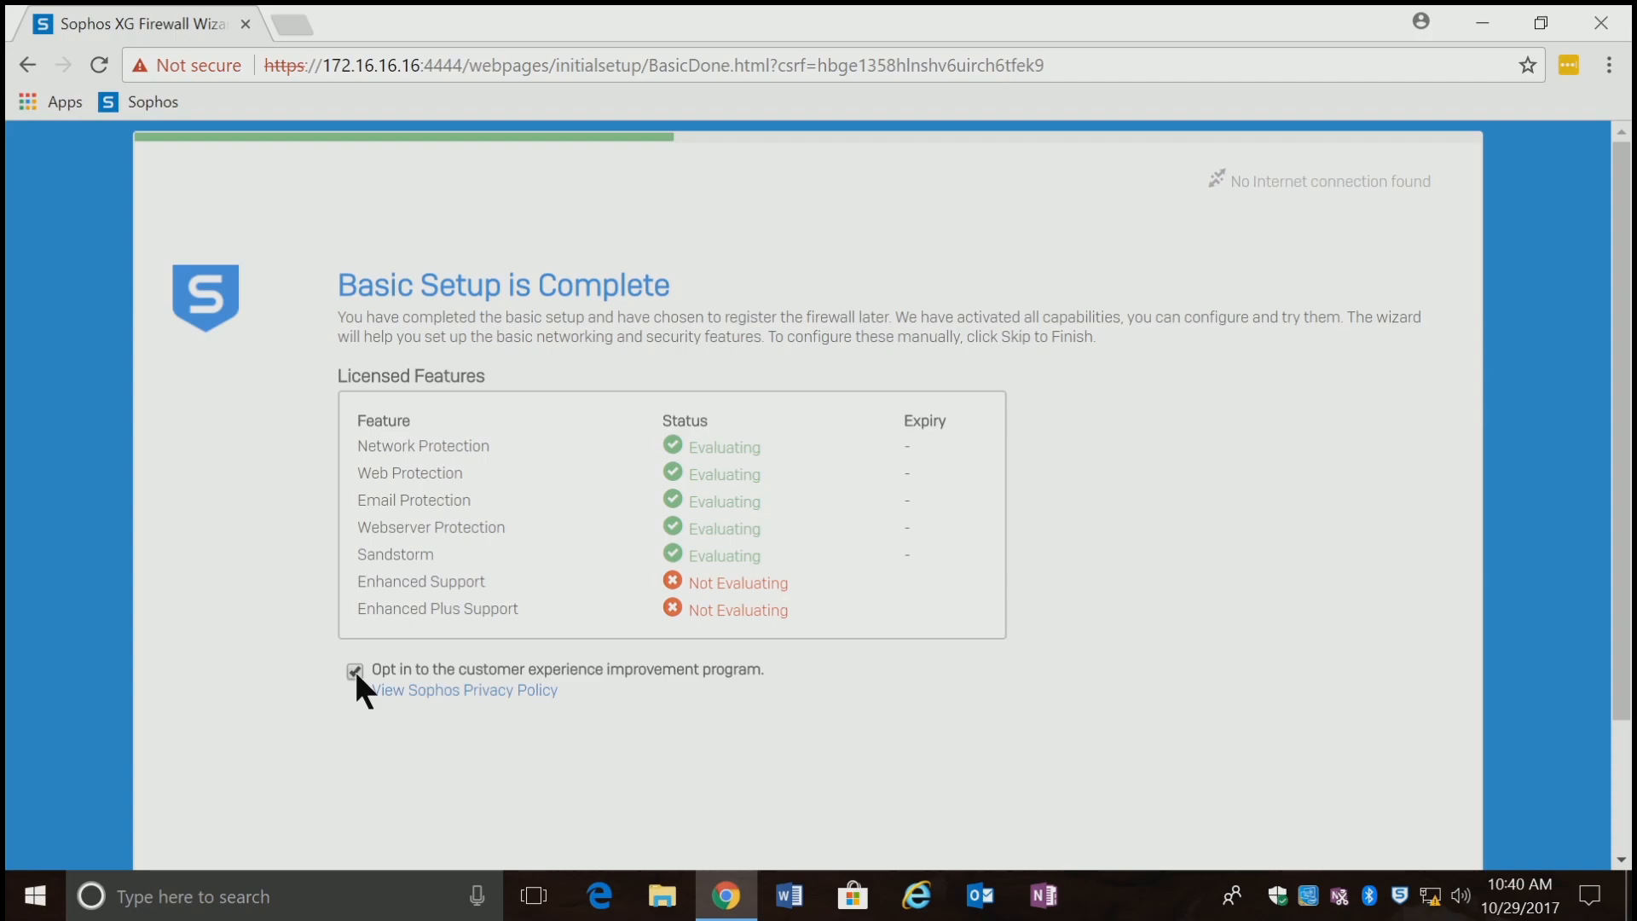
click(355, 670)
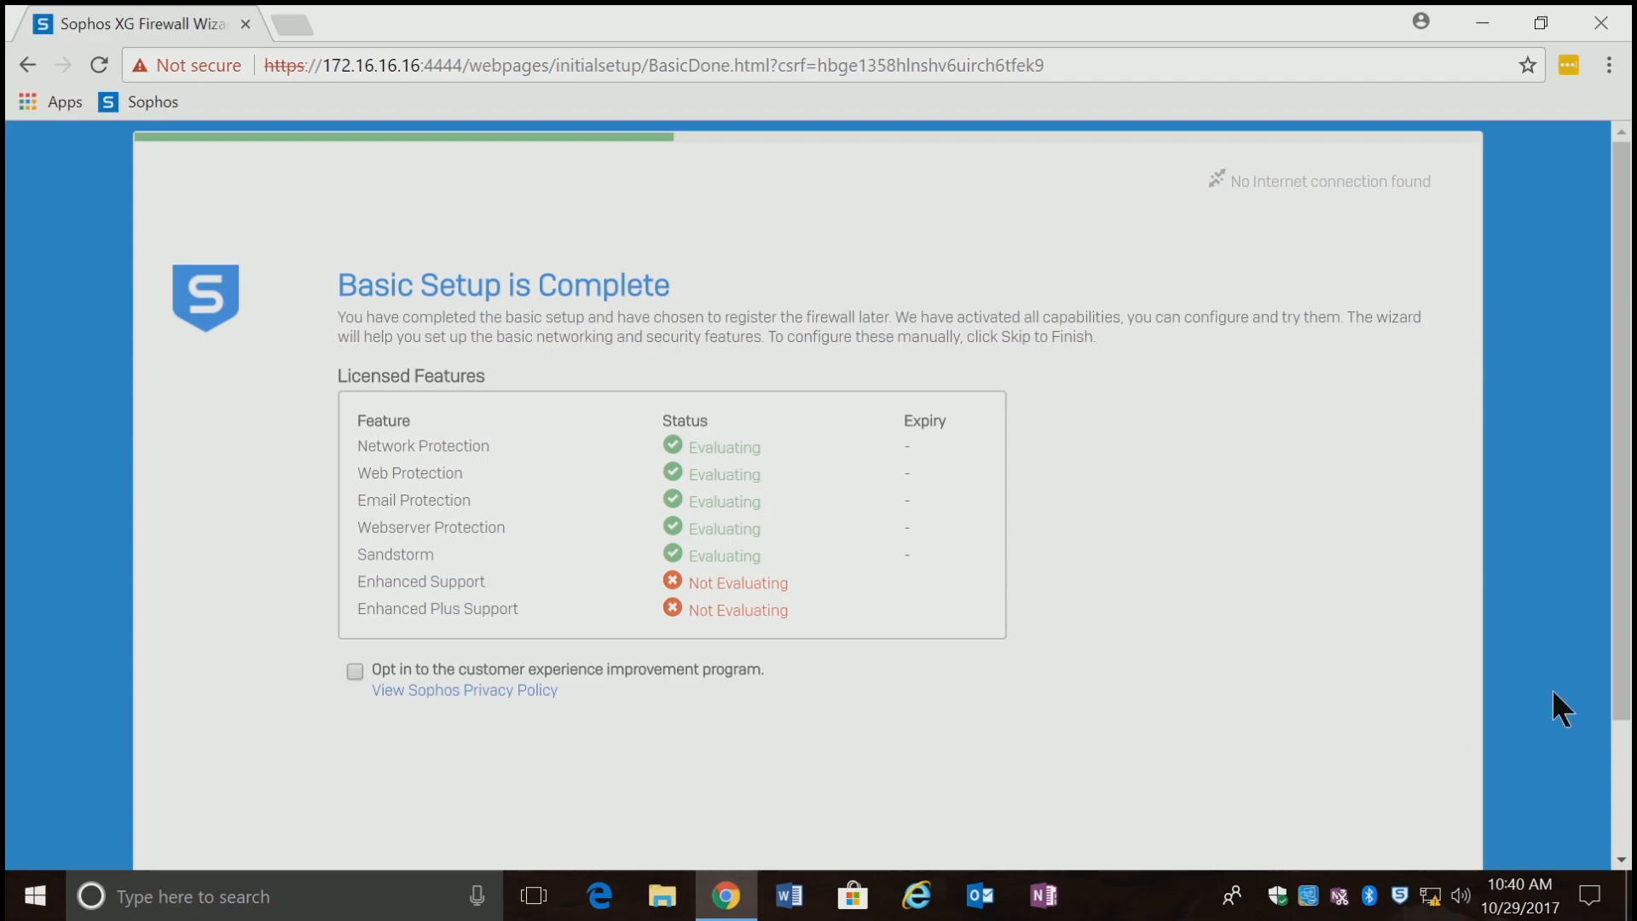
scroll(down, 3)
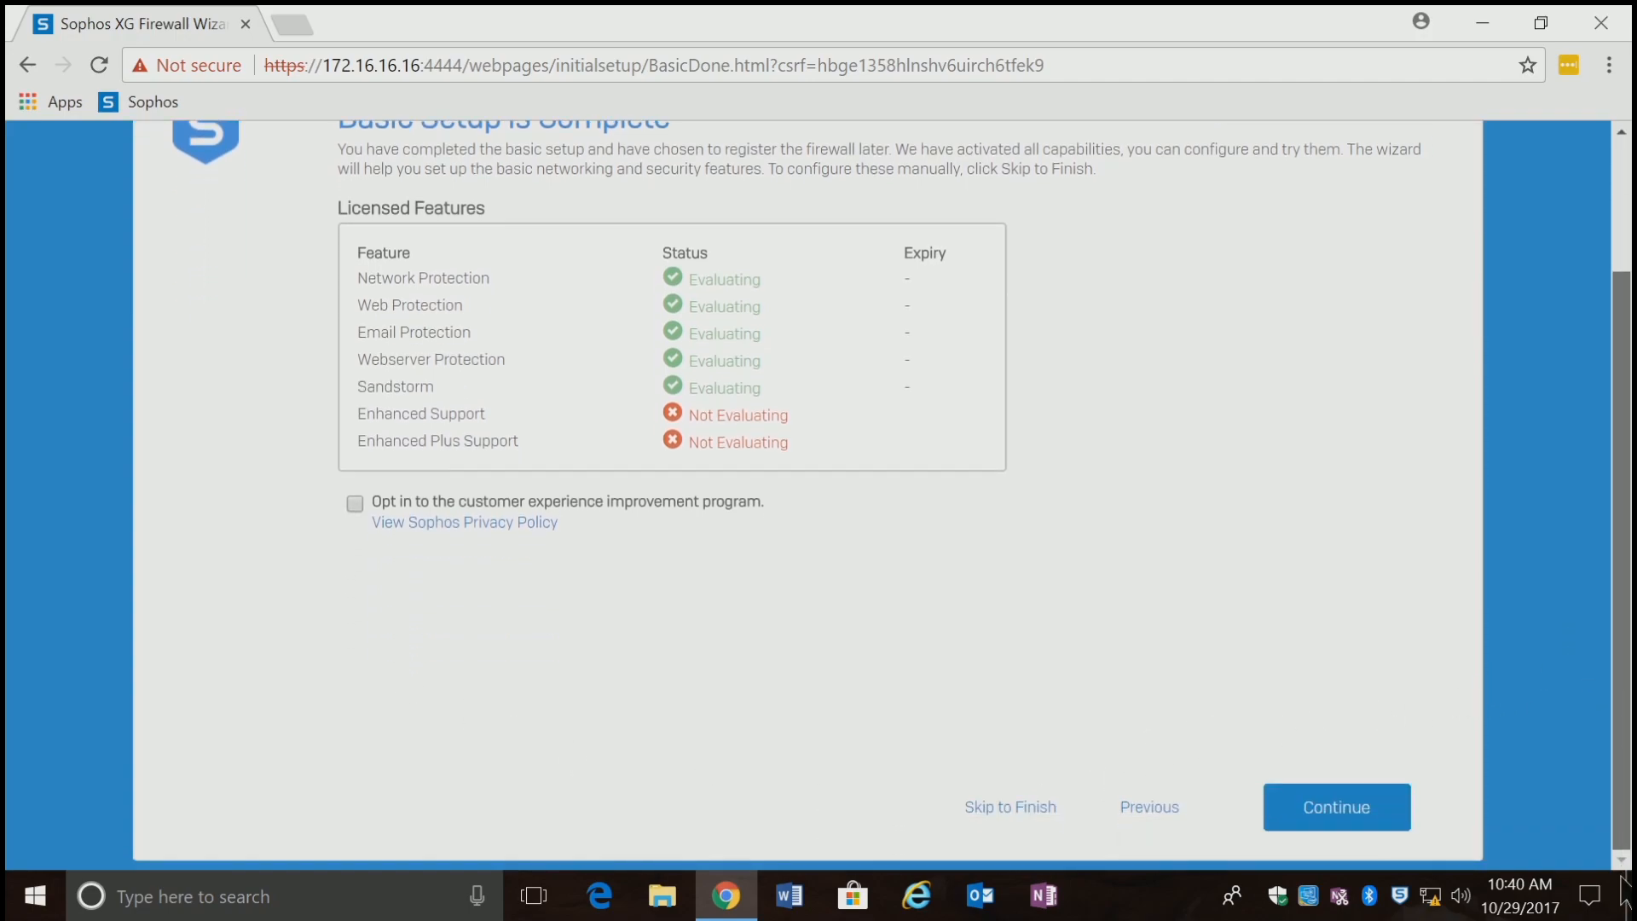
click(1336, 806)
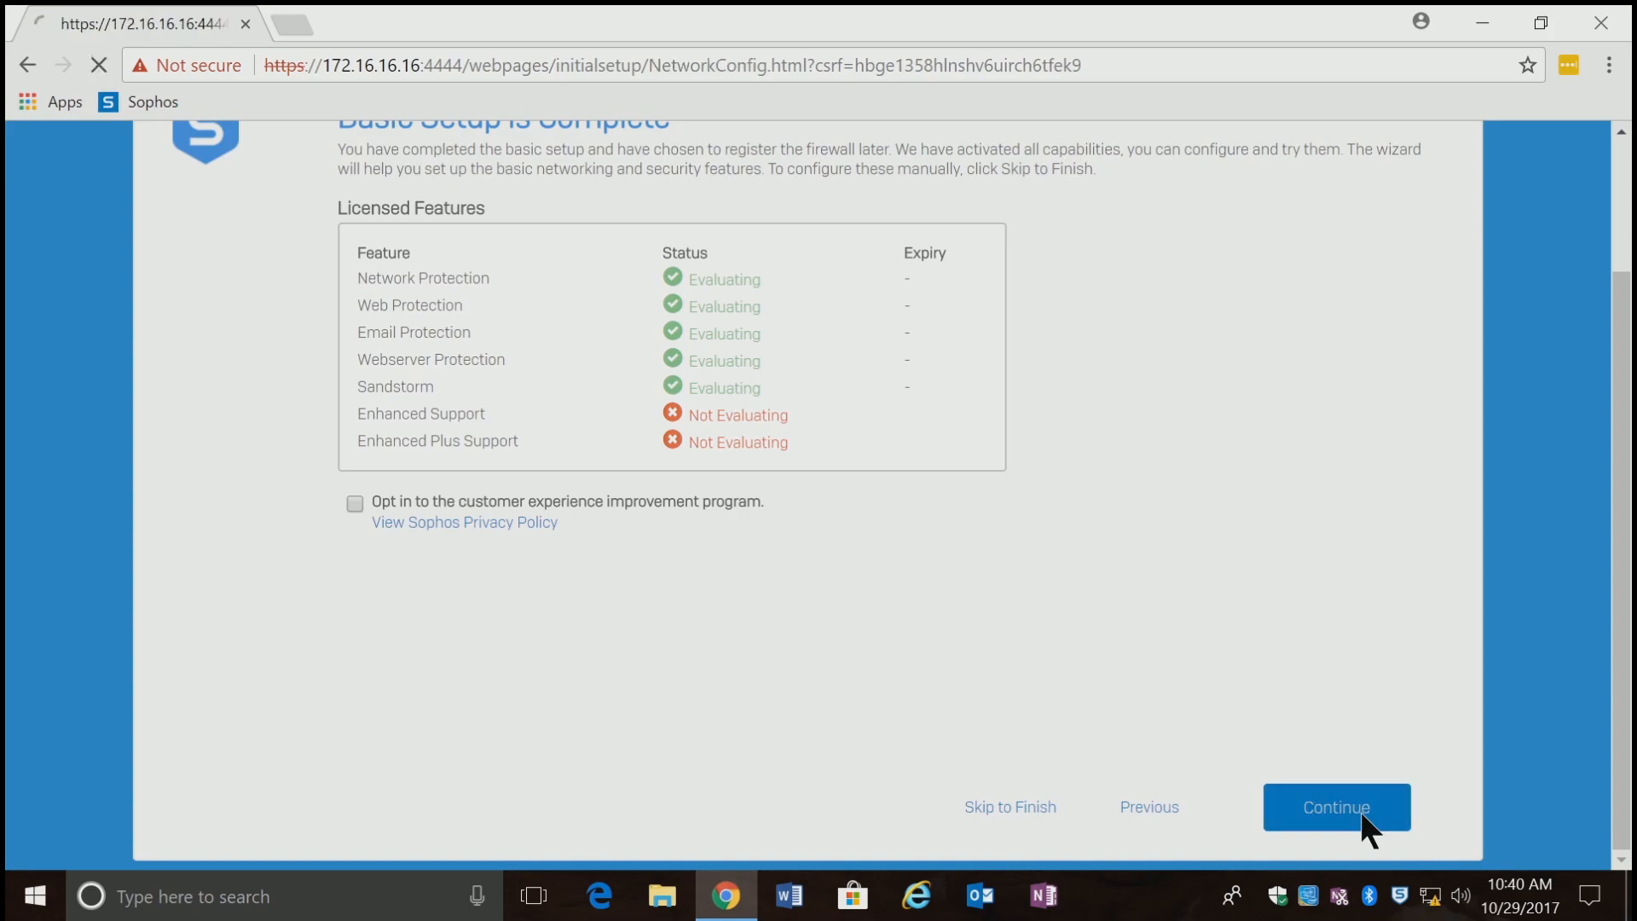
Review the LAN step, keeping Port1, route-mode gateway, 172.16.16.16/24 and DHCP enabled.
click(1337, 807)
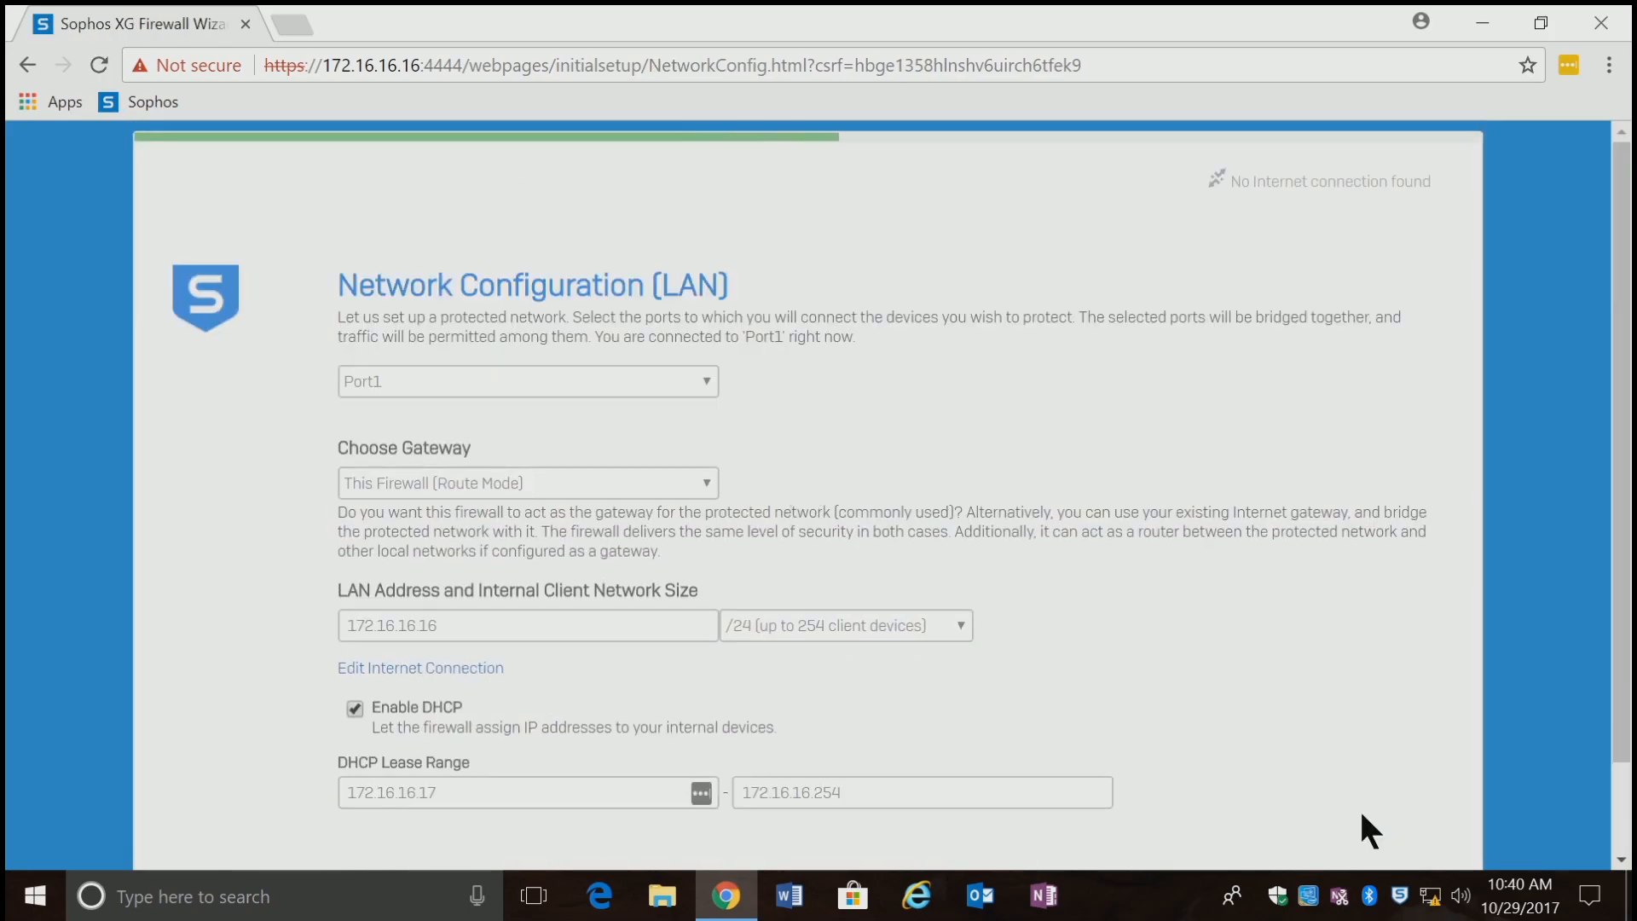
mouse_move(1559, 629)
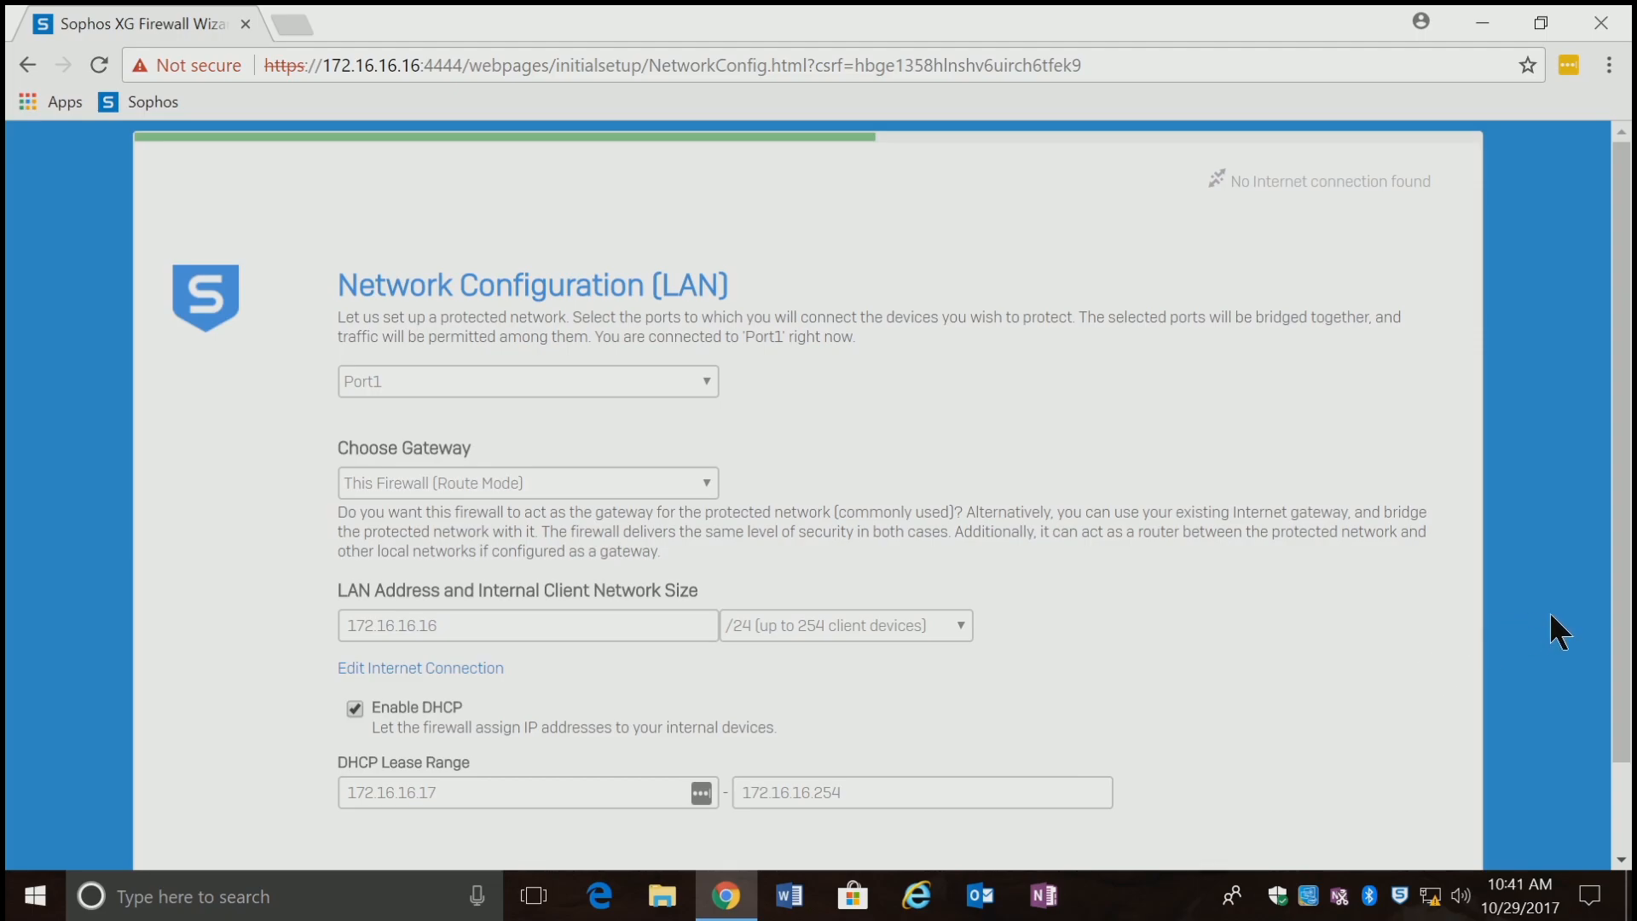
mouse_move(1603, 595)
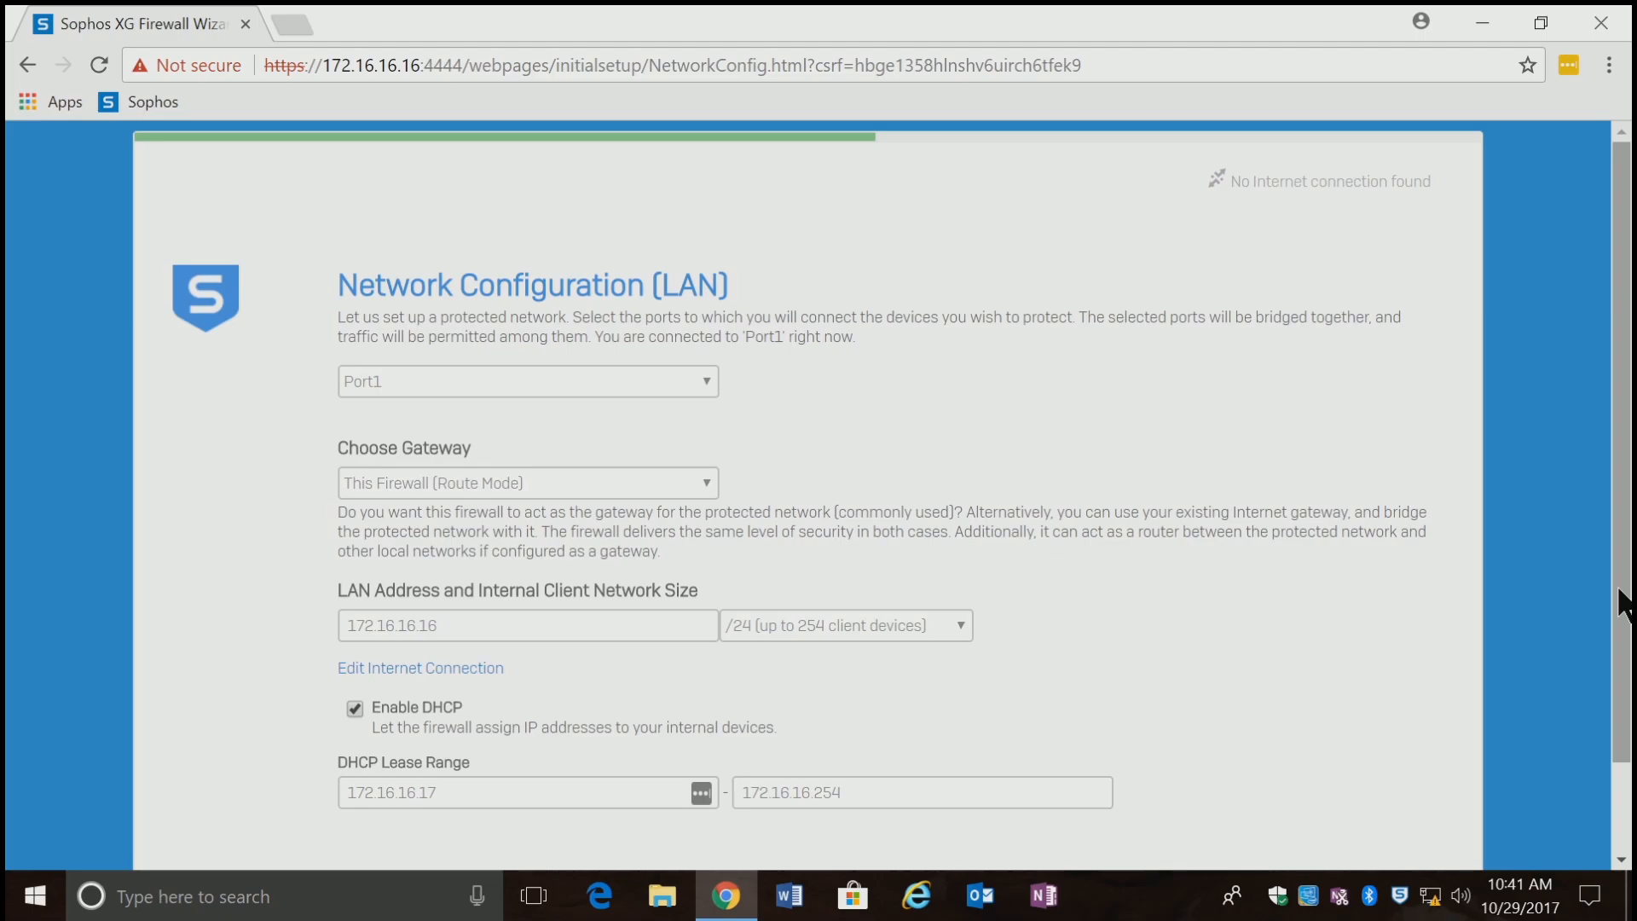
mouse_move(781, 402)
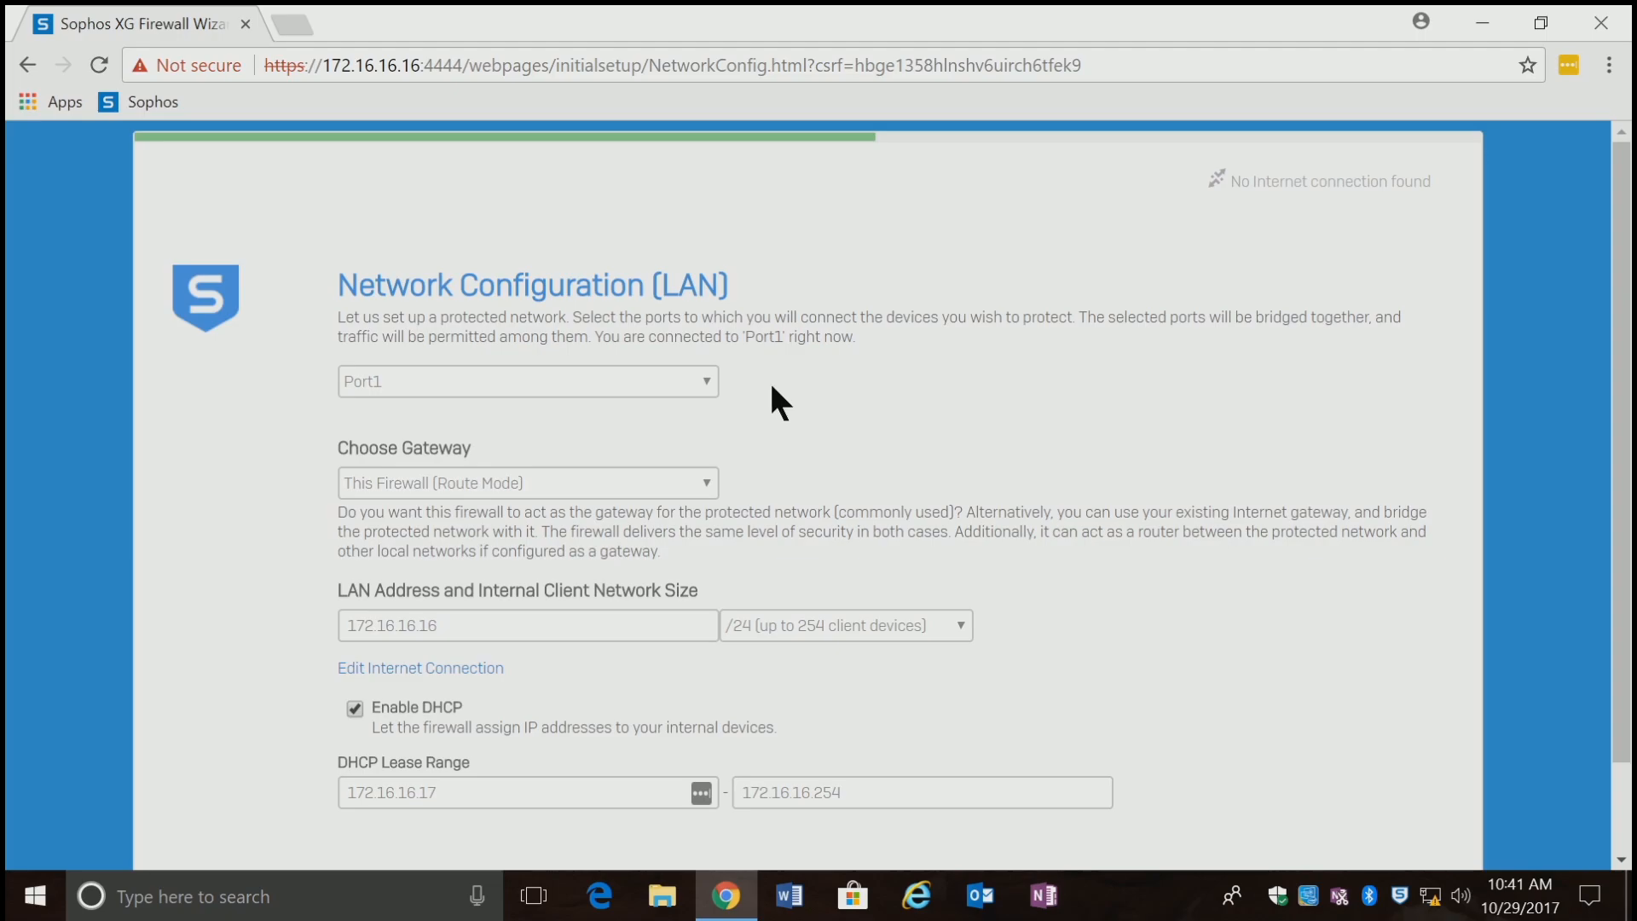
click(527, 381)
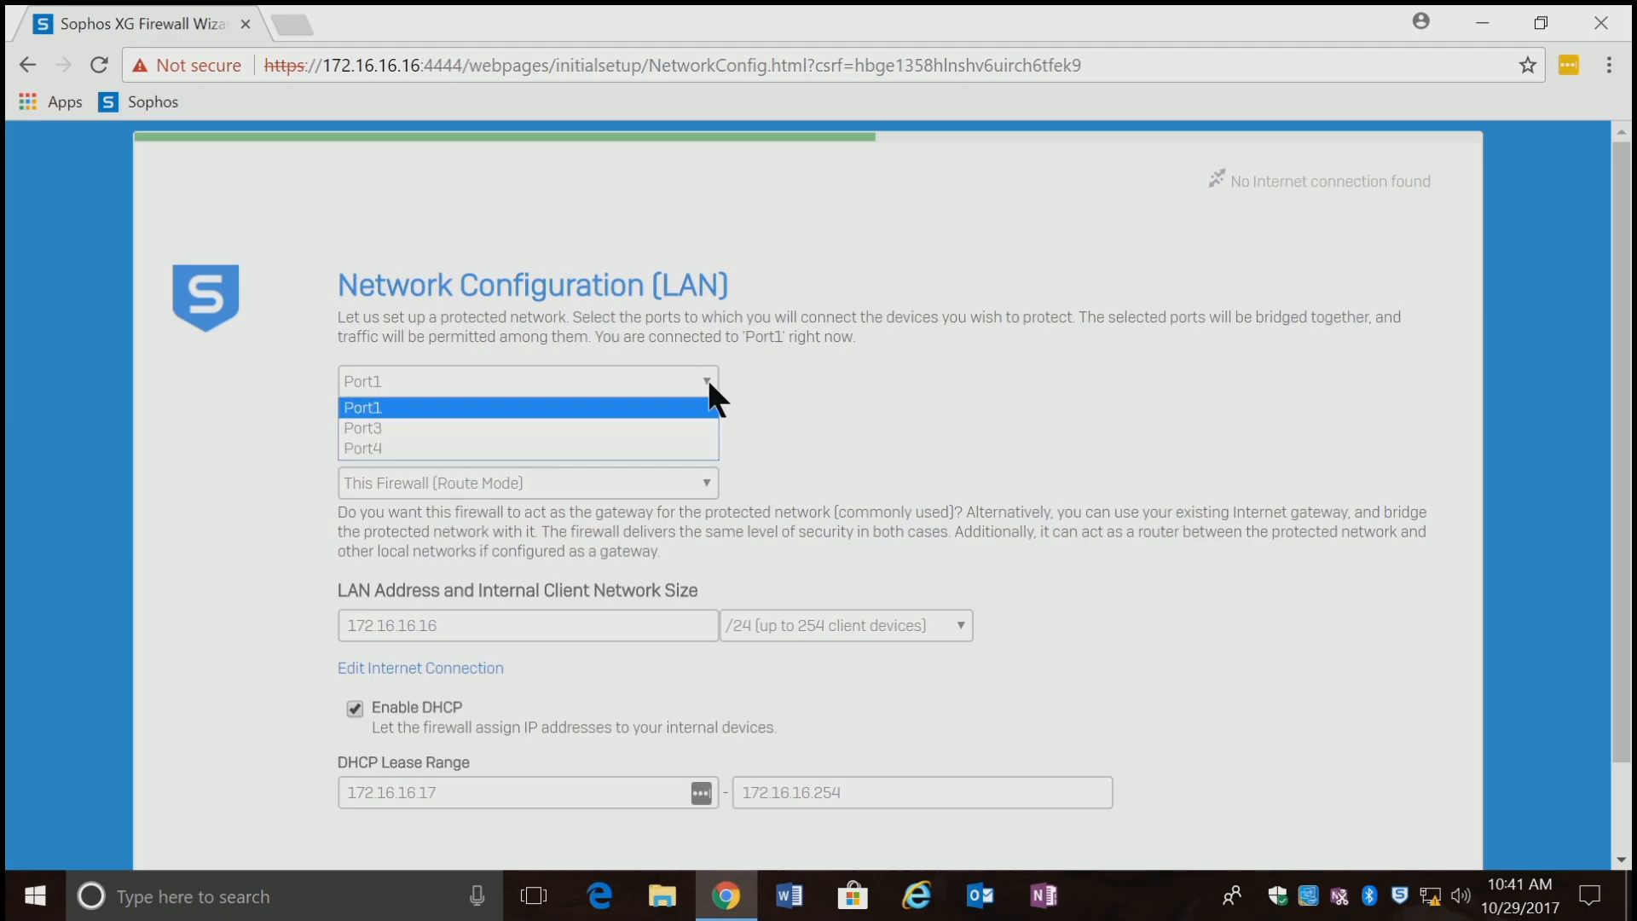
mouse_move(772, 399)
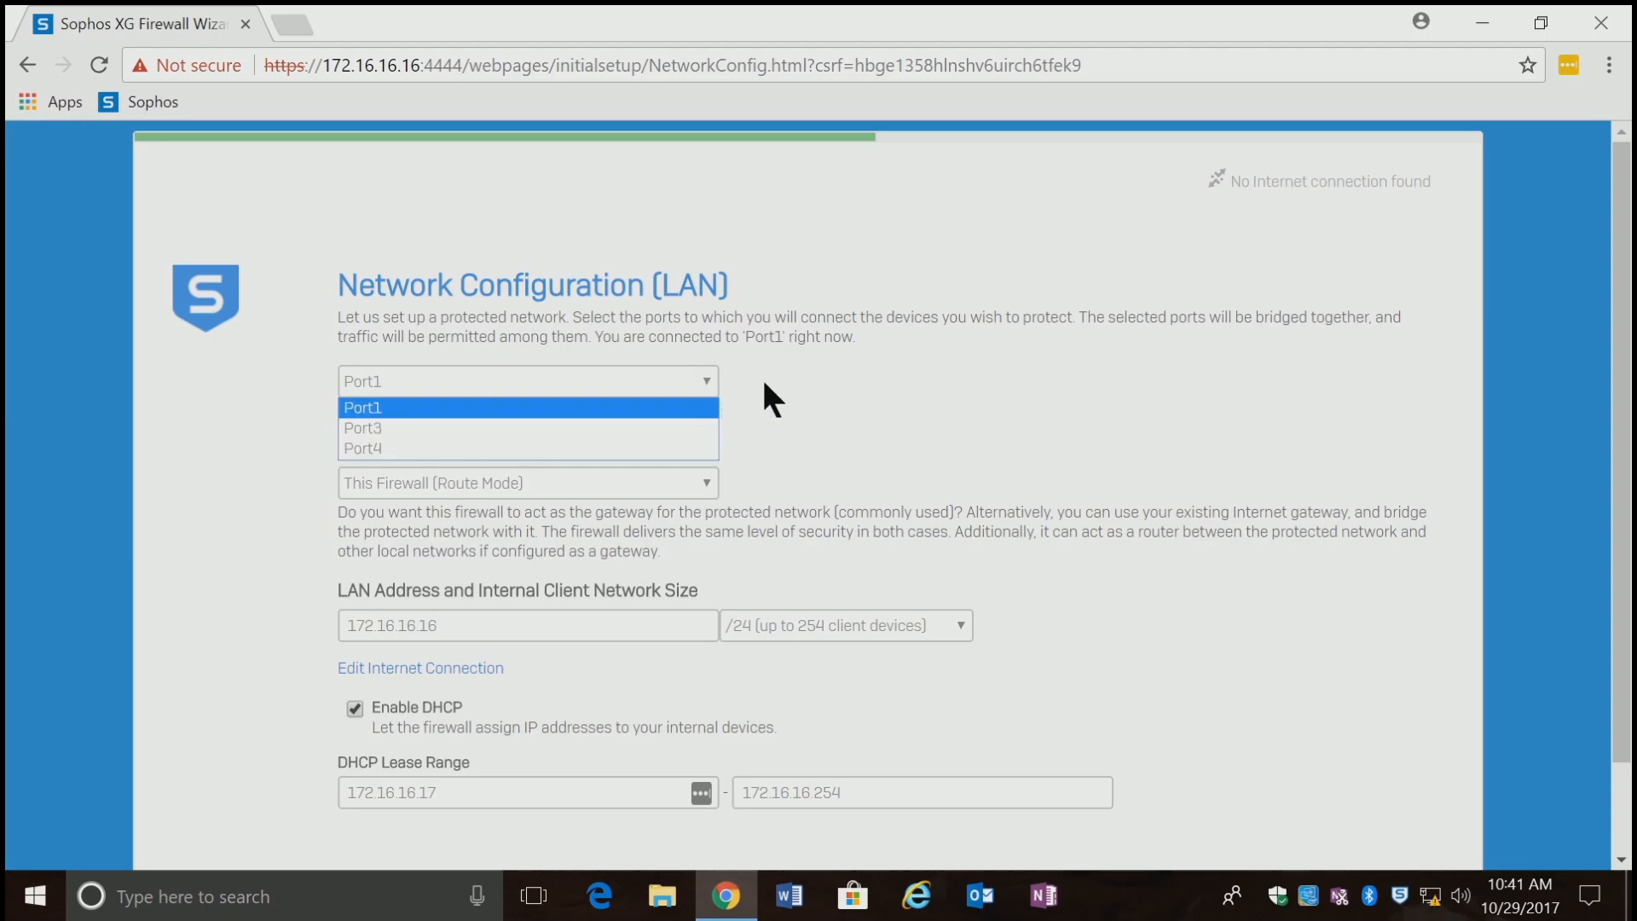
click(362, 408)
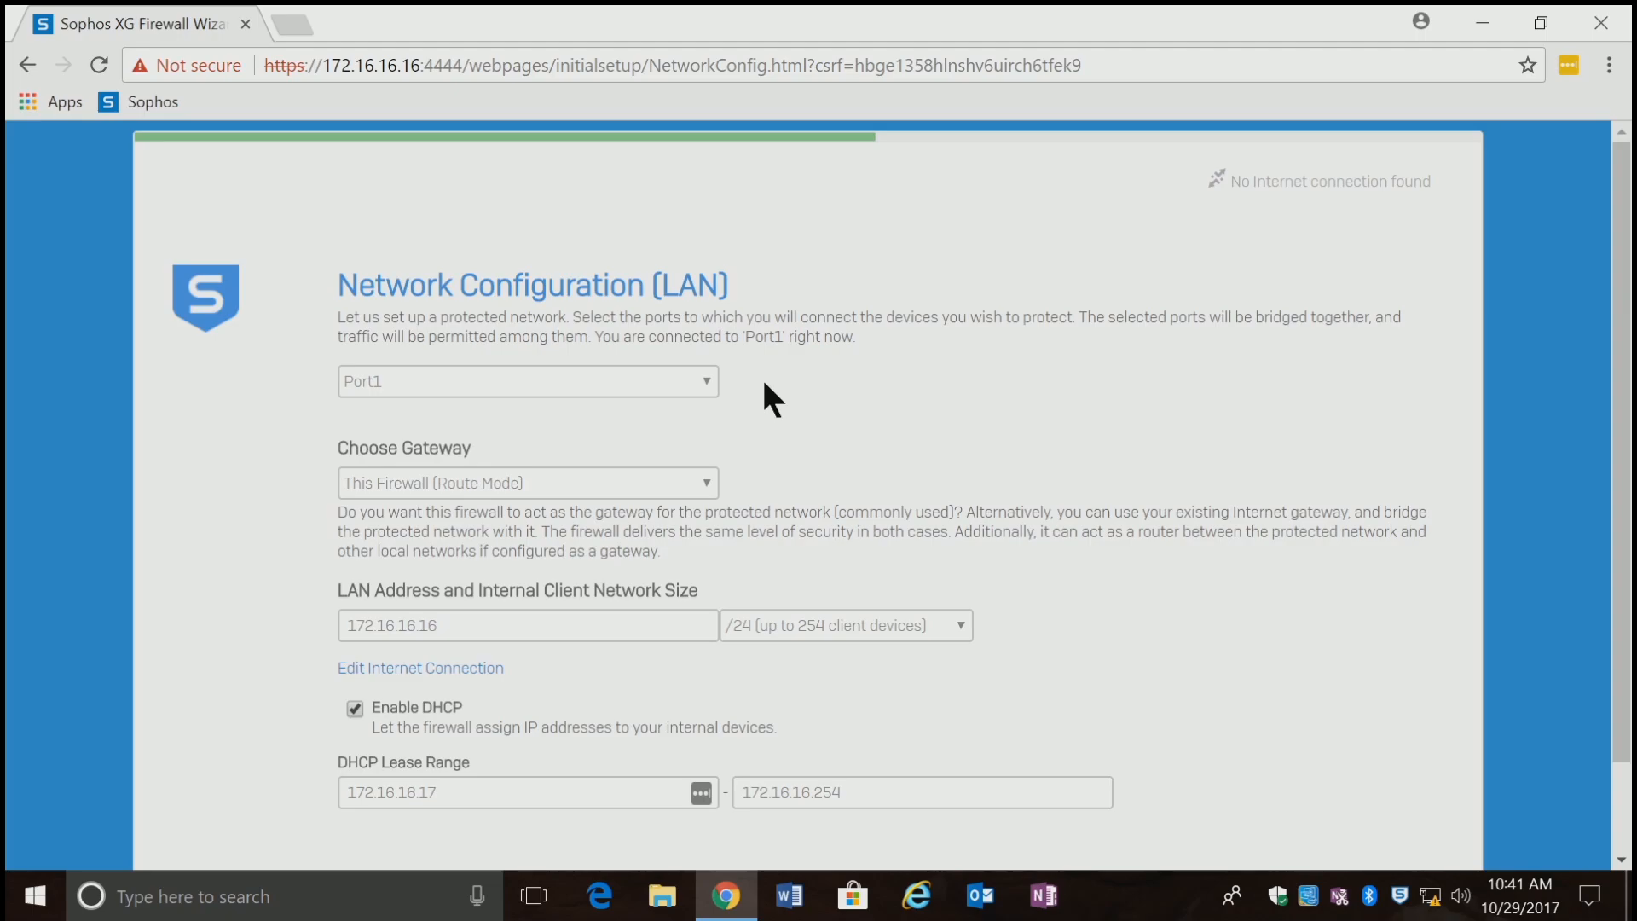
mouse_move(689, 496)
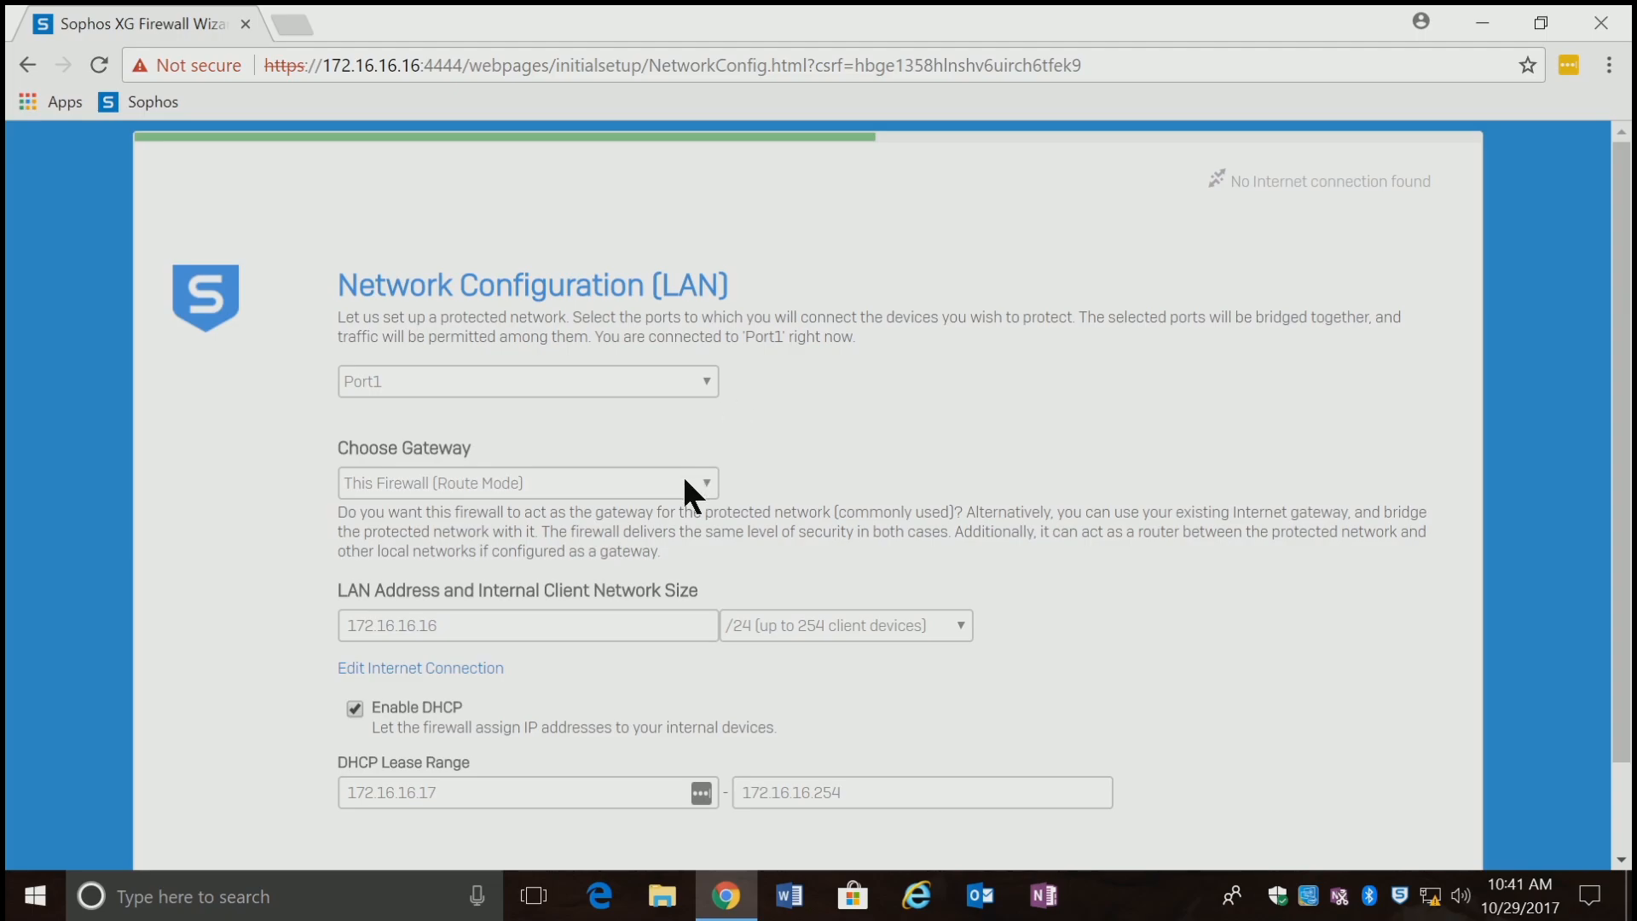
click(527, 483)
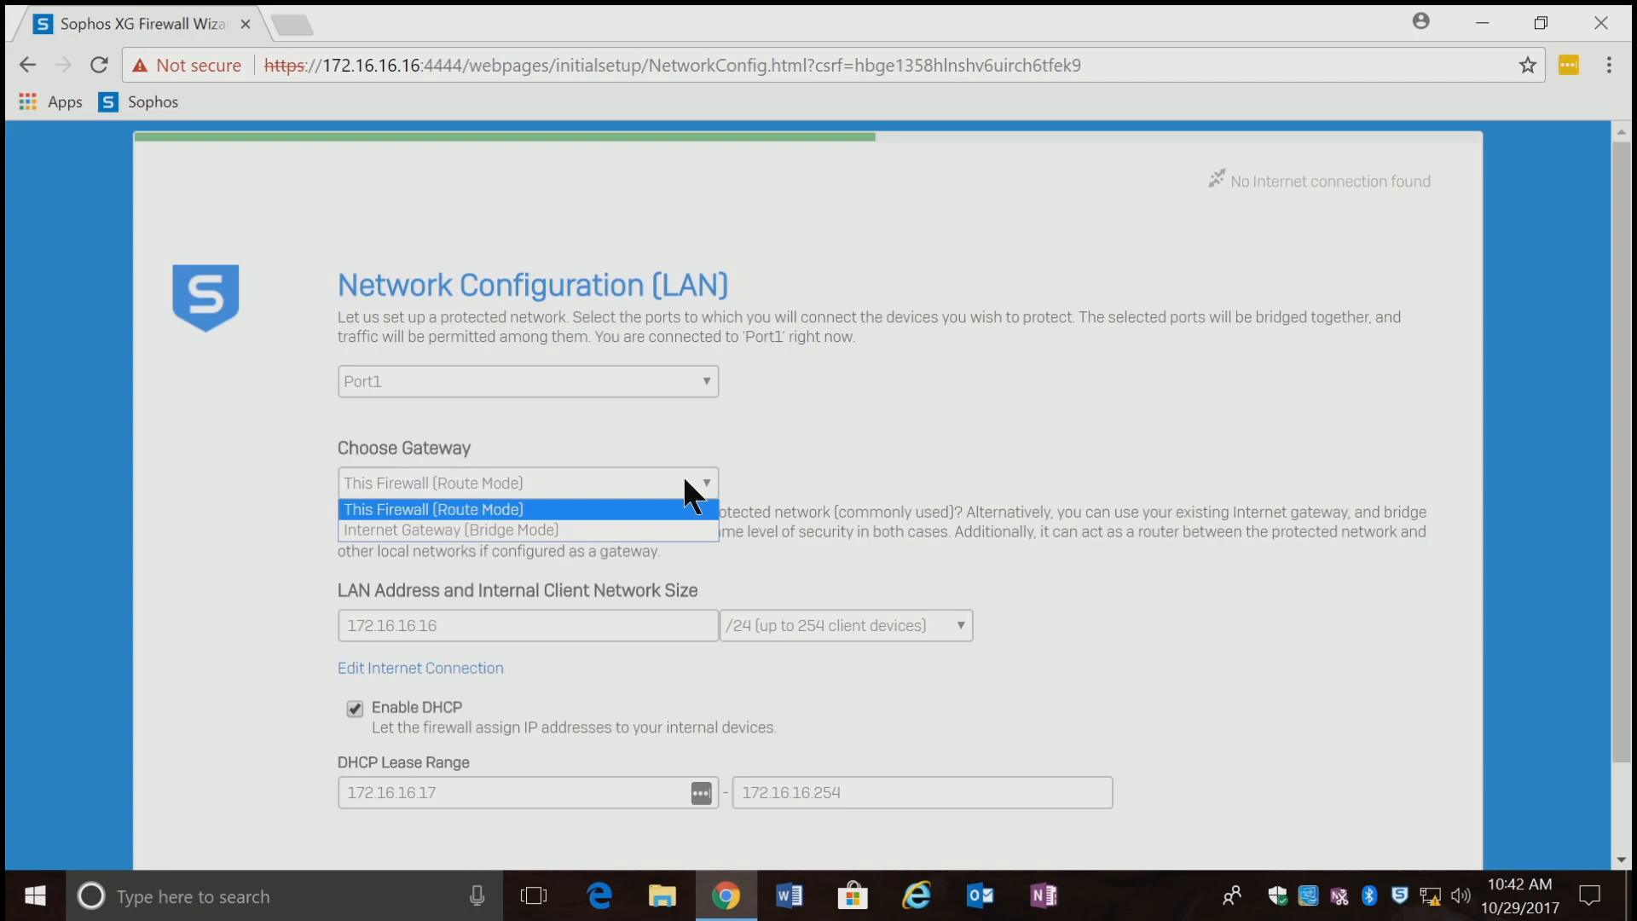
click(431, 508)
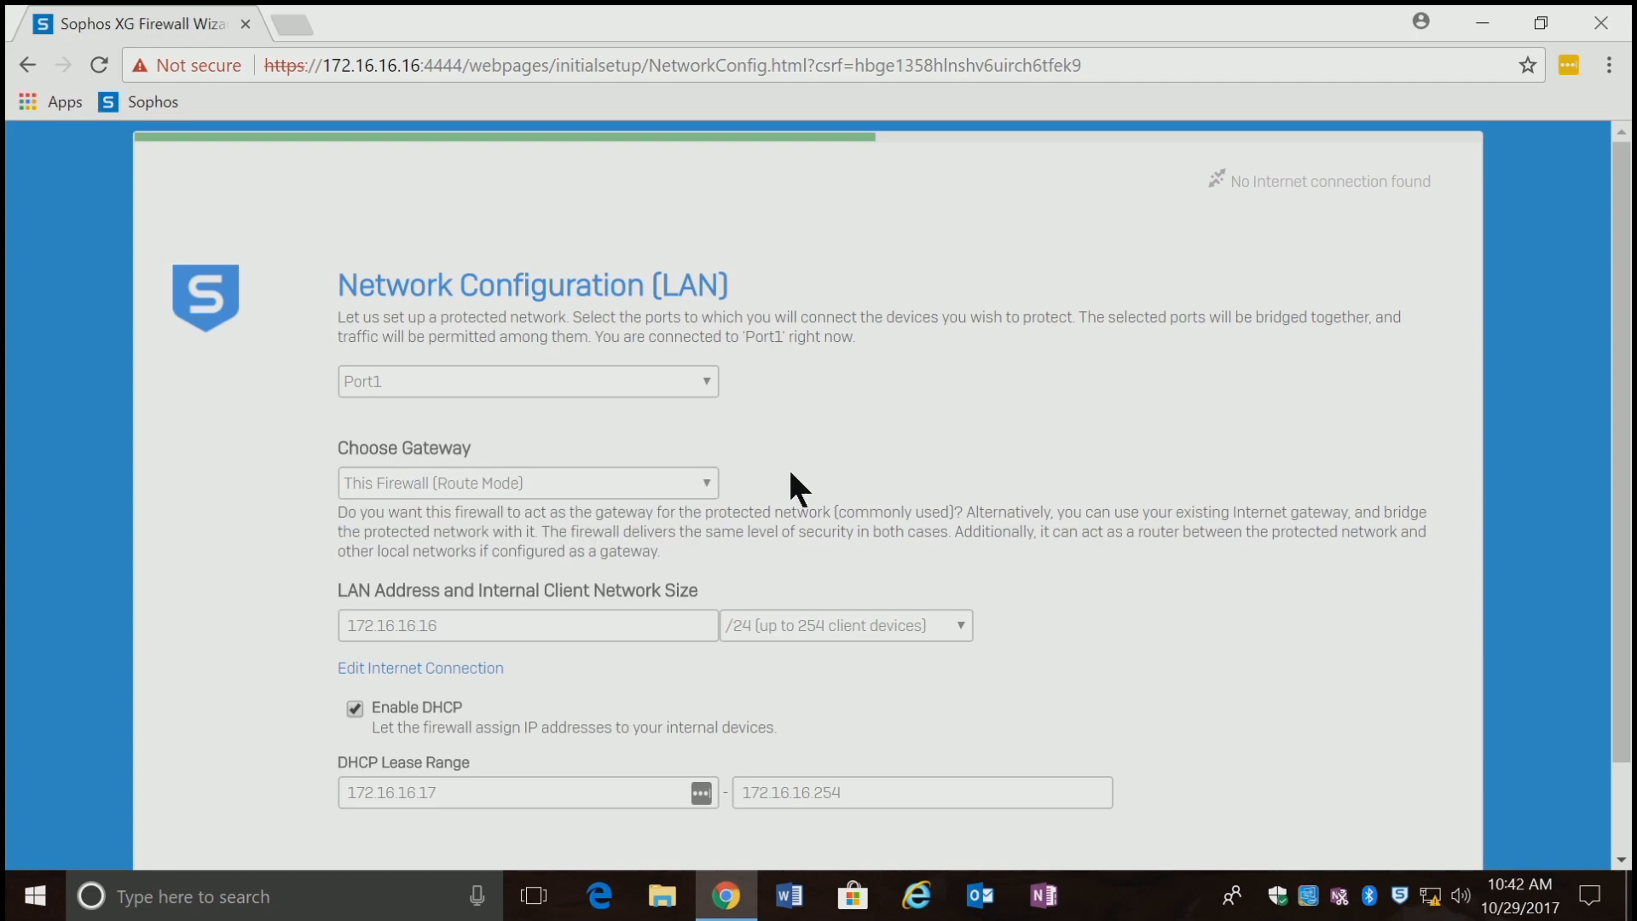
mouse_move(737, 715)
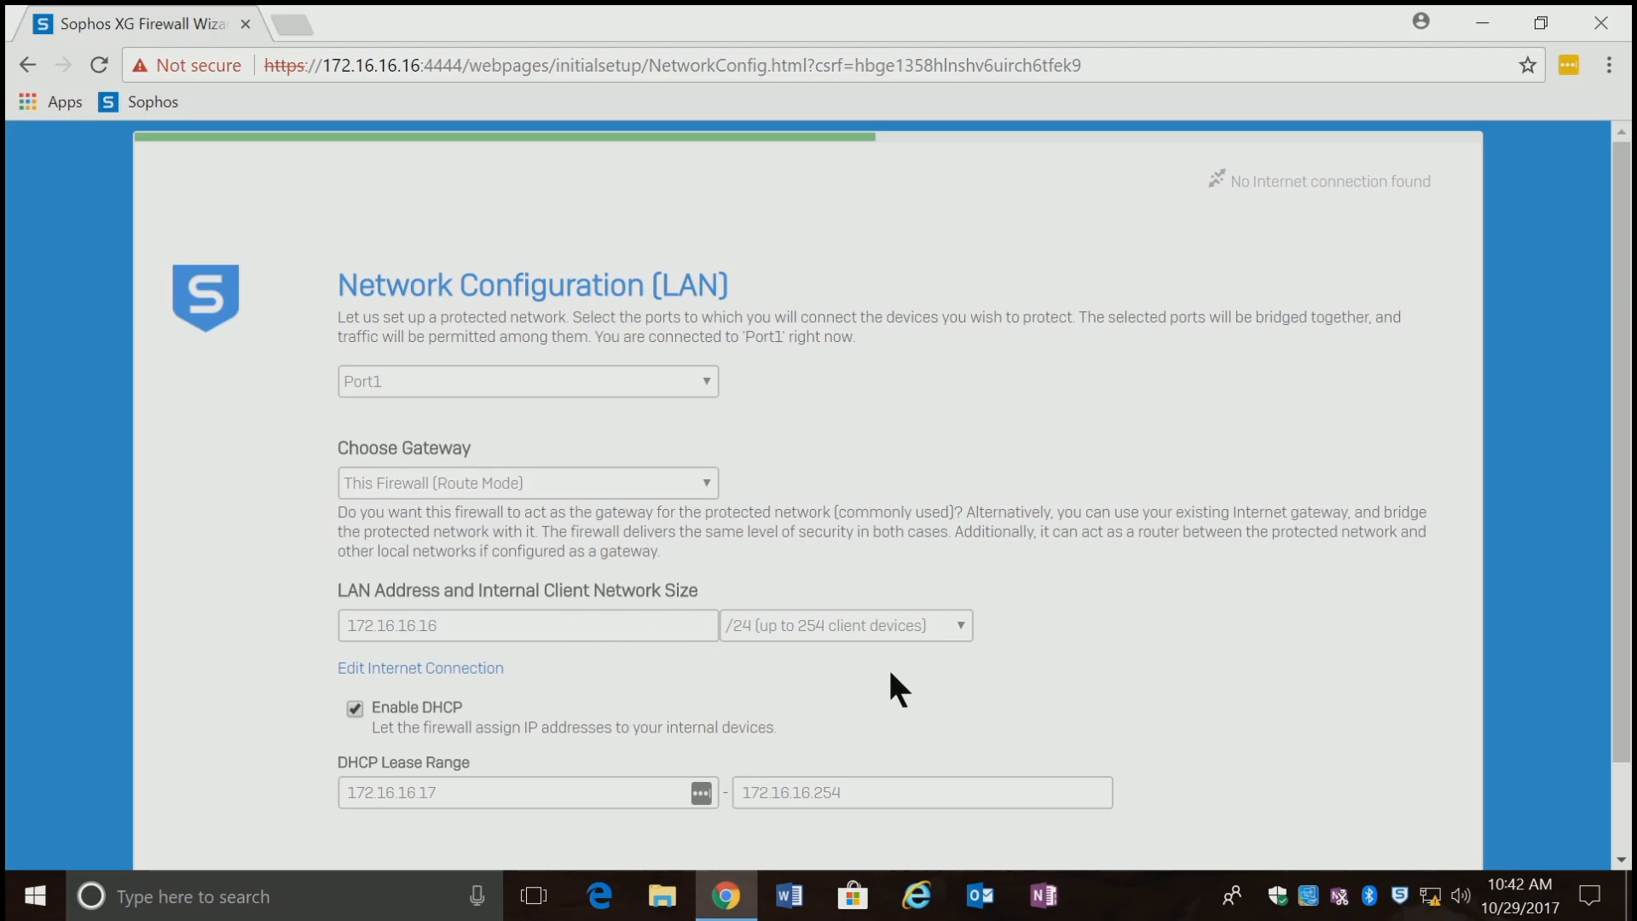
mouse_move(742, 694)
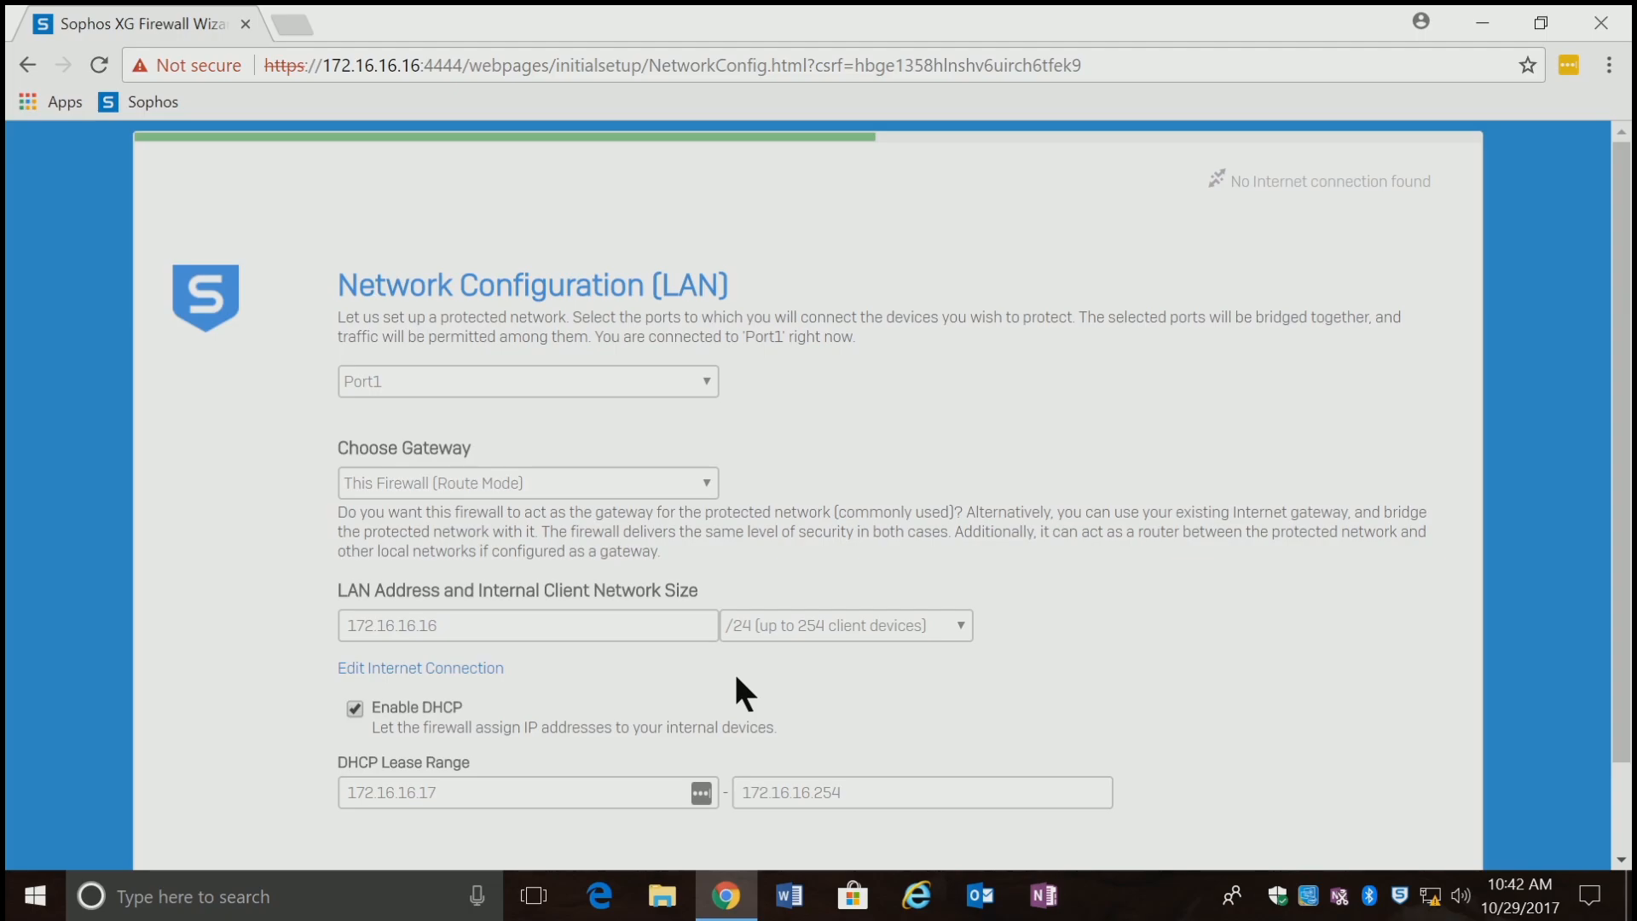
mouse_move(1617, 631)
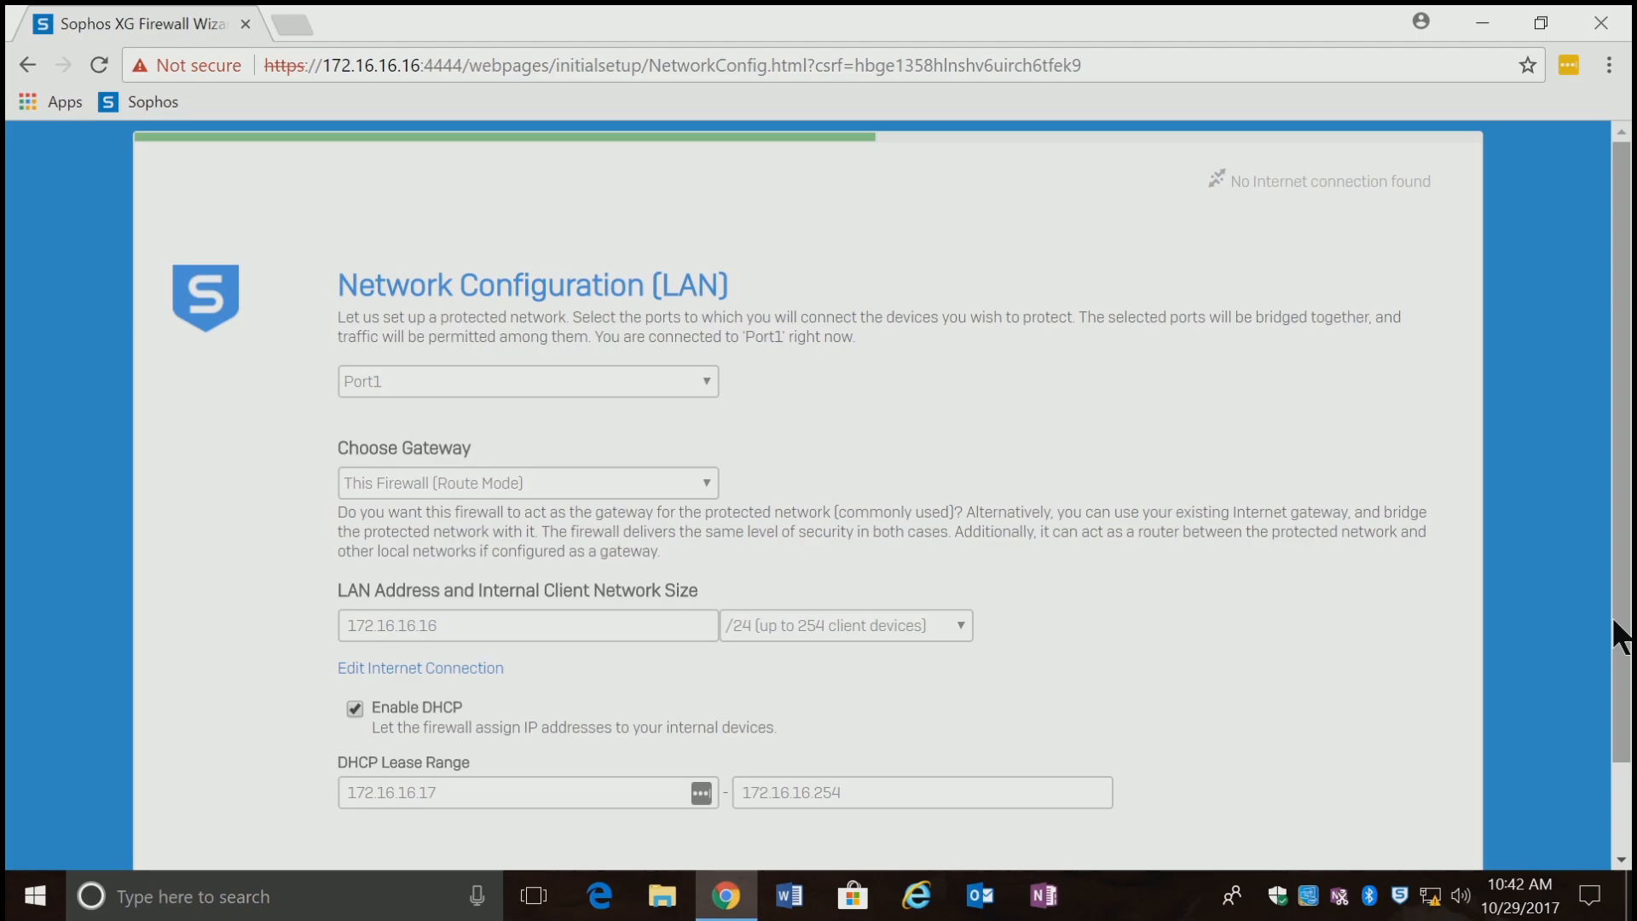
scroll(down, 3)
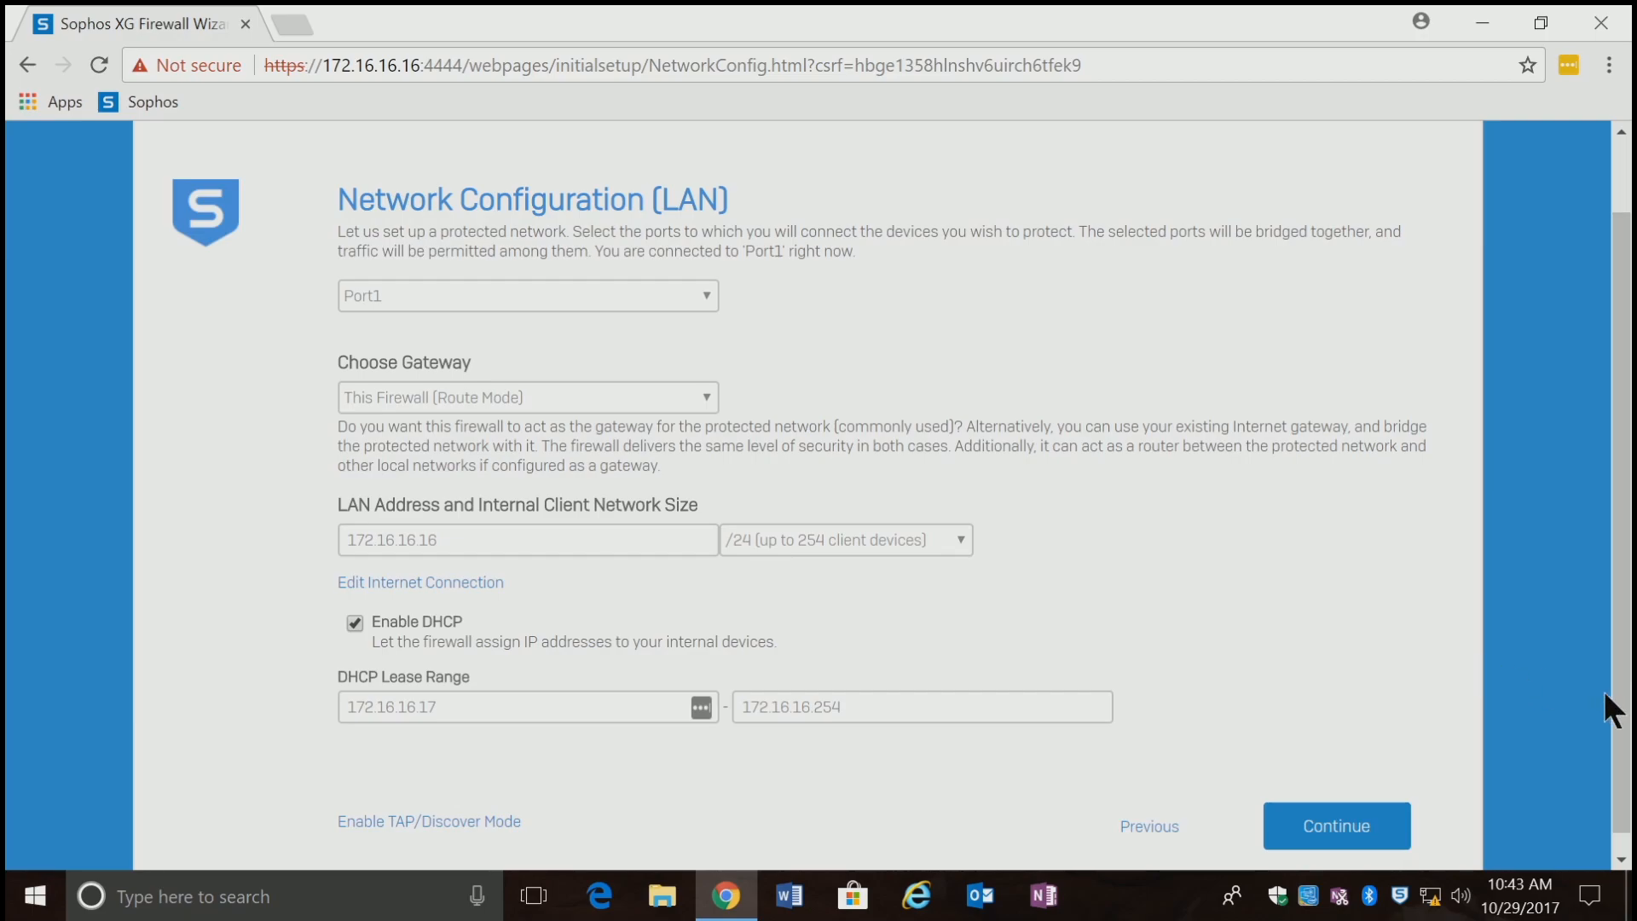
mouse_move(565, 755)
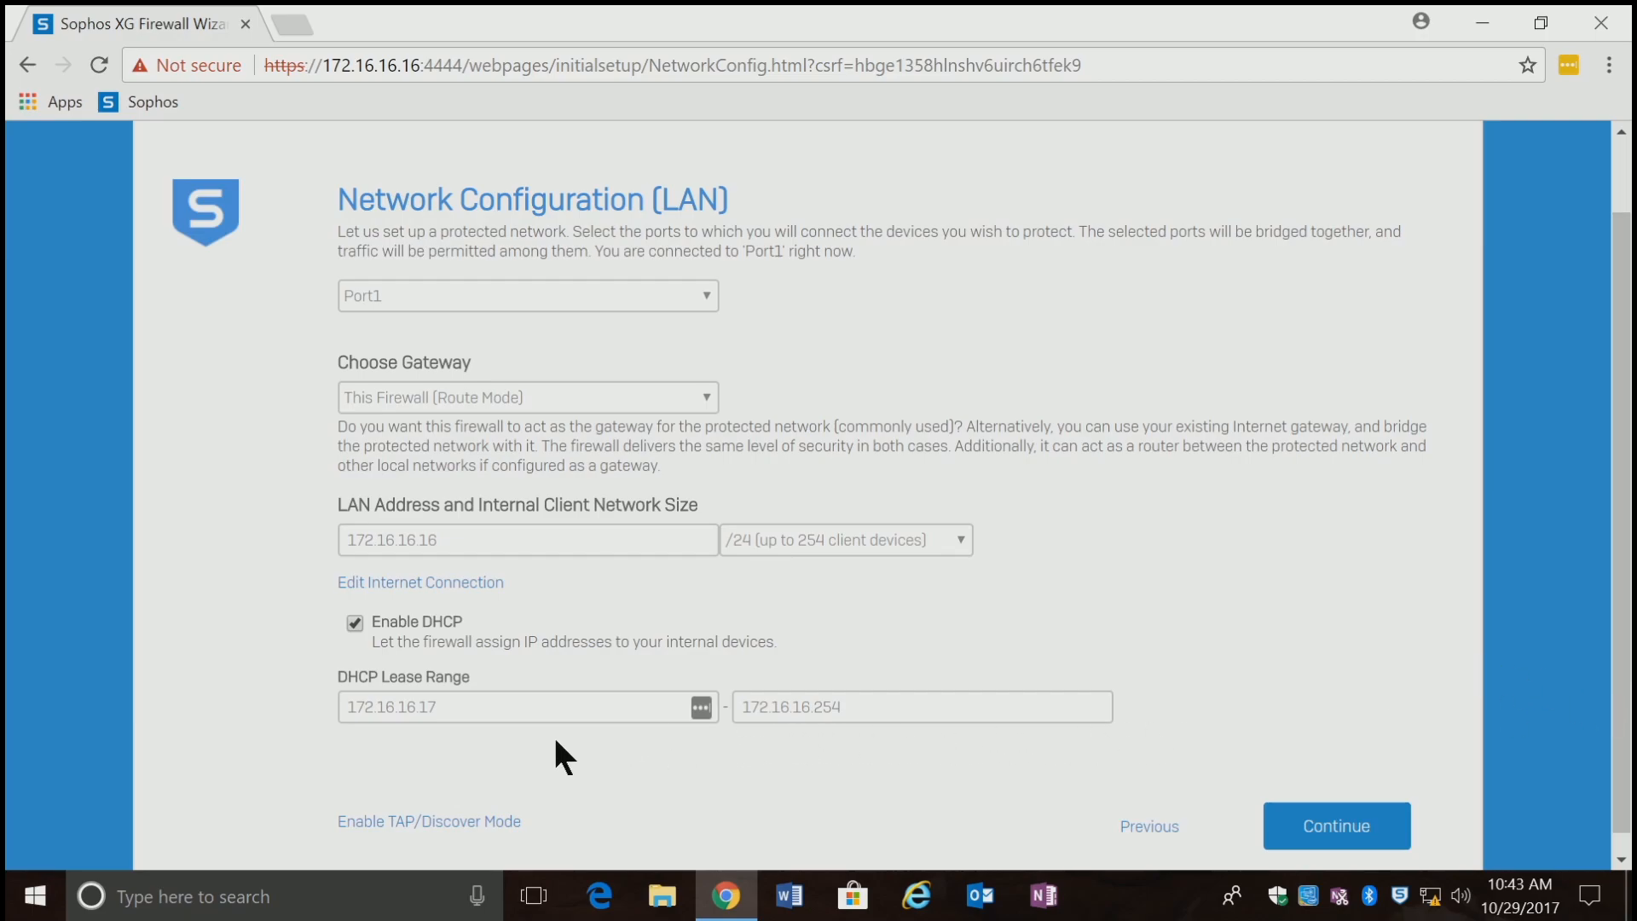
mouse_move(619, 759)
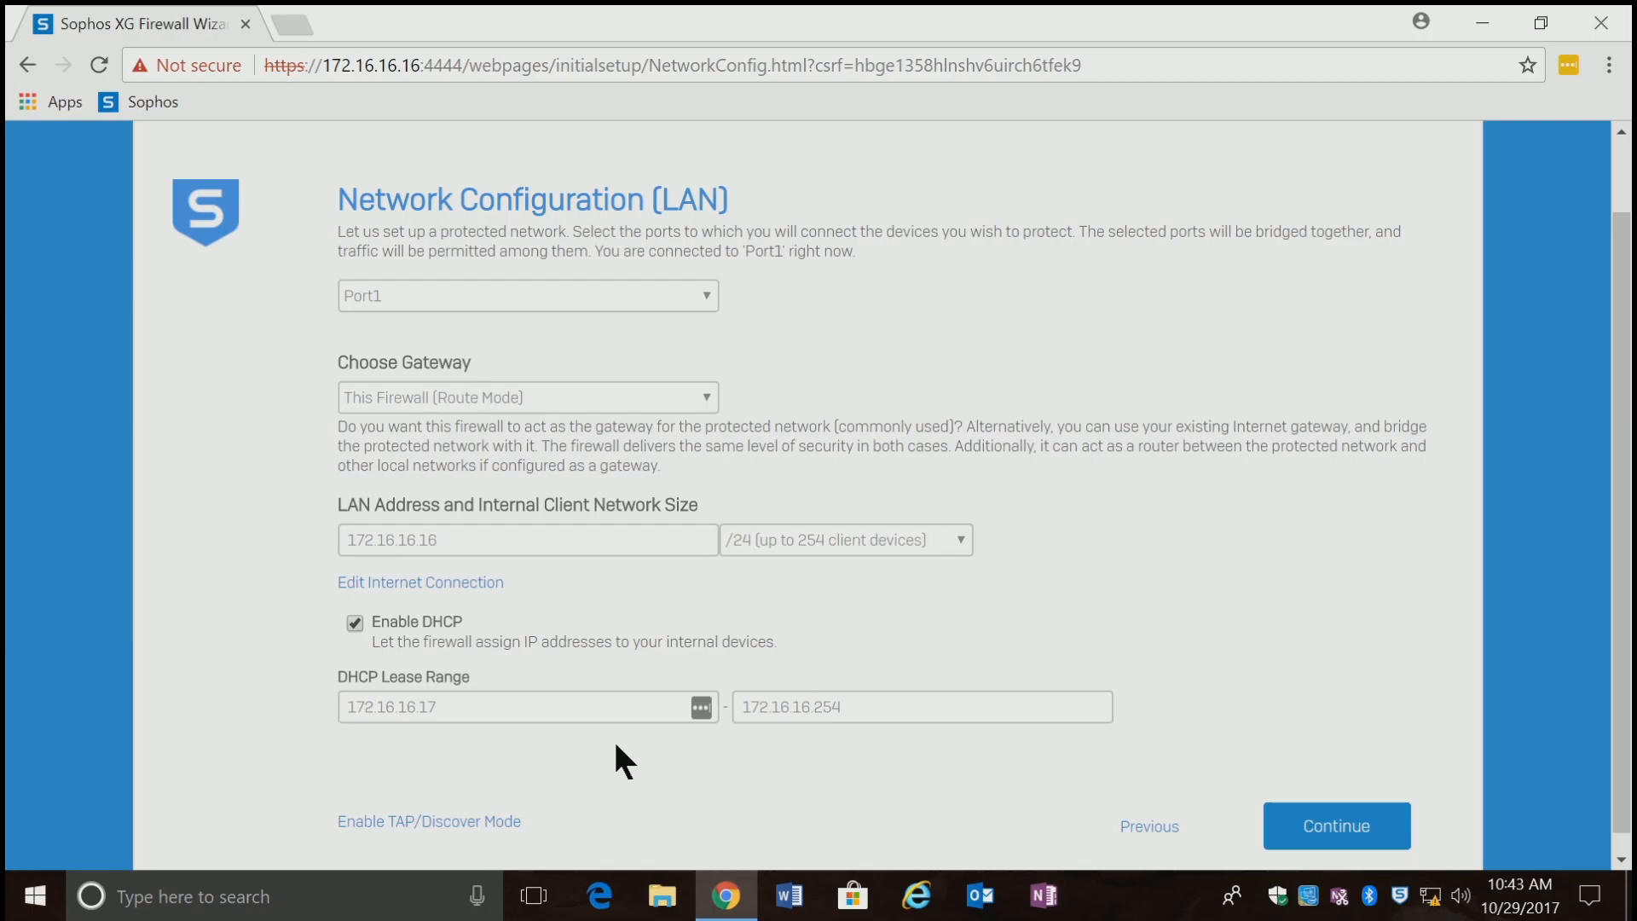
mouse_move(1267, 747)
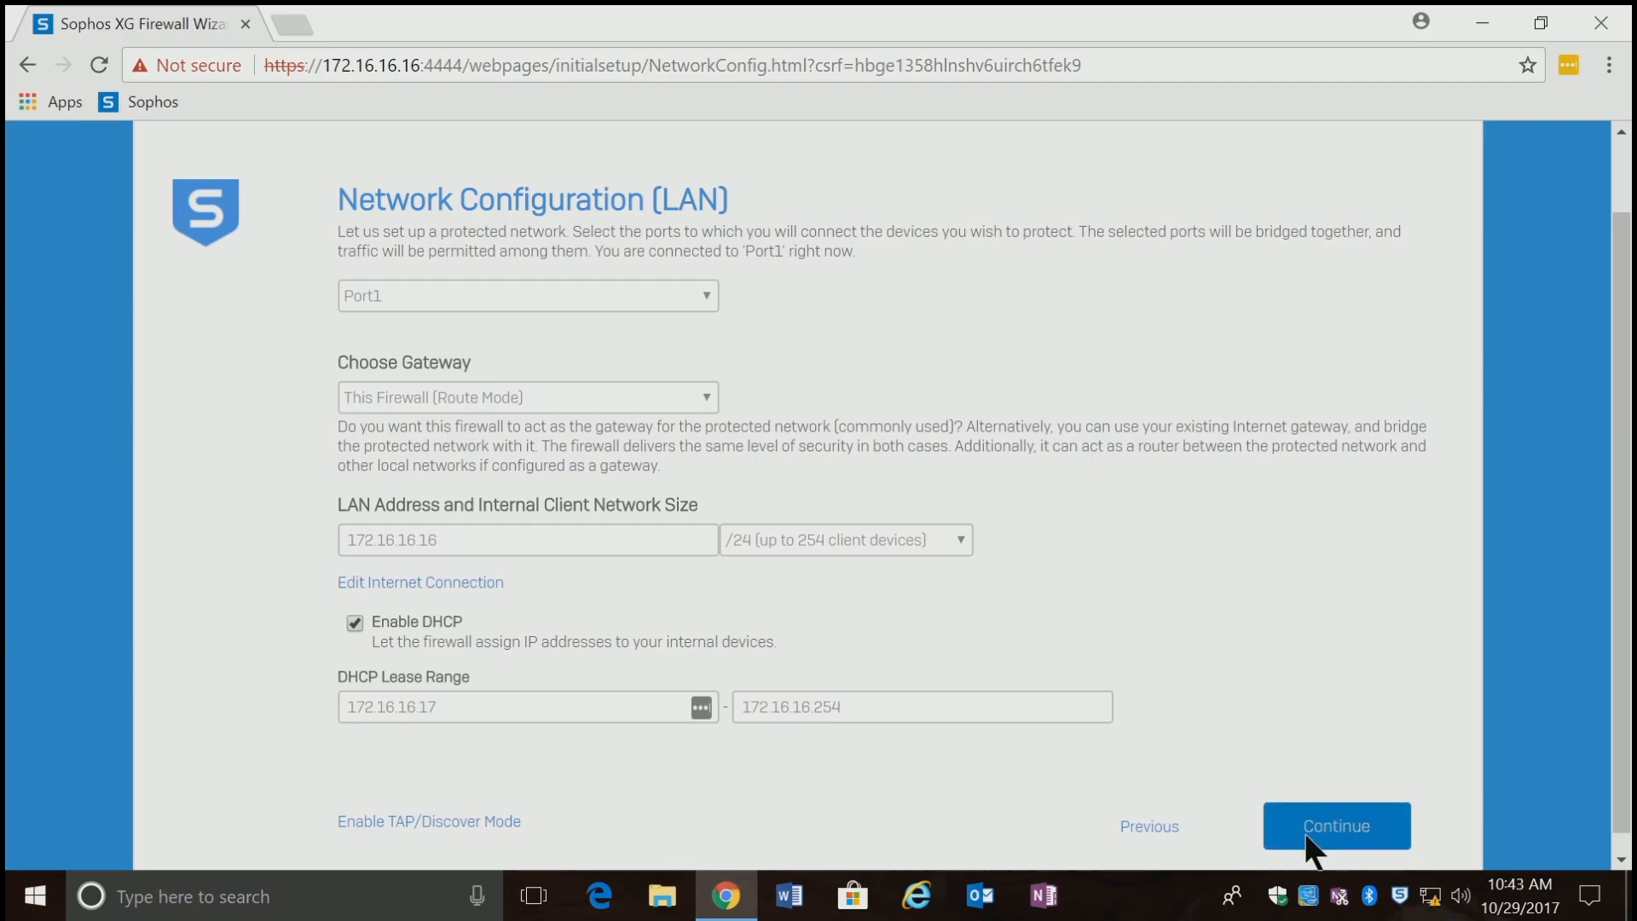
Accept the LAN settings and enable all four network protection options including Sandstorm.
click(1335, 826)
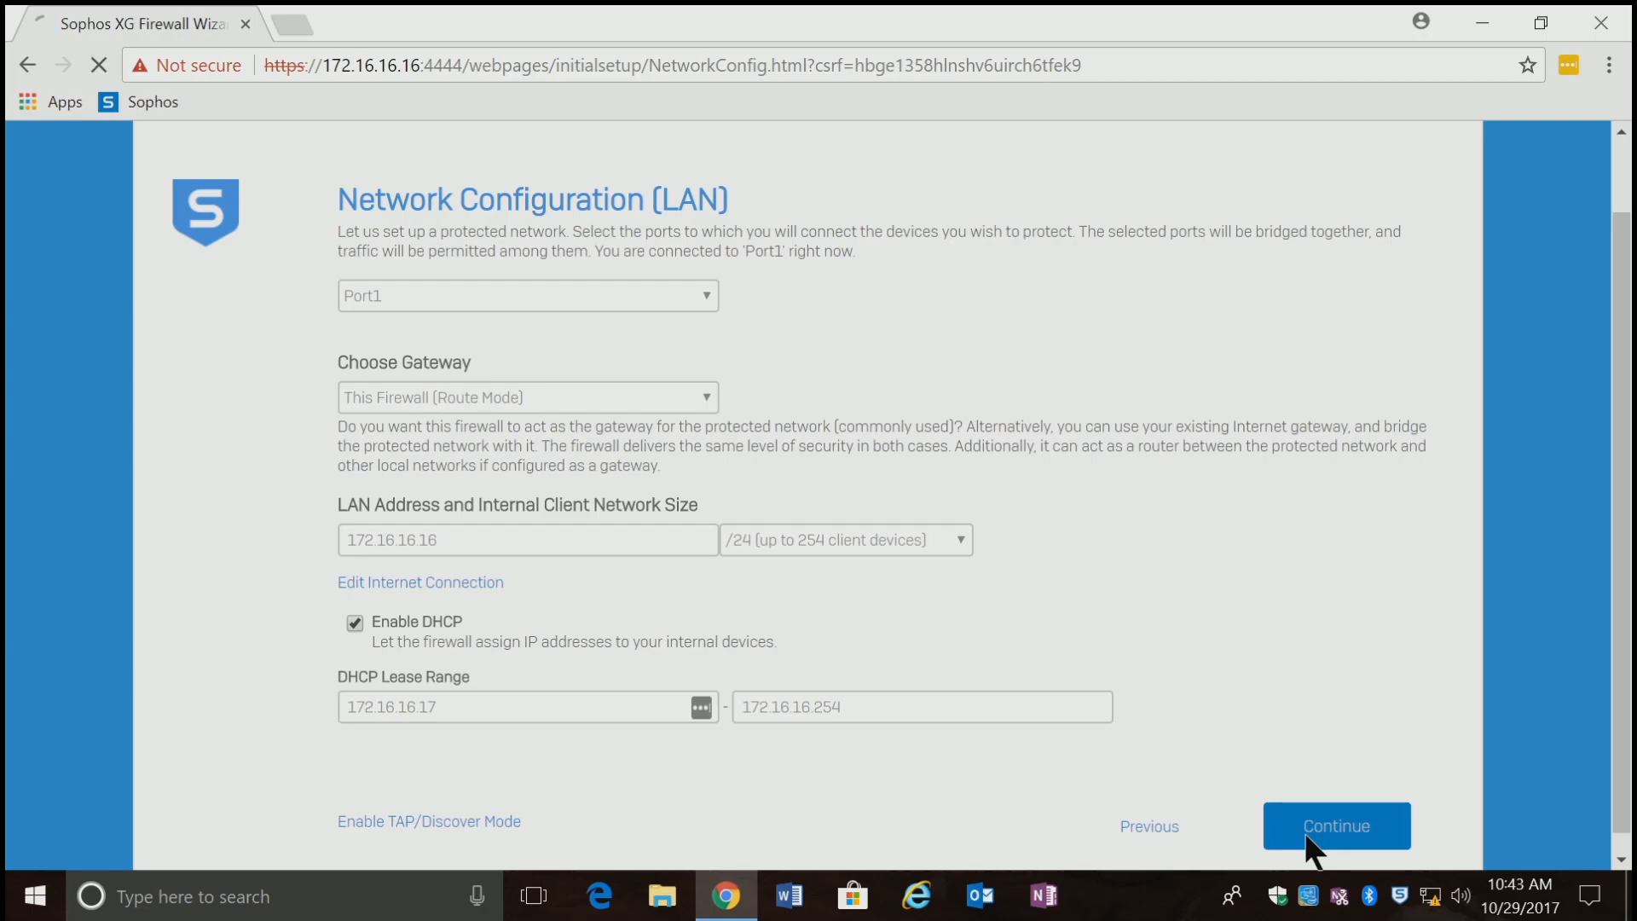
click(1335, 825)
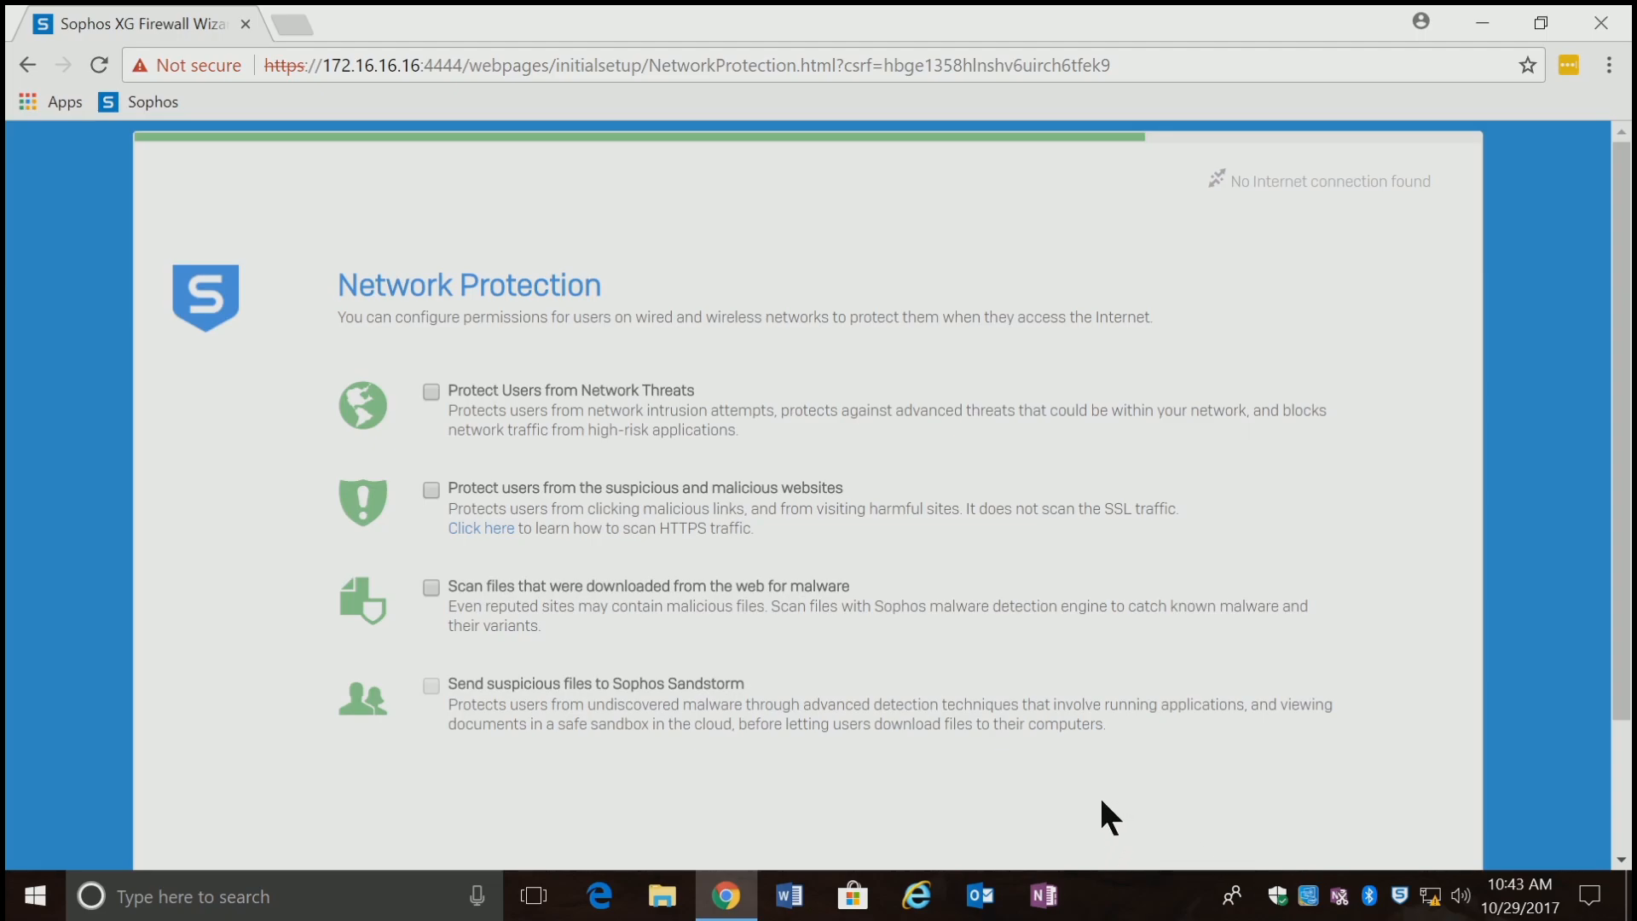
mouse_move(408, 458)
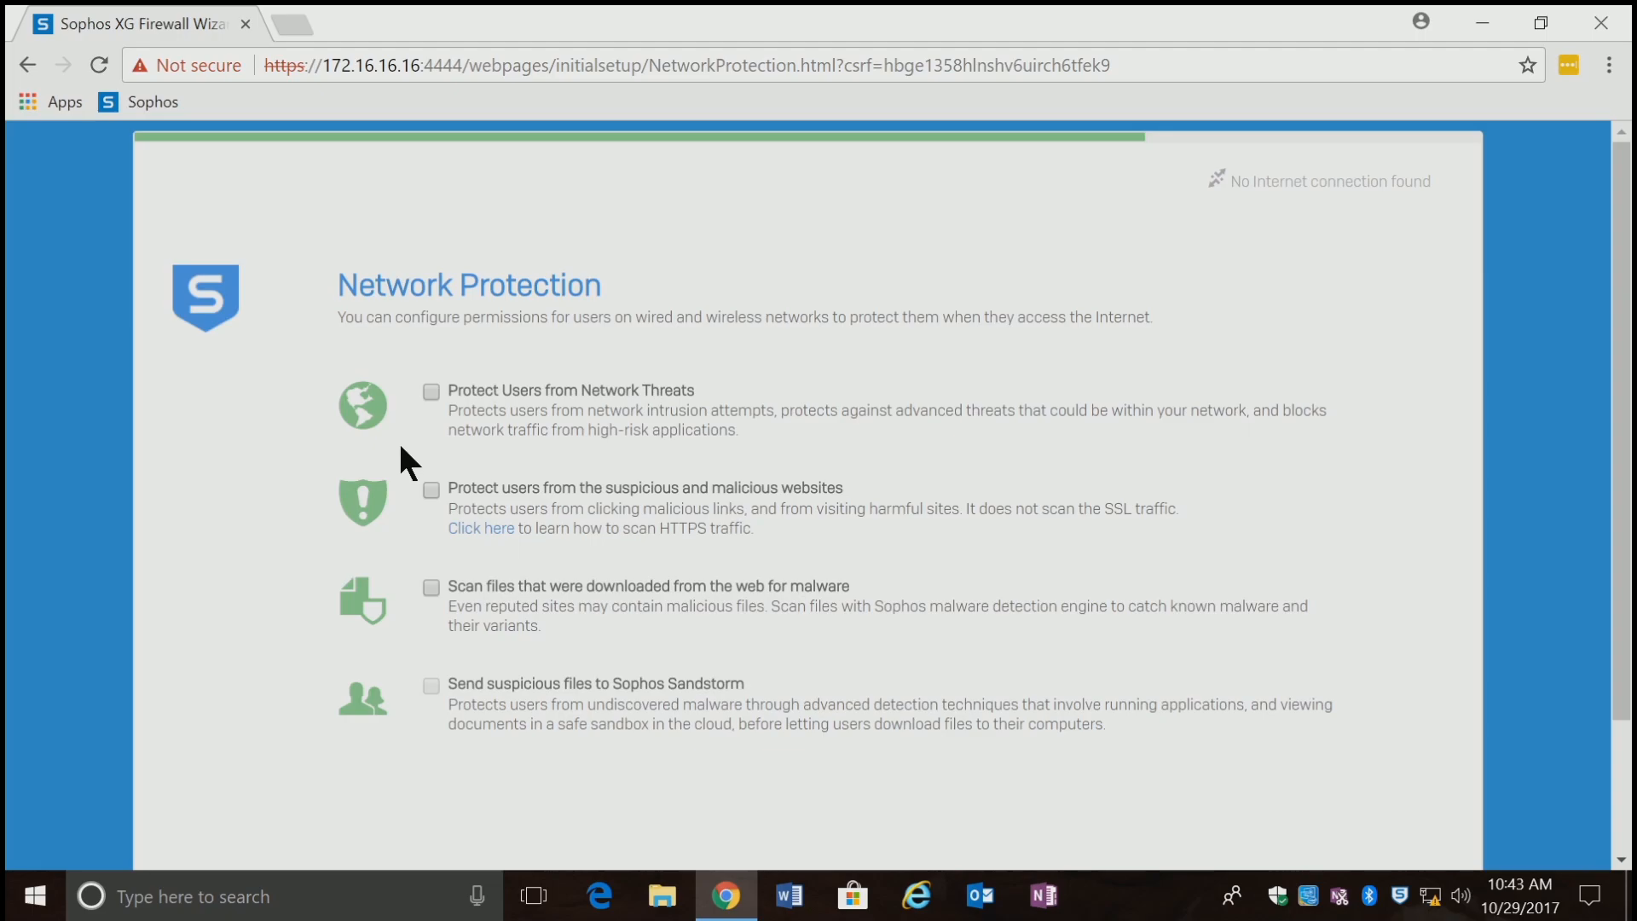
click(432, 391)
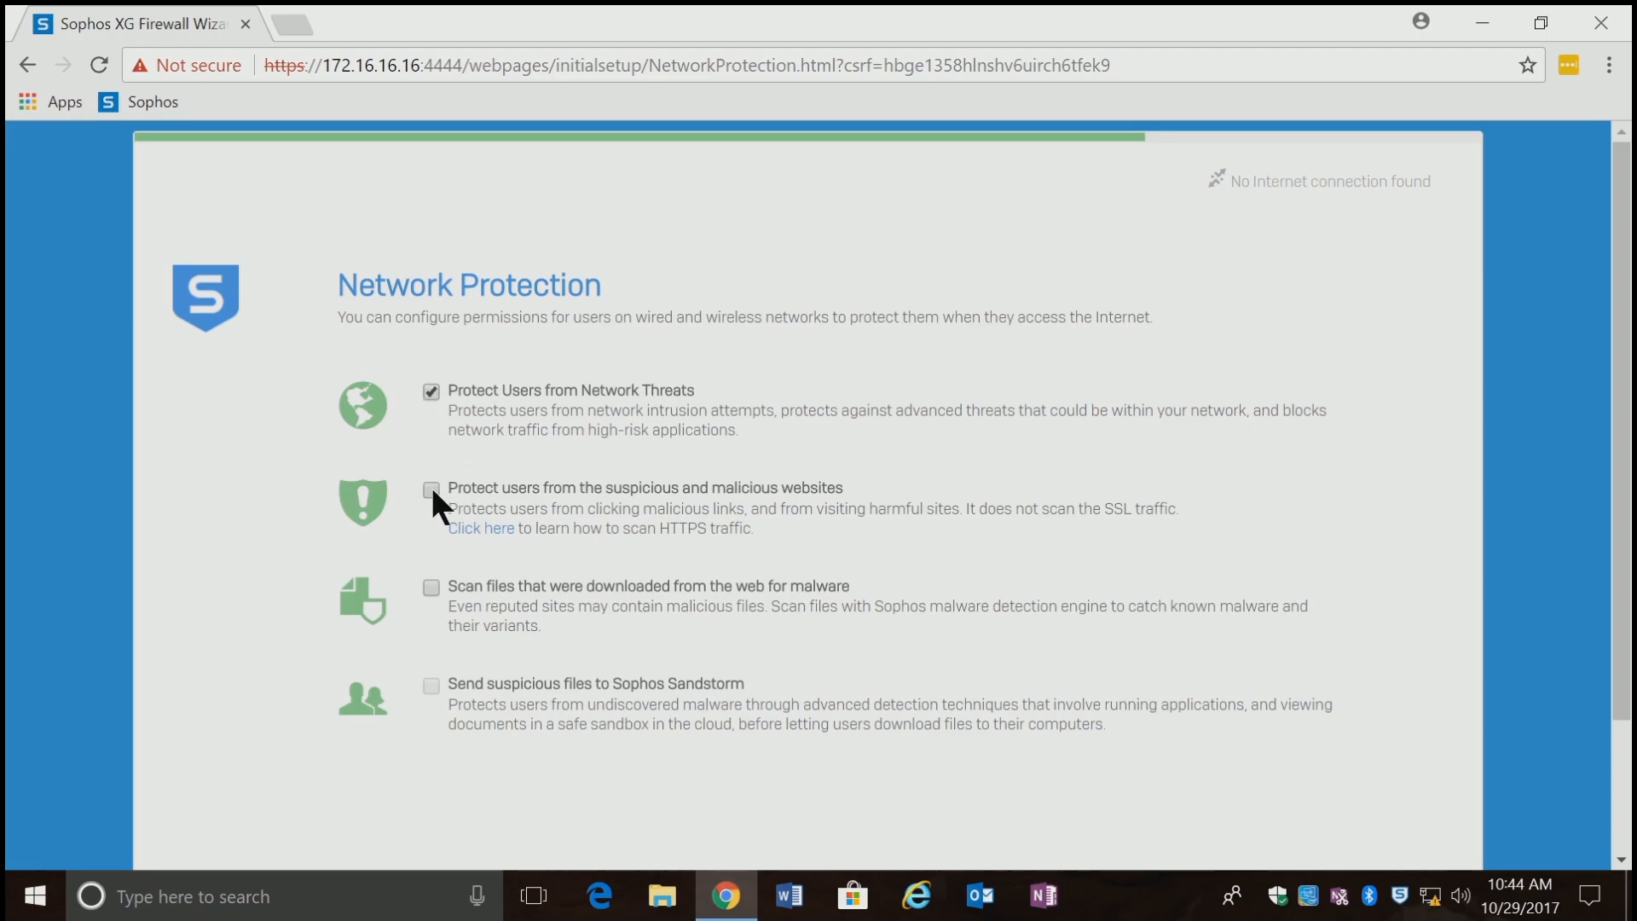
click(432, 489)
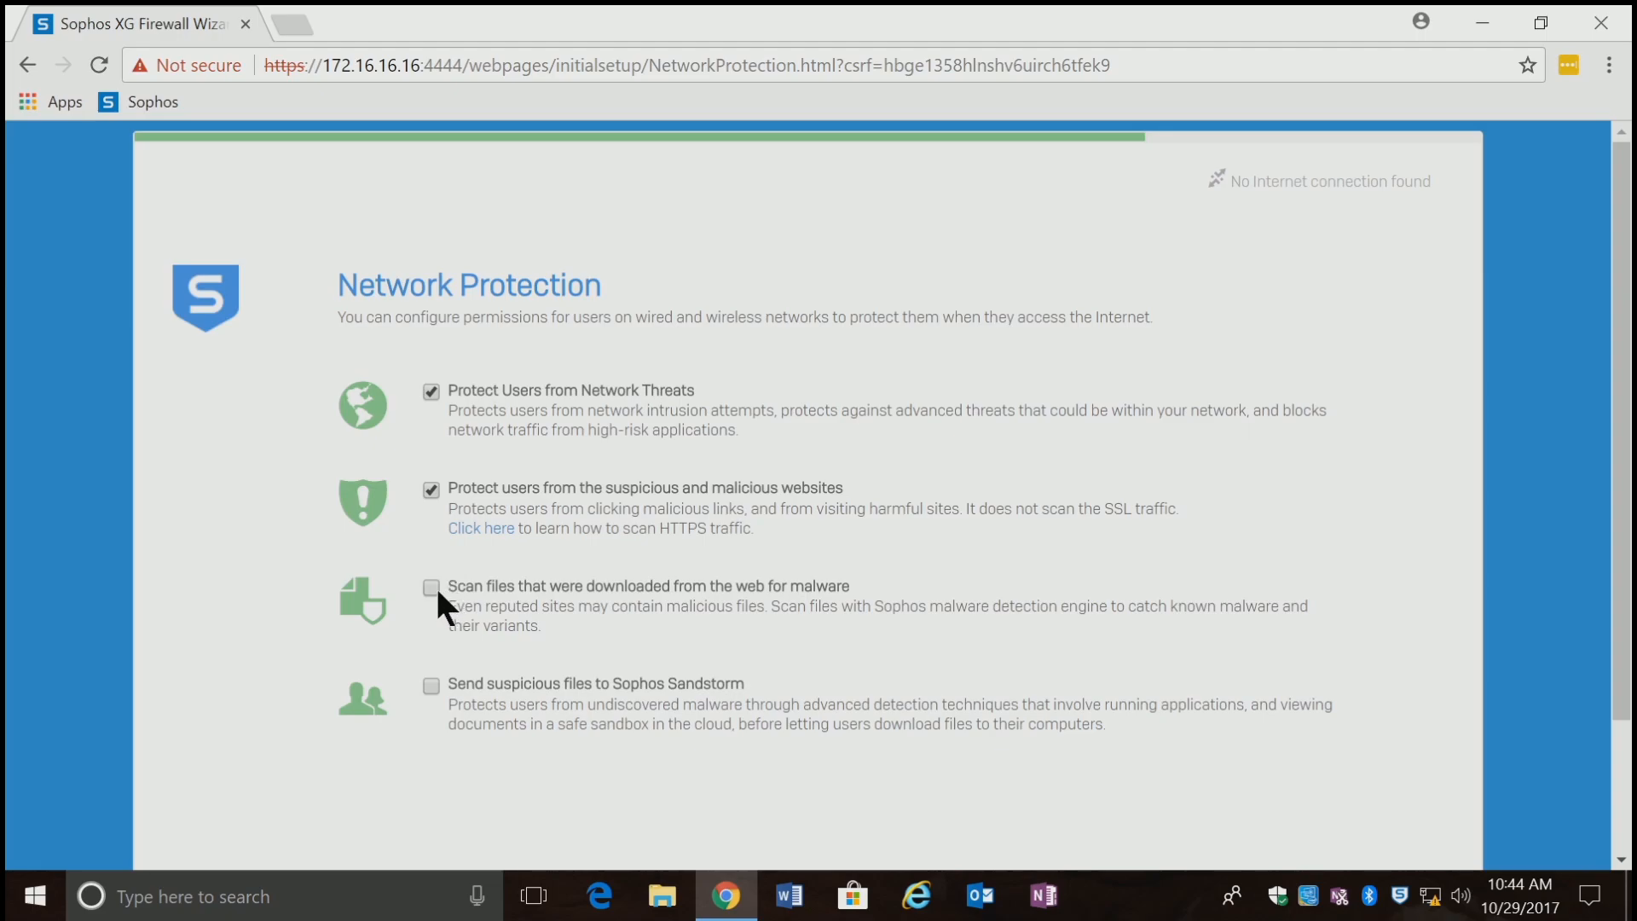
click(431, 586)
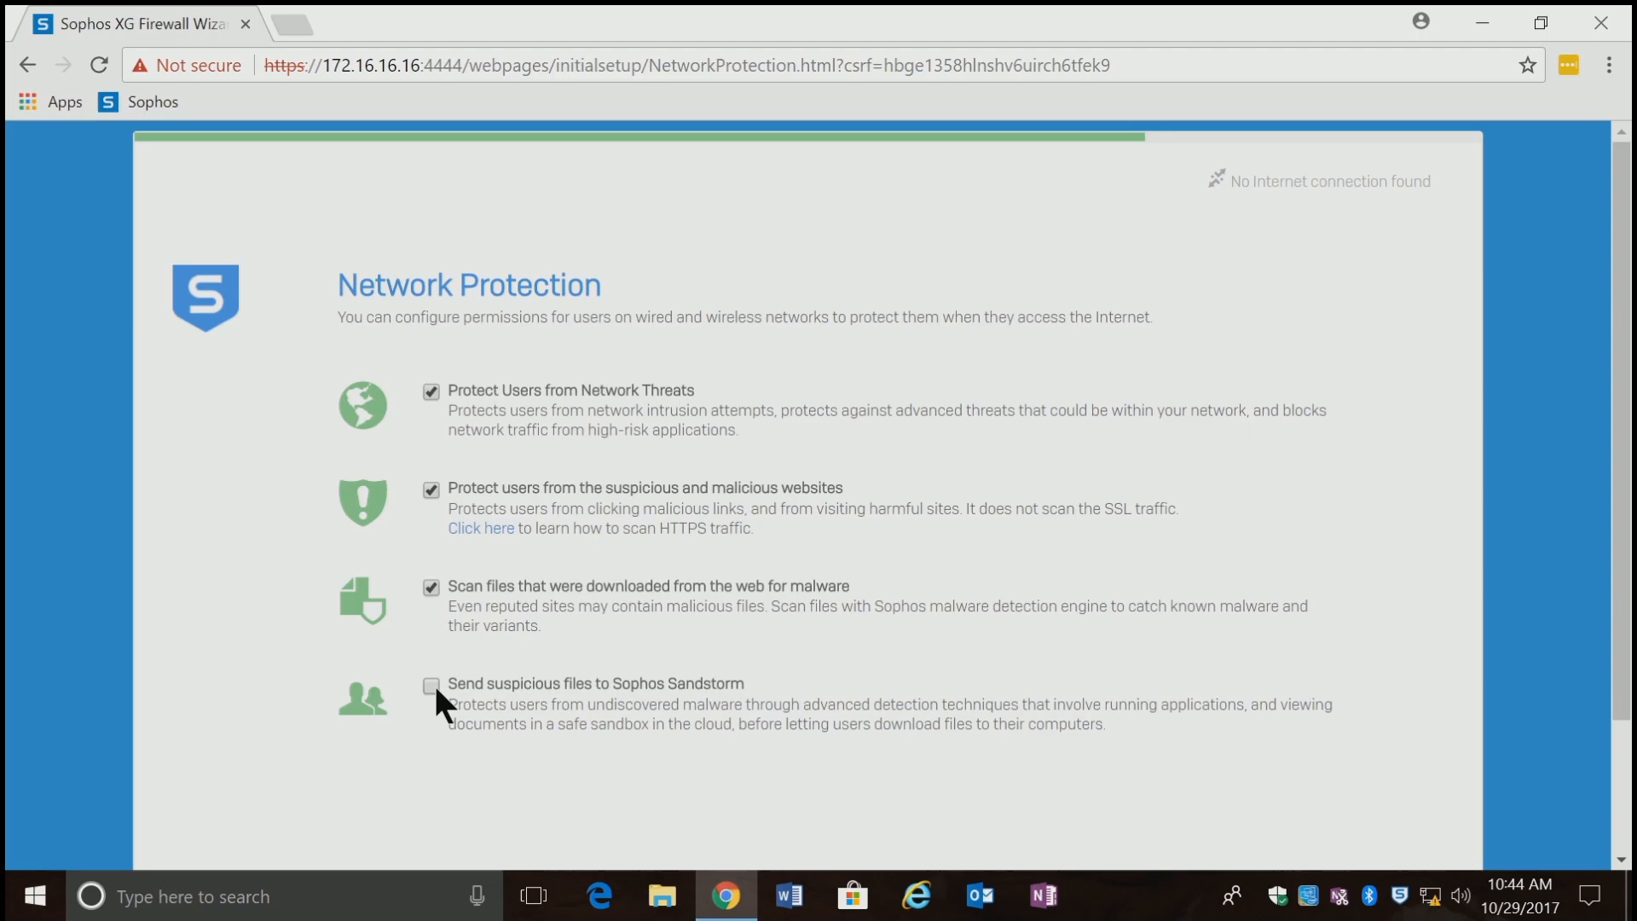
click(431, 685)
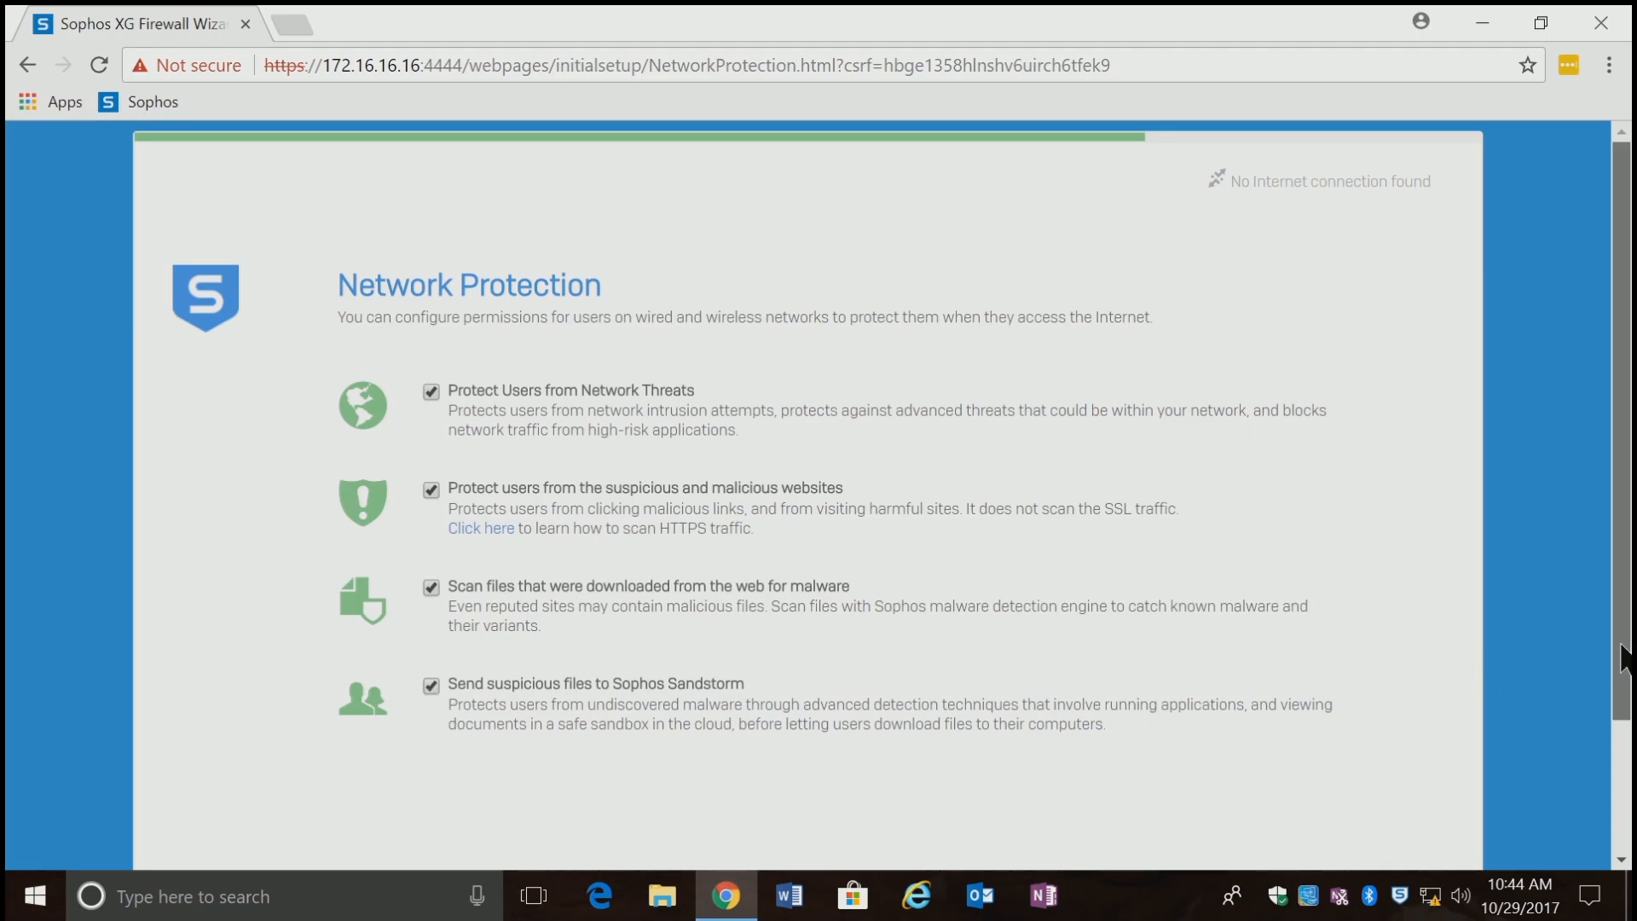
scroll(down, 3)
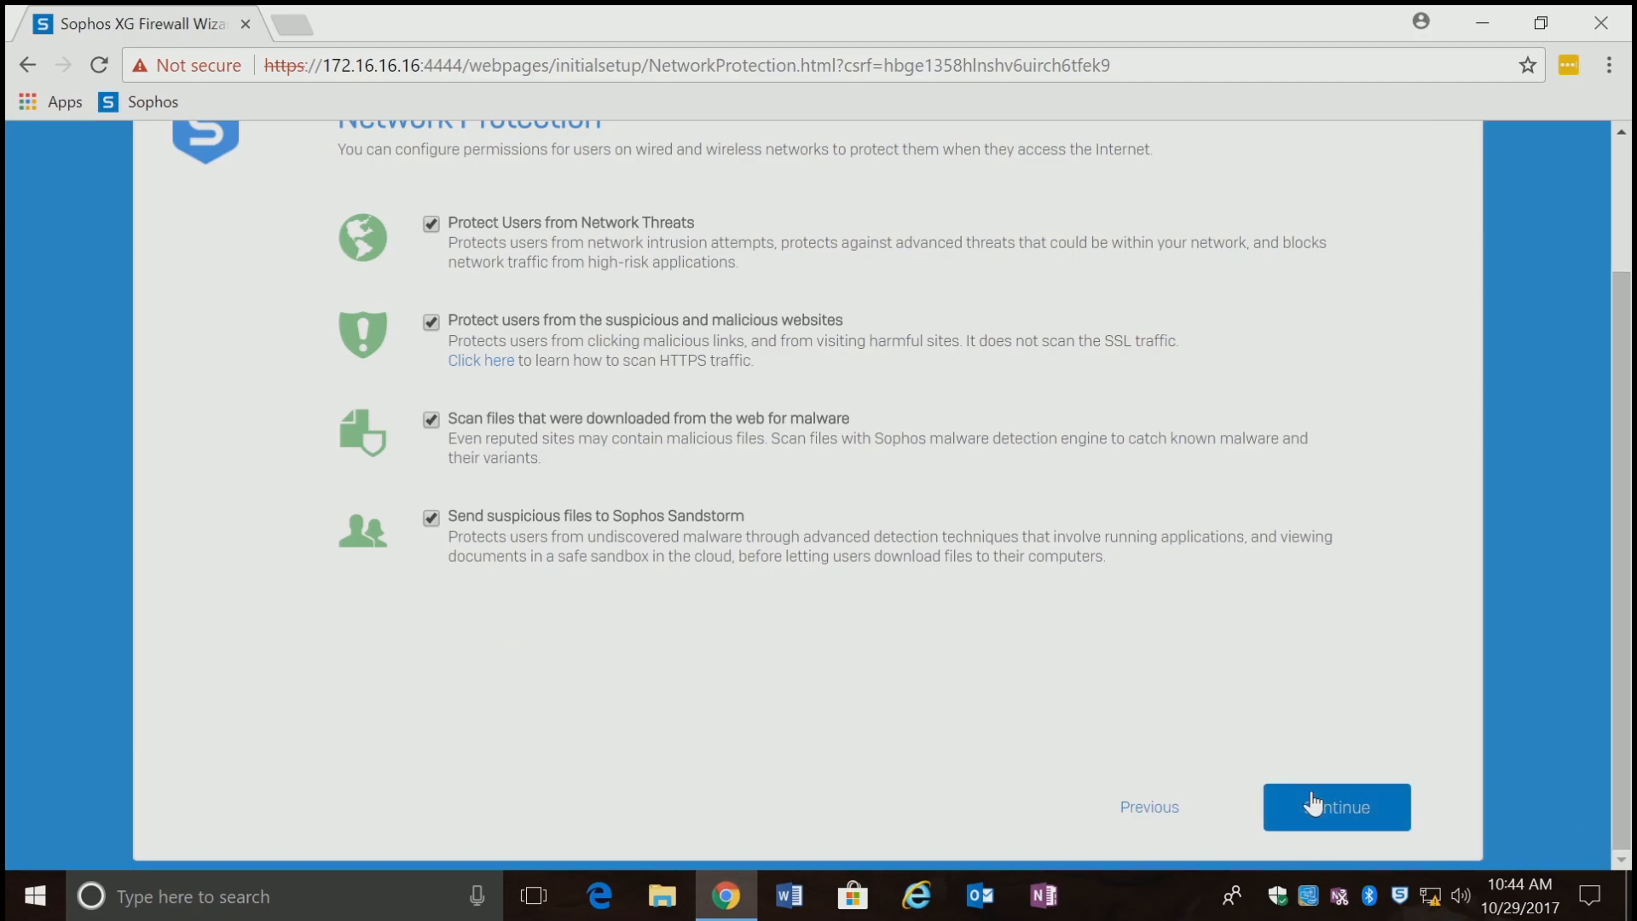
mouse_move(1348, 833)
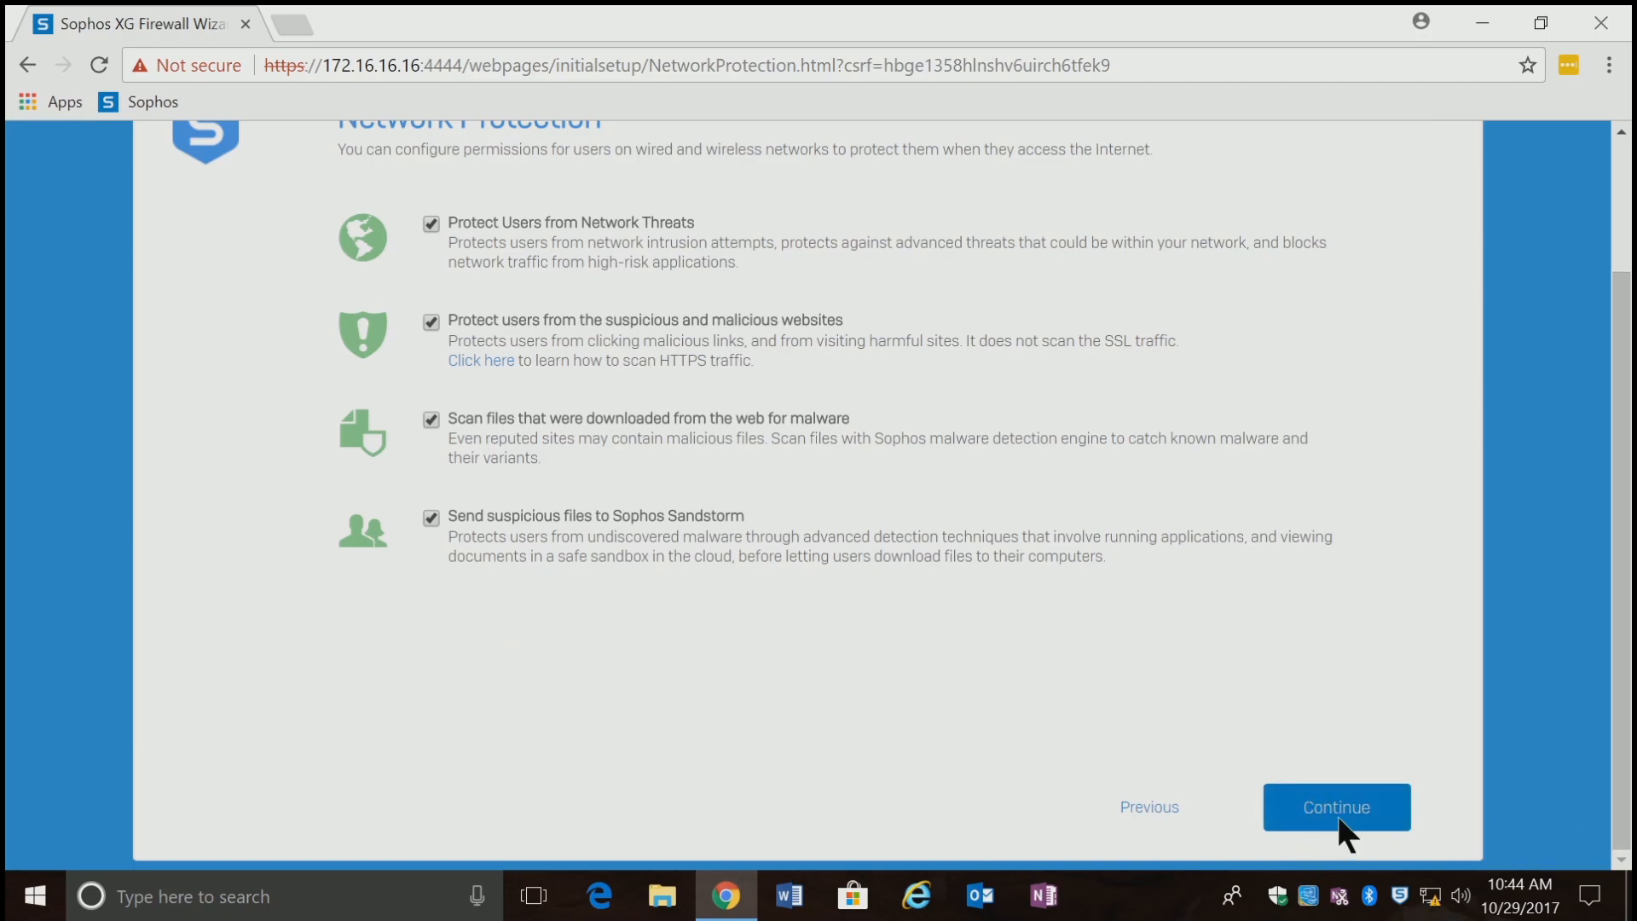
Keep the notification and backup email recipient and sender and proceed to the Configuration Summary.
click(1337, 807)
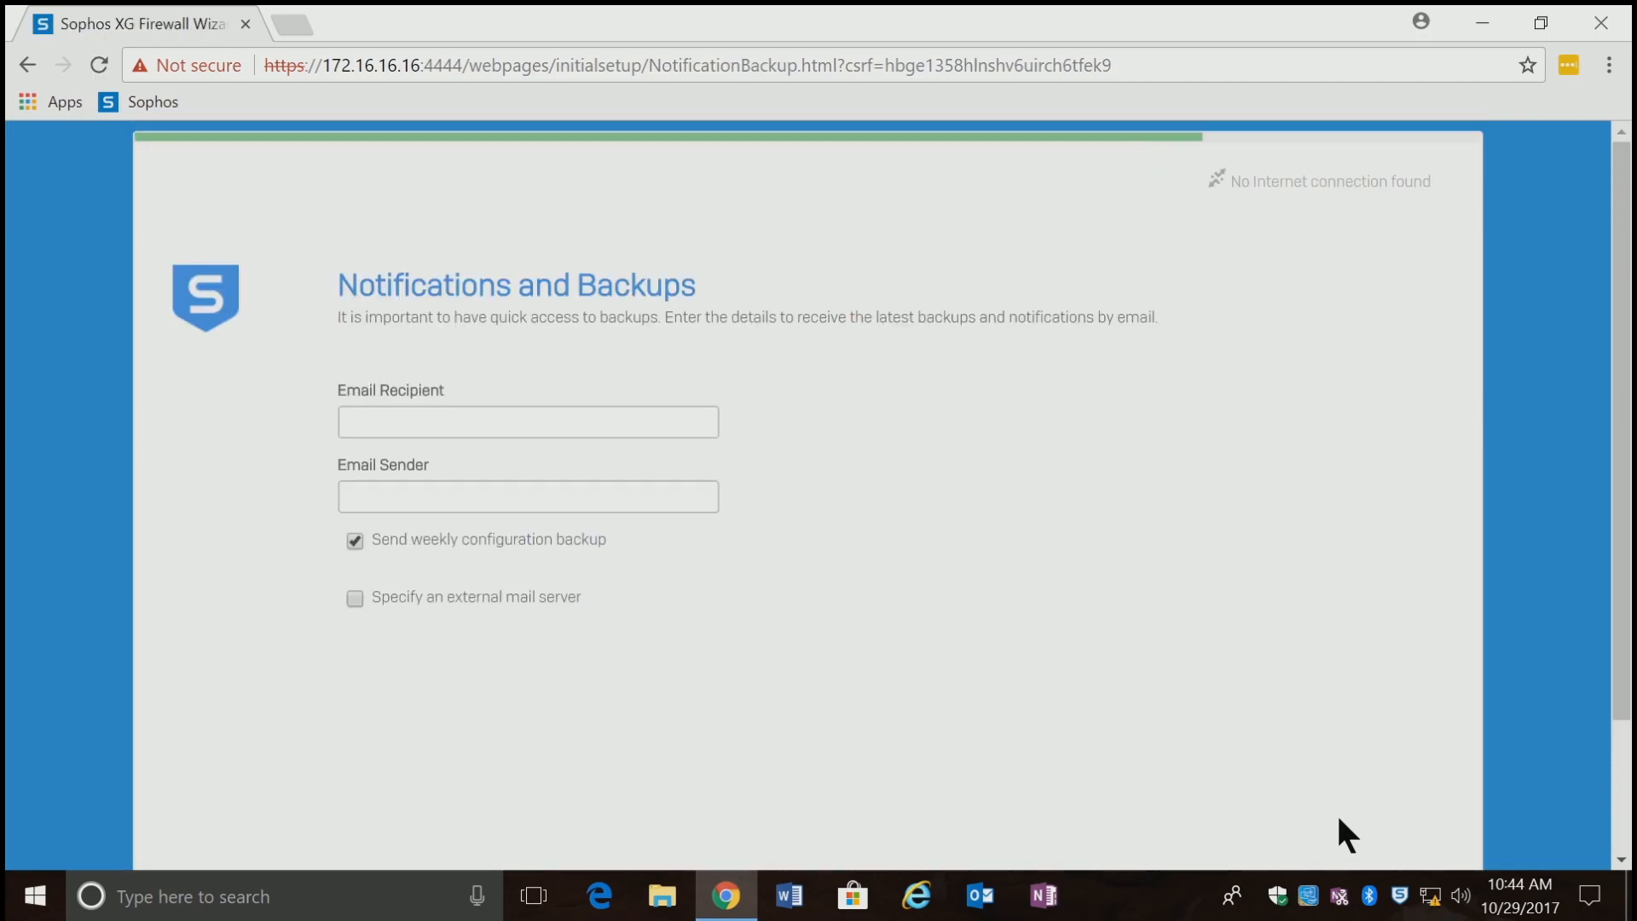
mouse_move(774, 566)
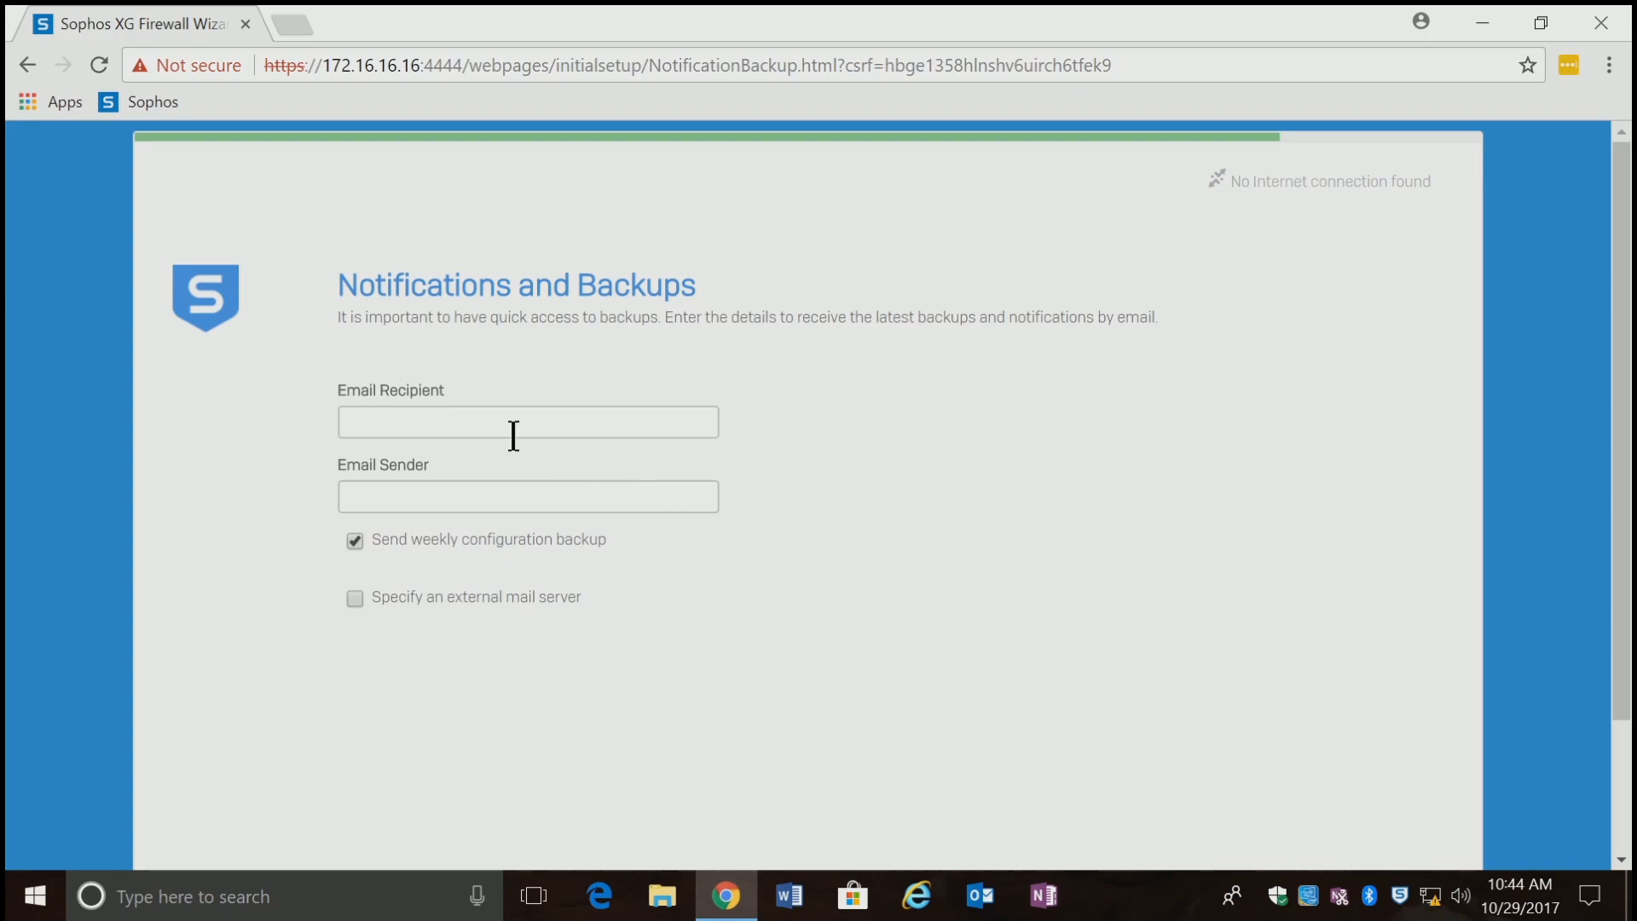
mouse_move(440, 431)
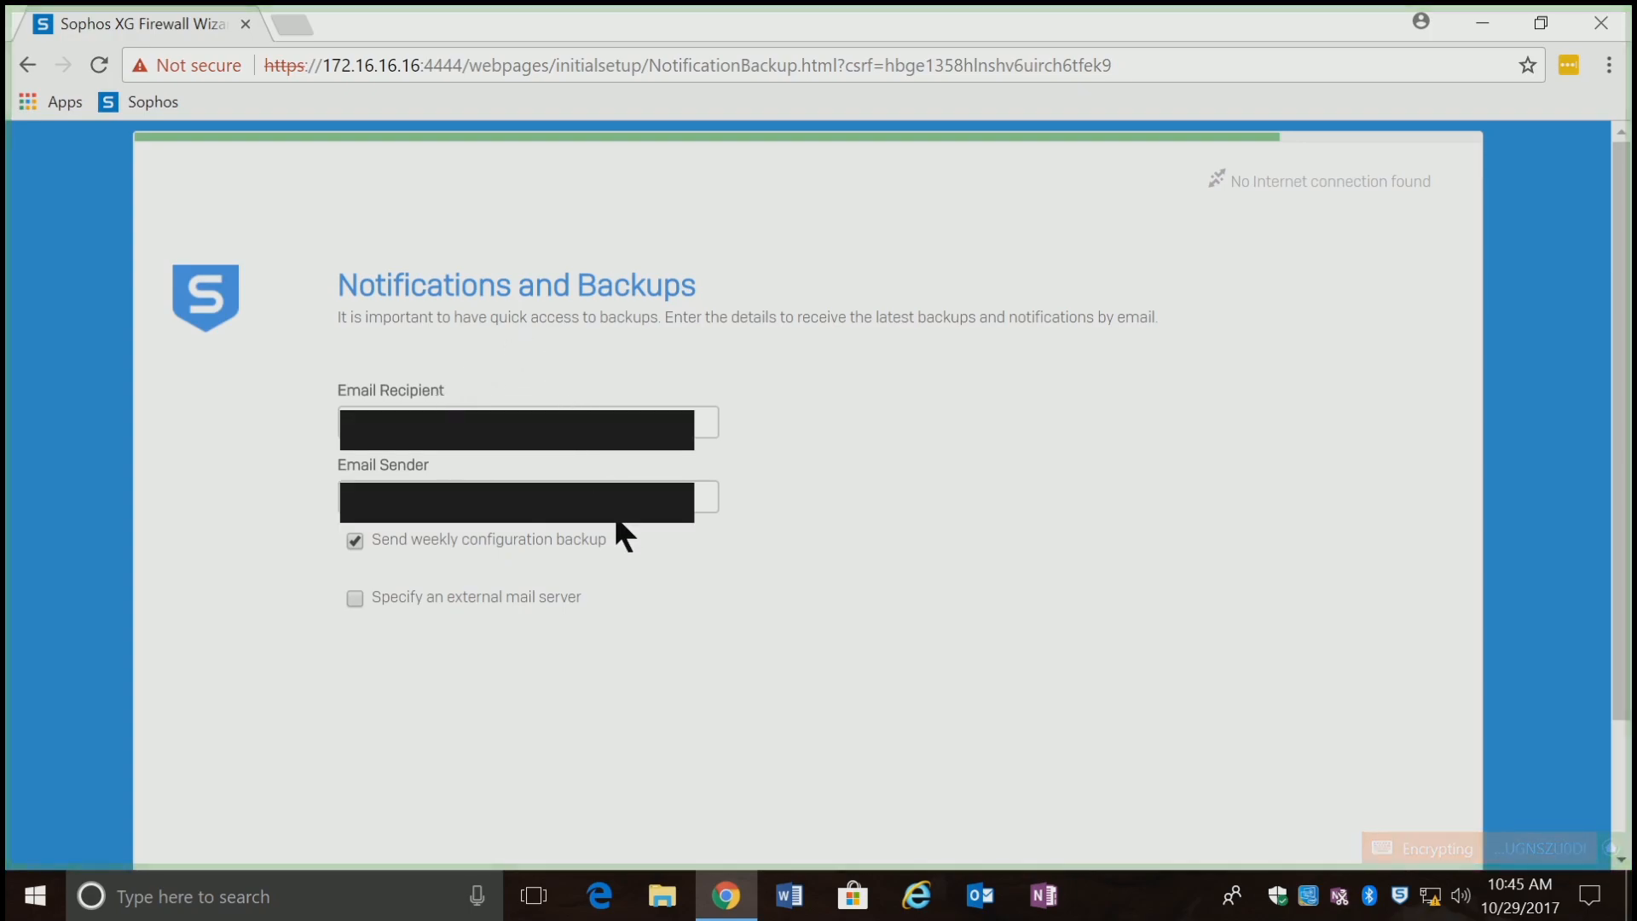
mouse_move(1625, 573)
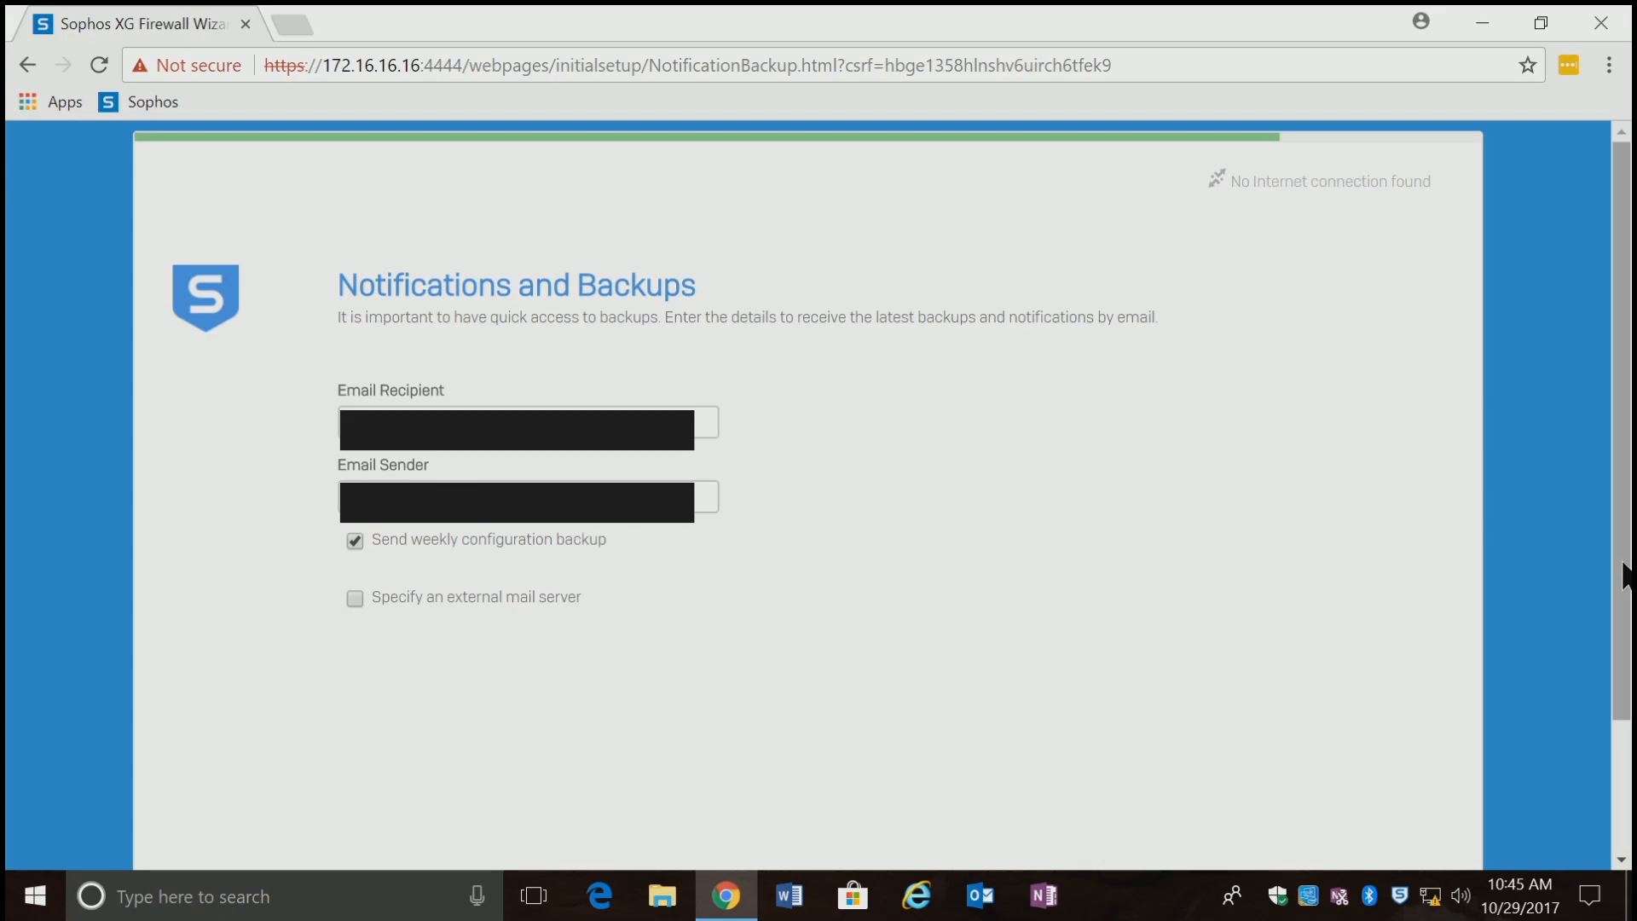
scroll(down, 3)
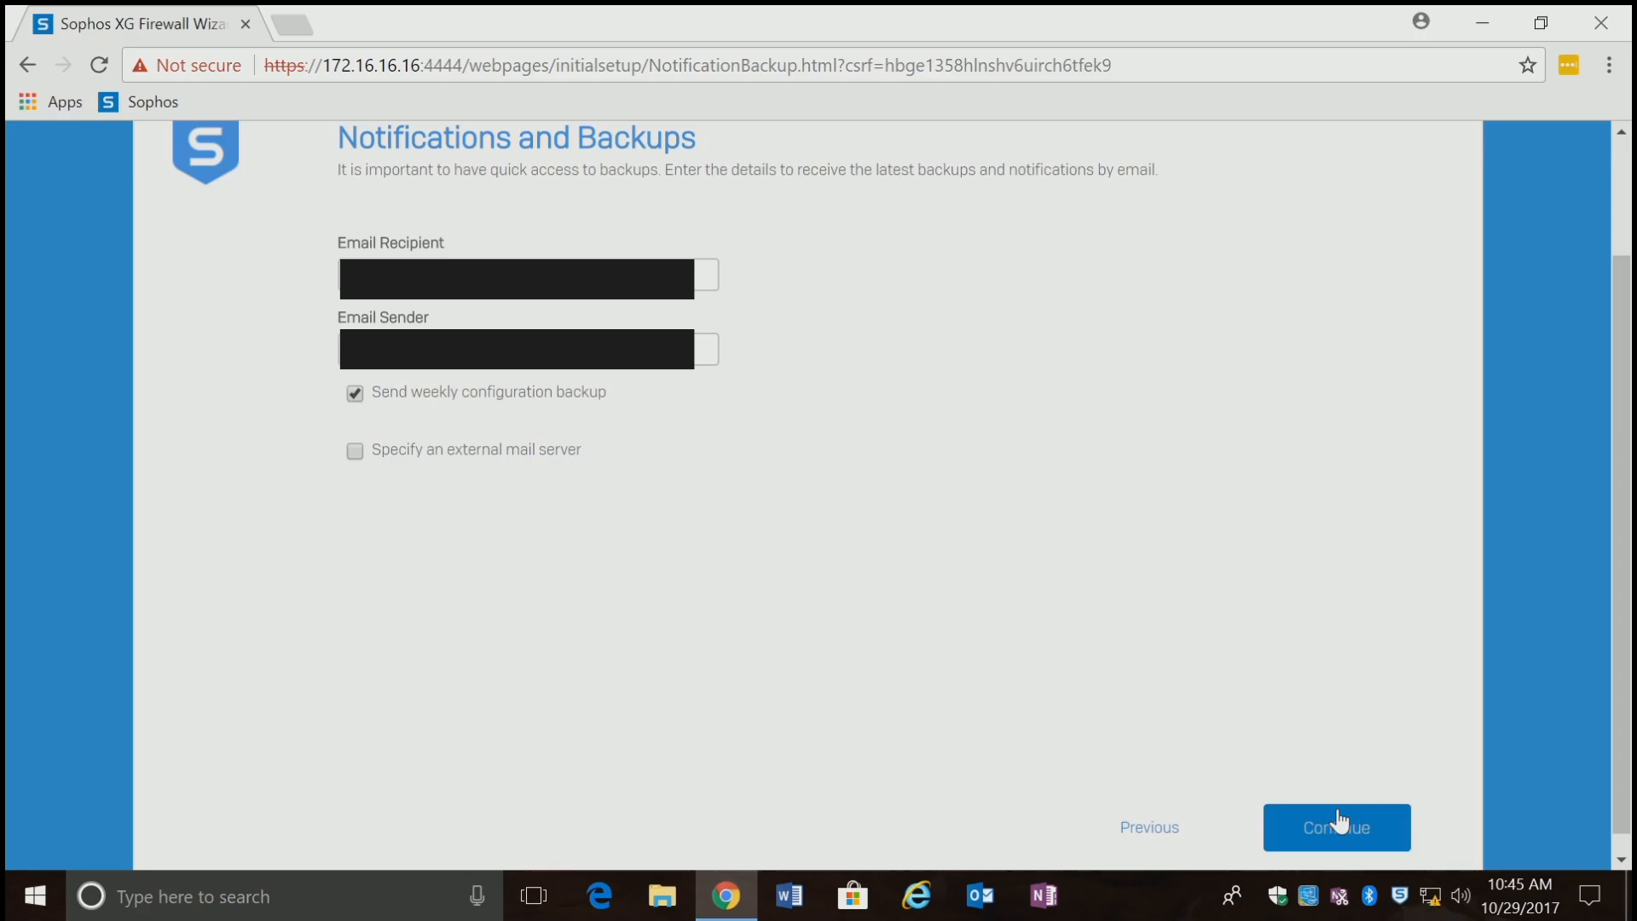
click(1337, 827)
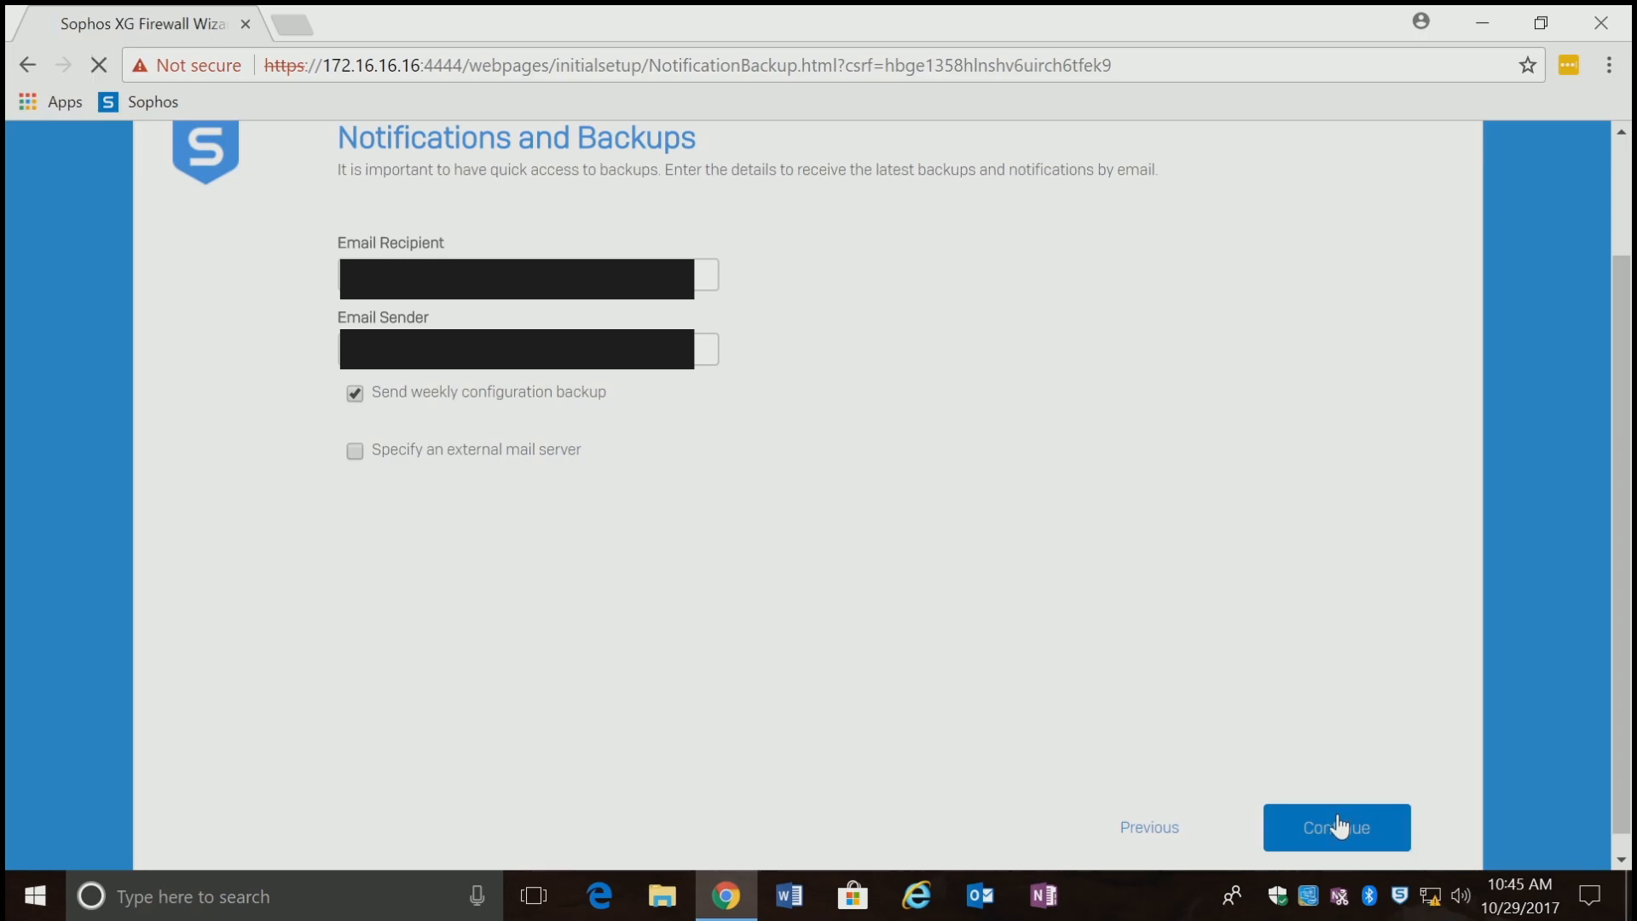
click(1337, 827)
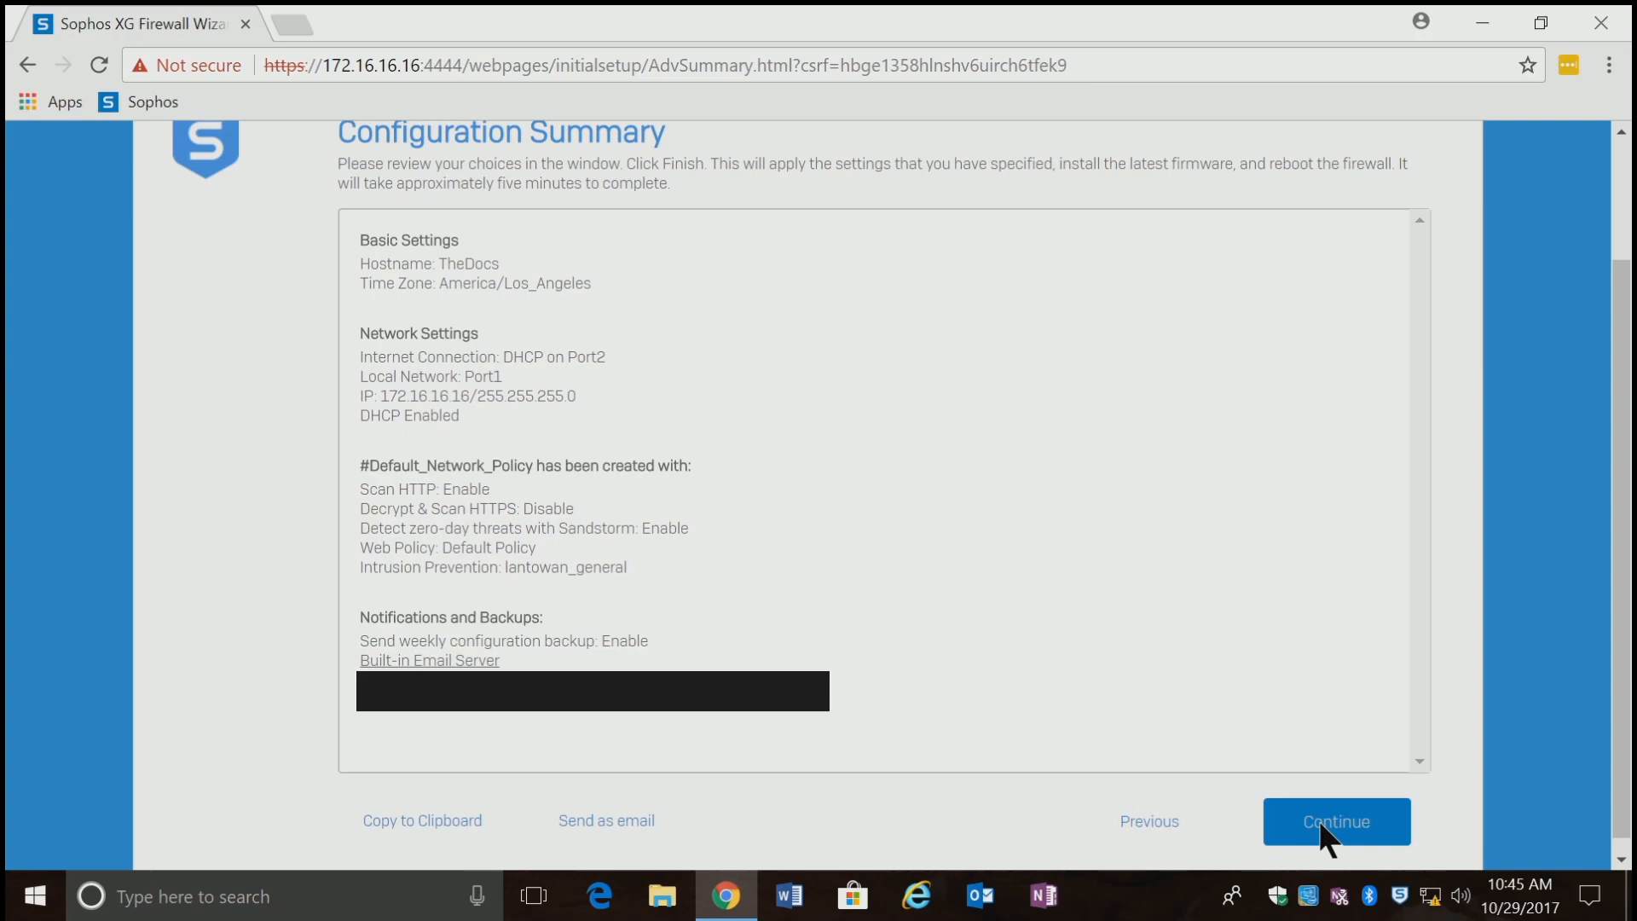
Apply the configuration from the summary so the firewall finishes and reboots.
click(1336, 822)
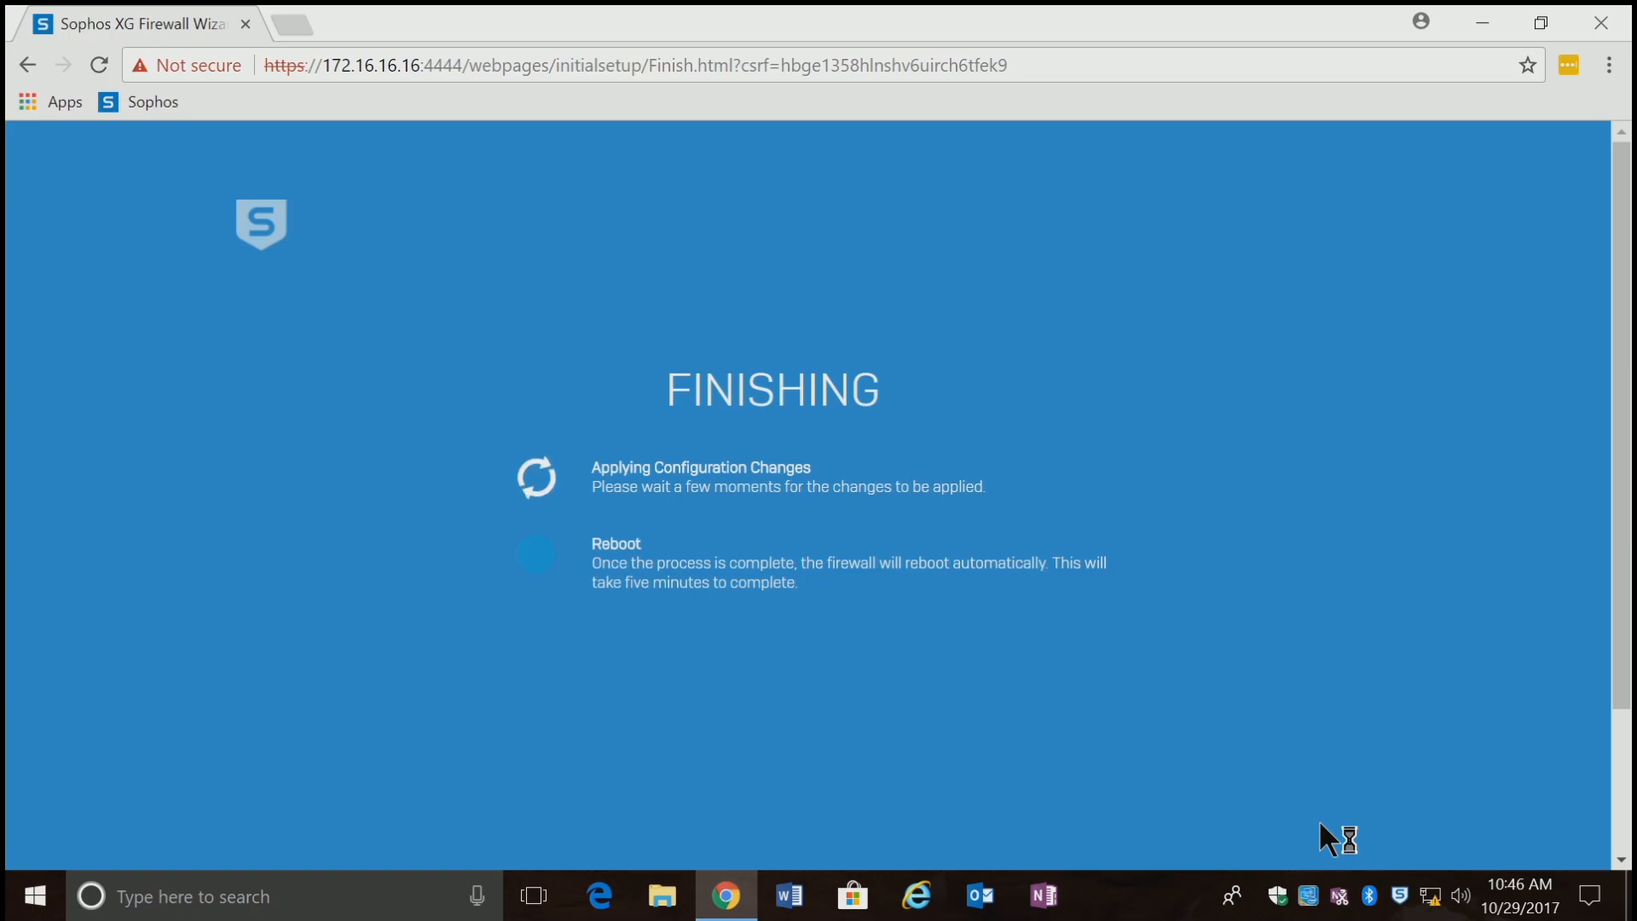
mouse_move(1329, 837)
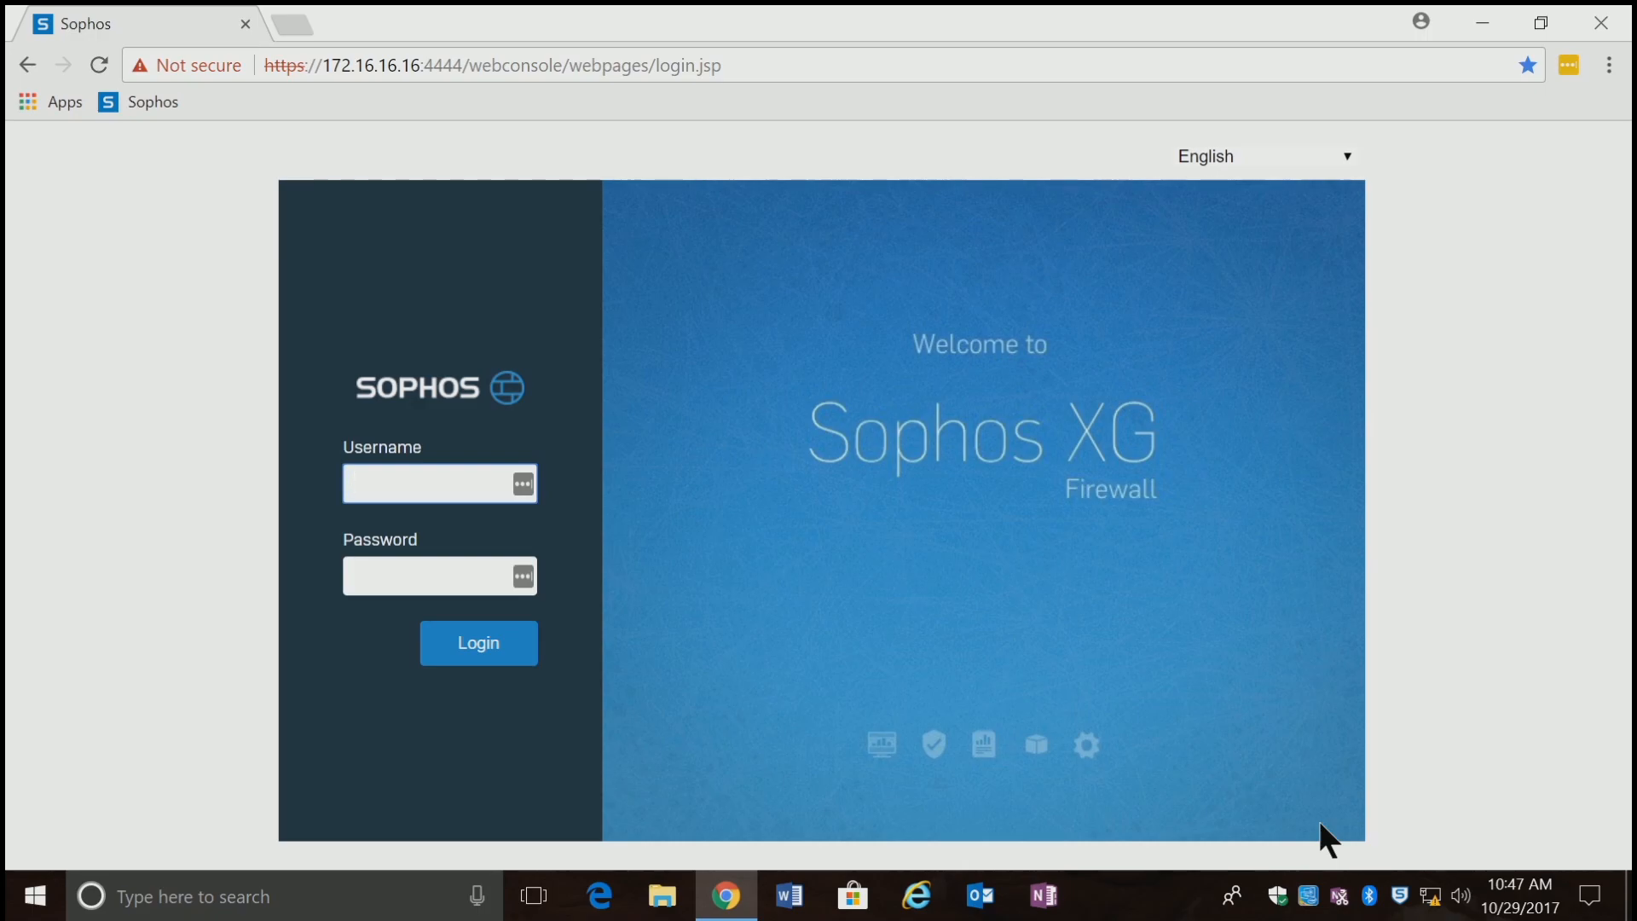
Sign in to the web console as admin, reaching the Register Your Firewall page.
text(admin)
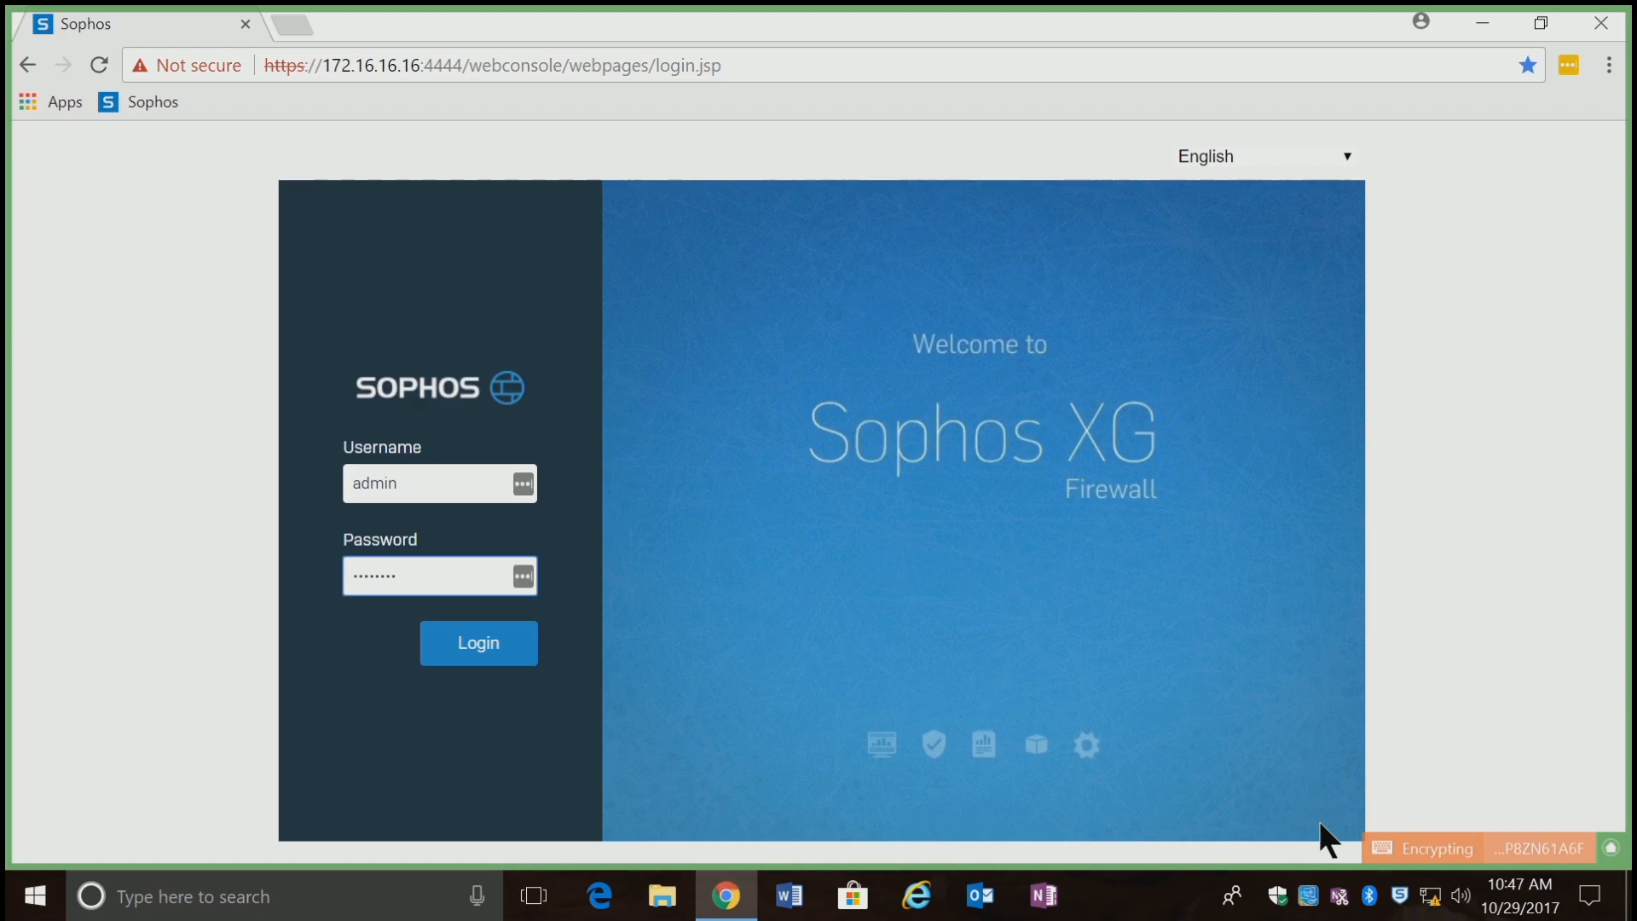
text(••)
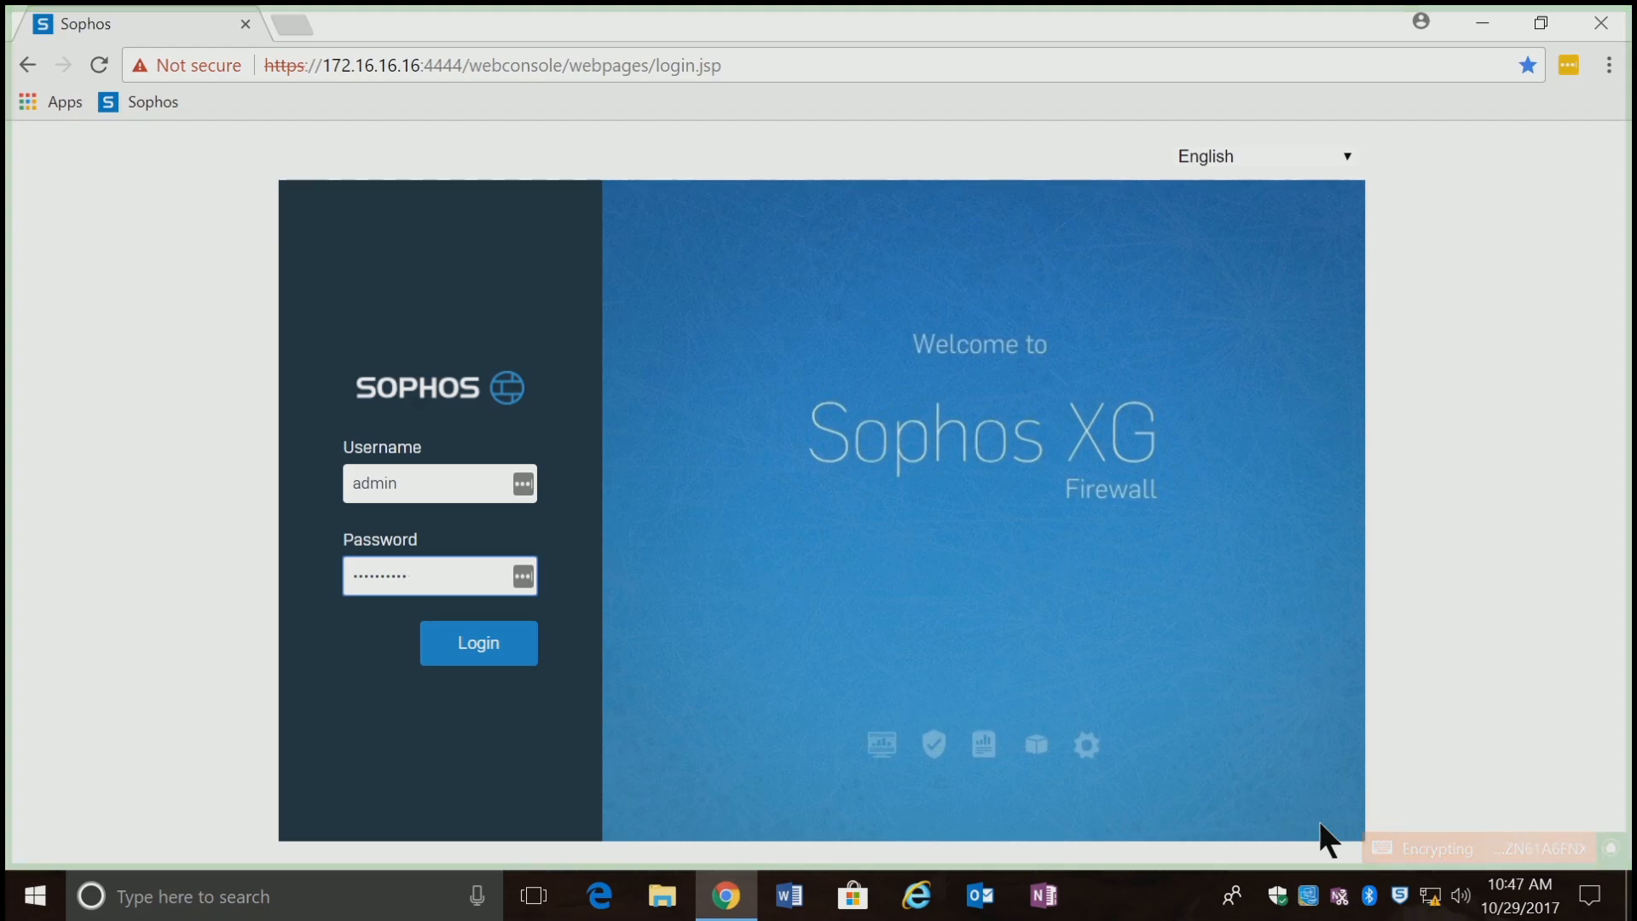
click(478, 643)
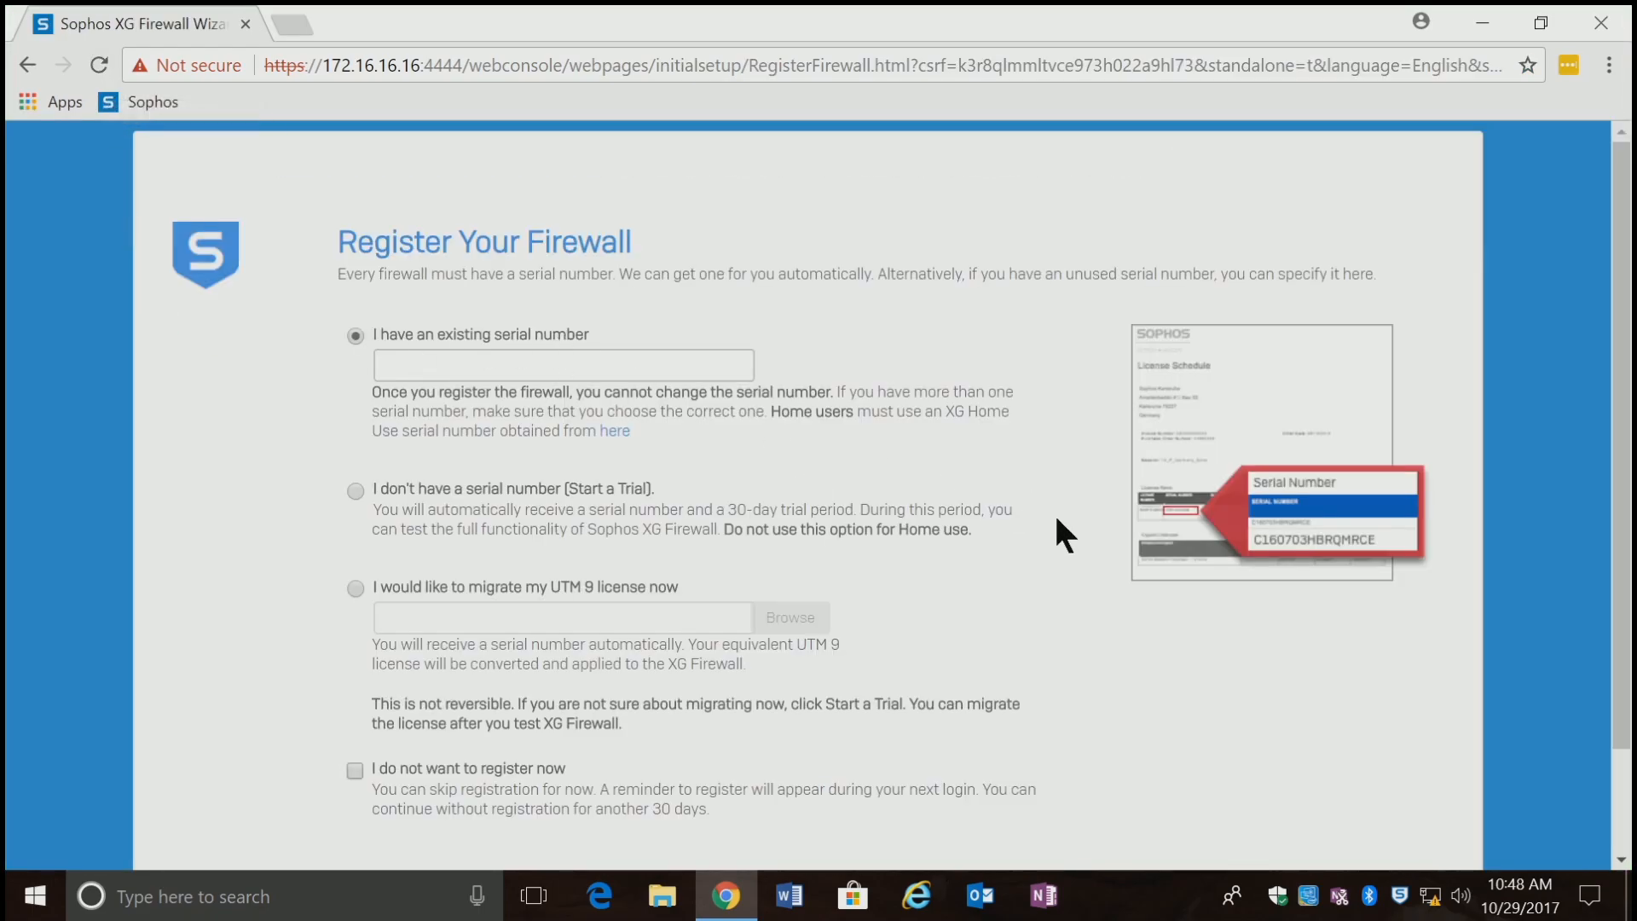
mouse_move(1525, 525)
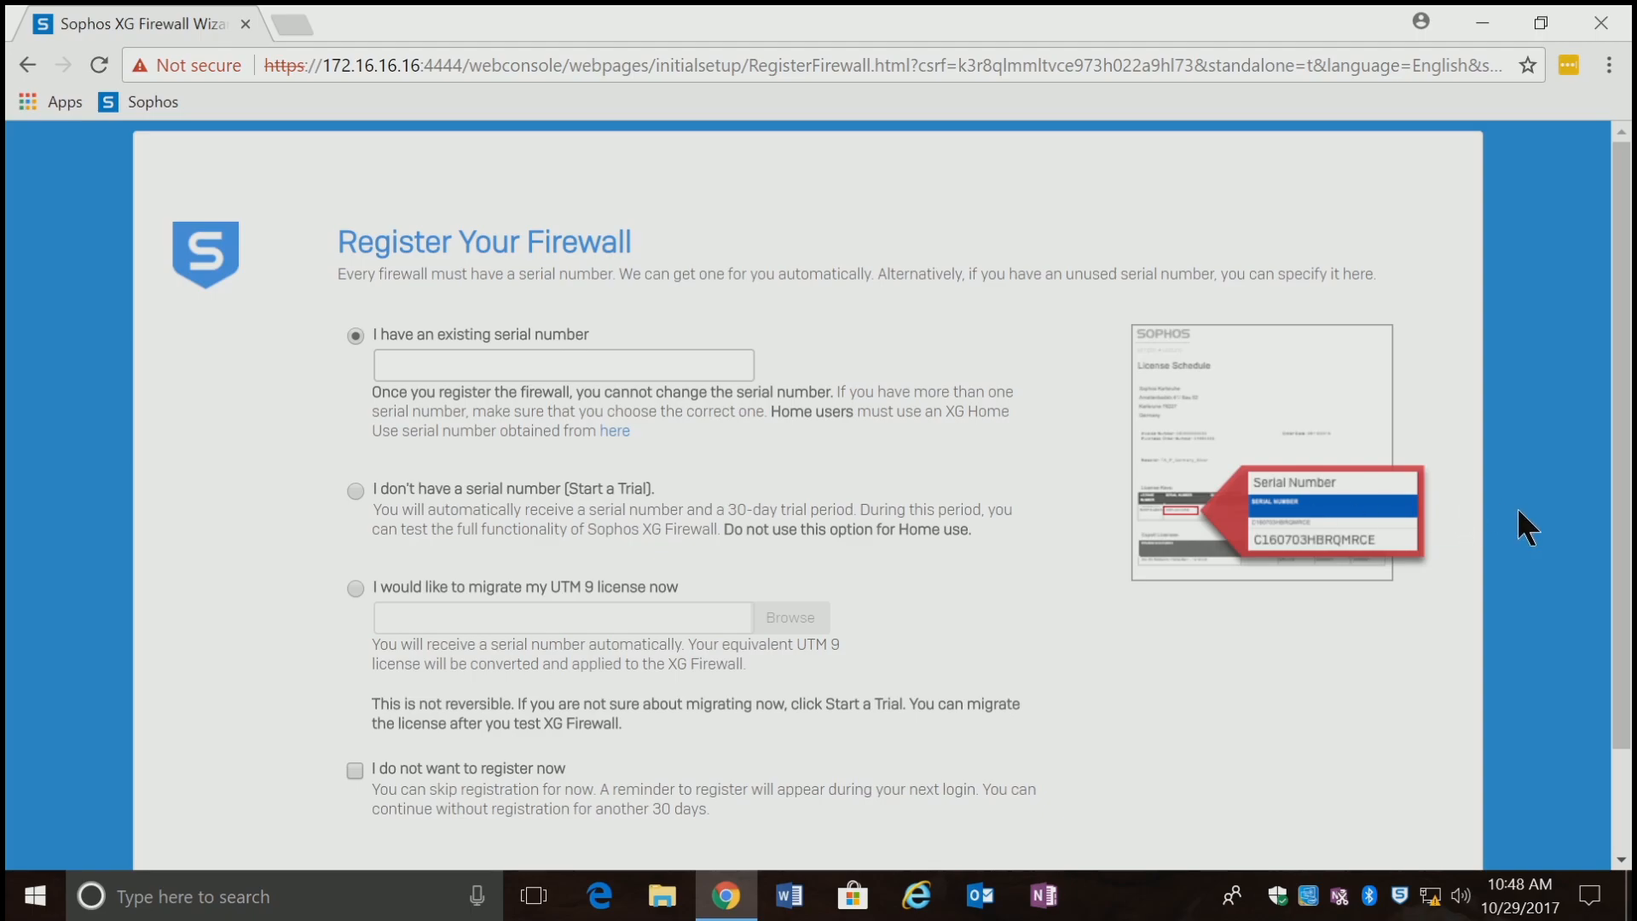
mouse_move(1617, 573)
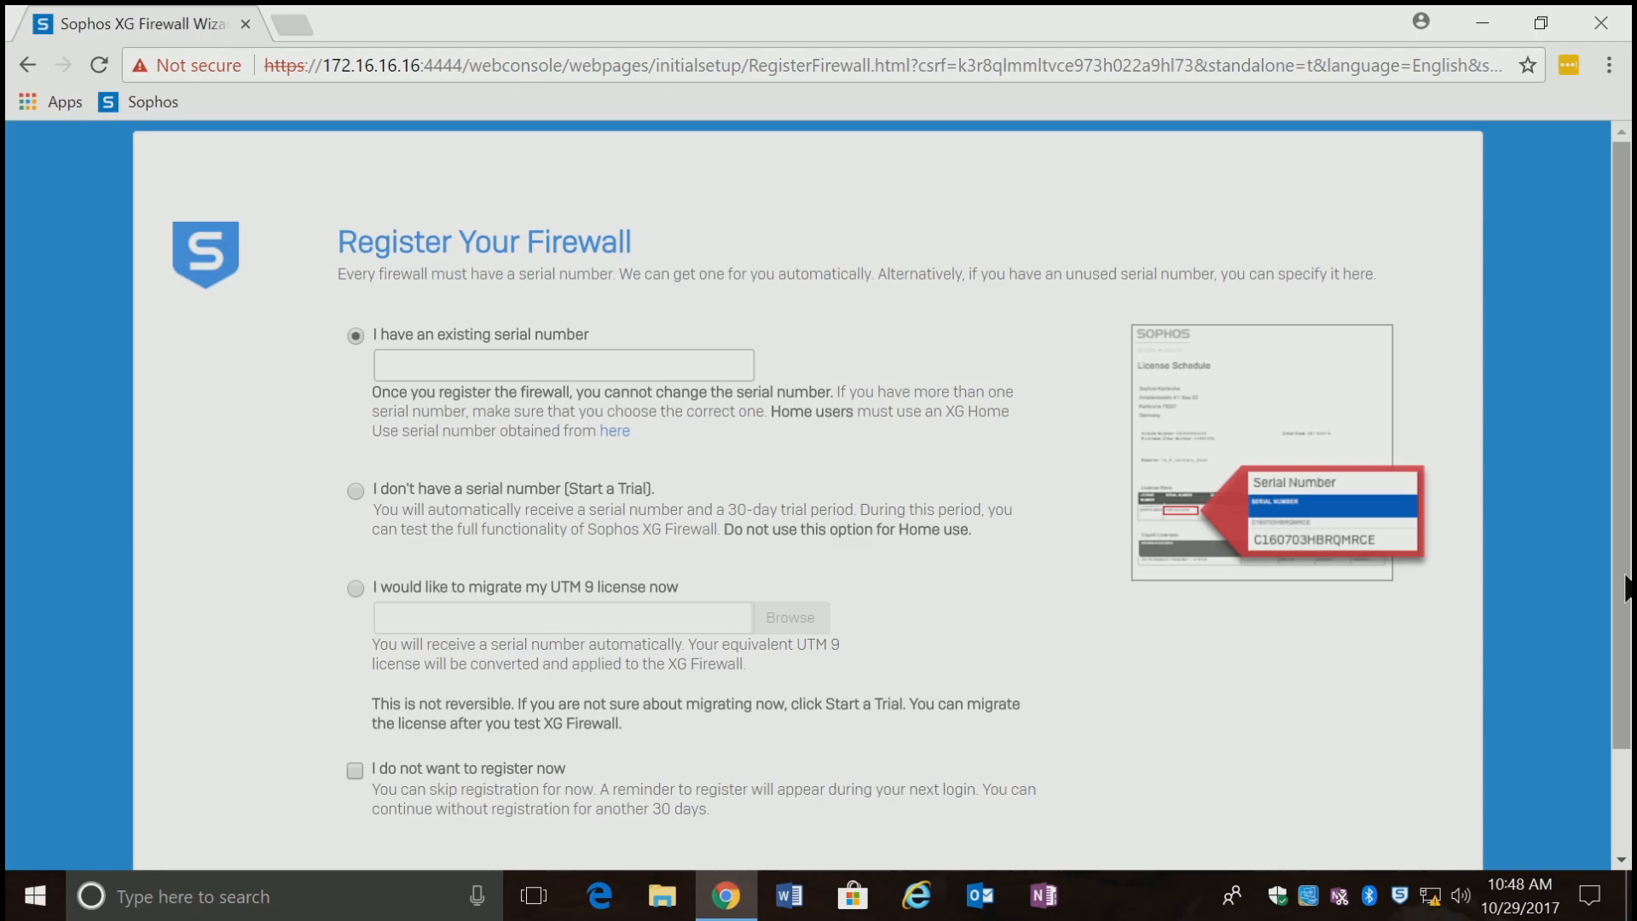
mouse_move(1625, 592)
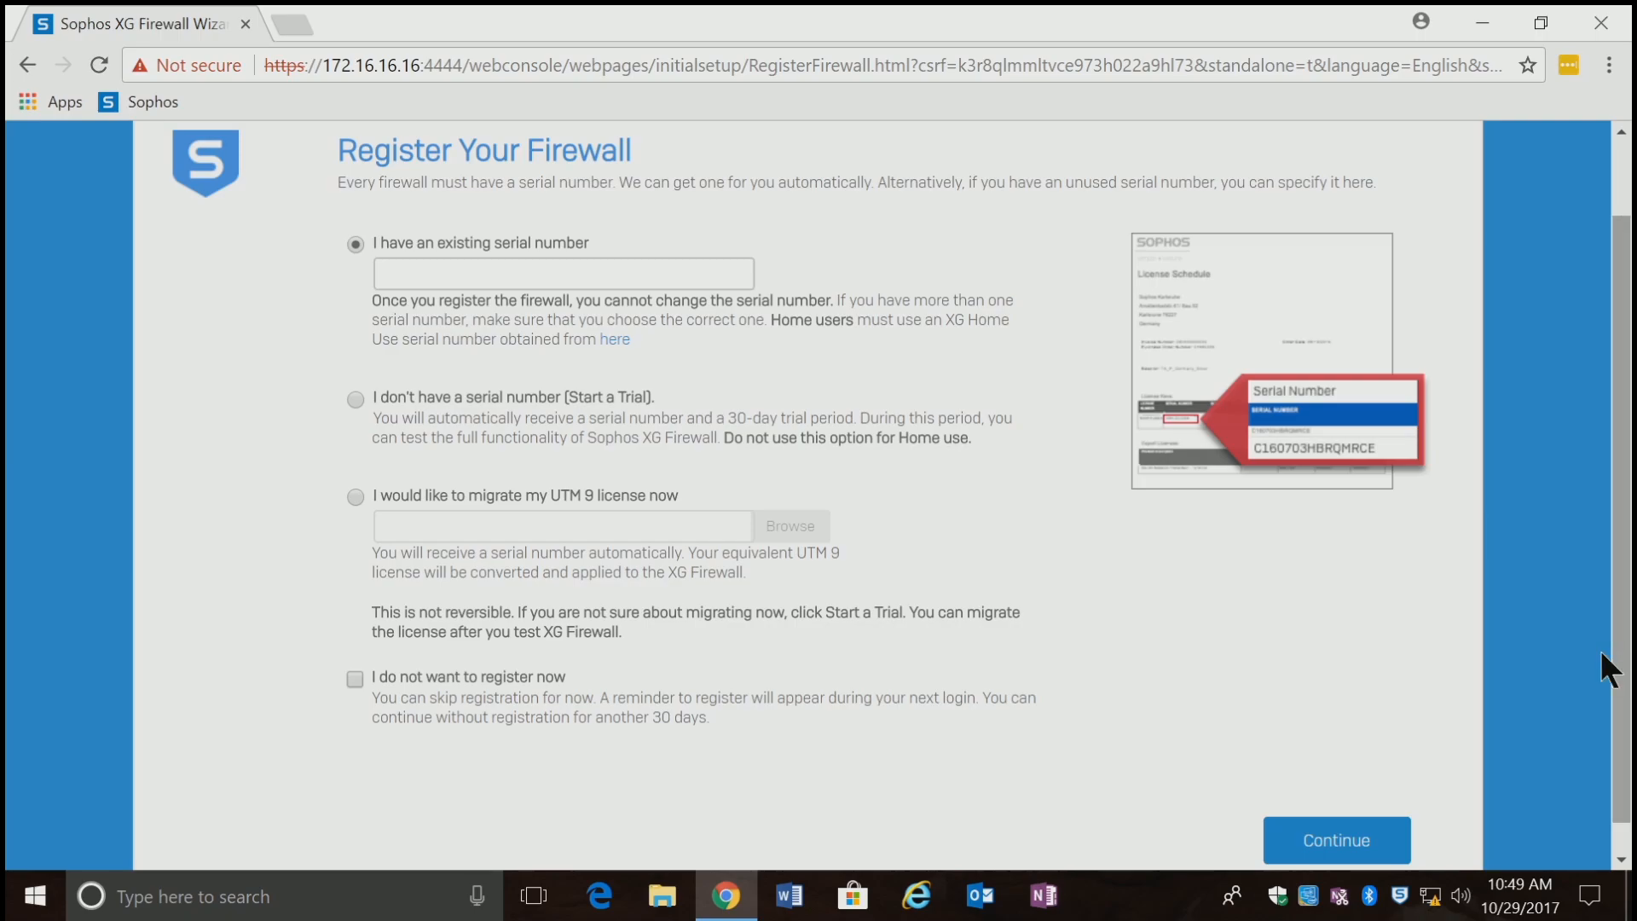
mouse_move(425, 505)
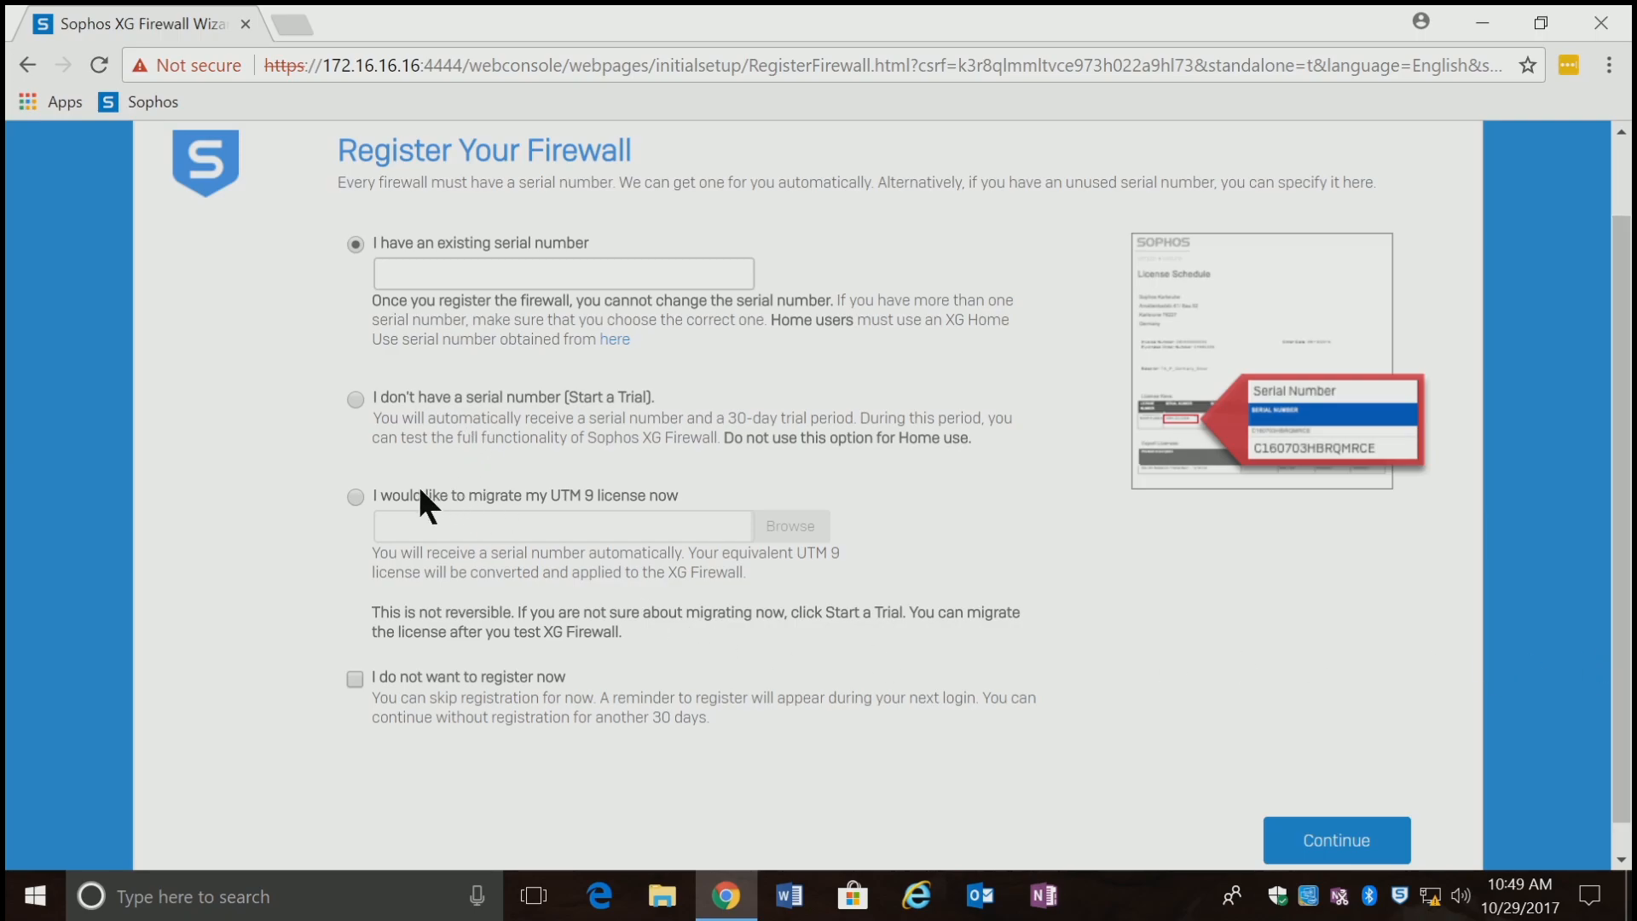
mouse_move(365, 704)
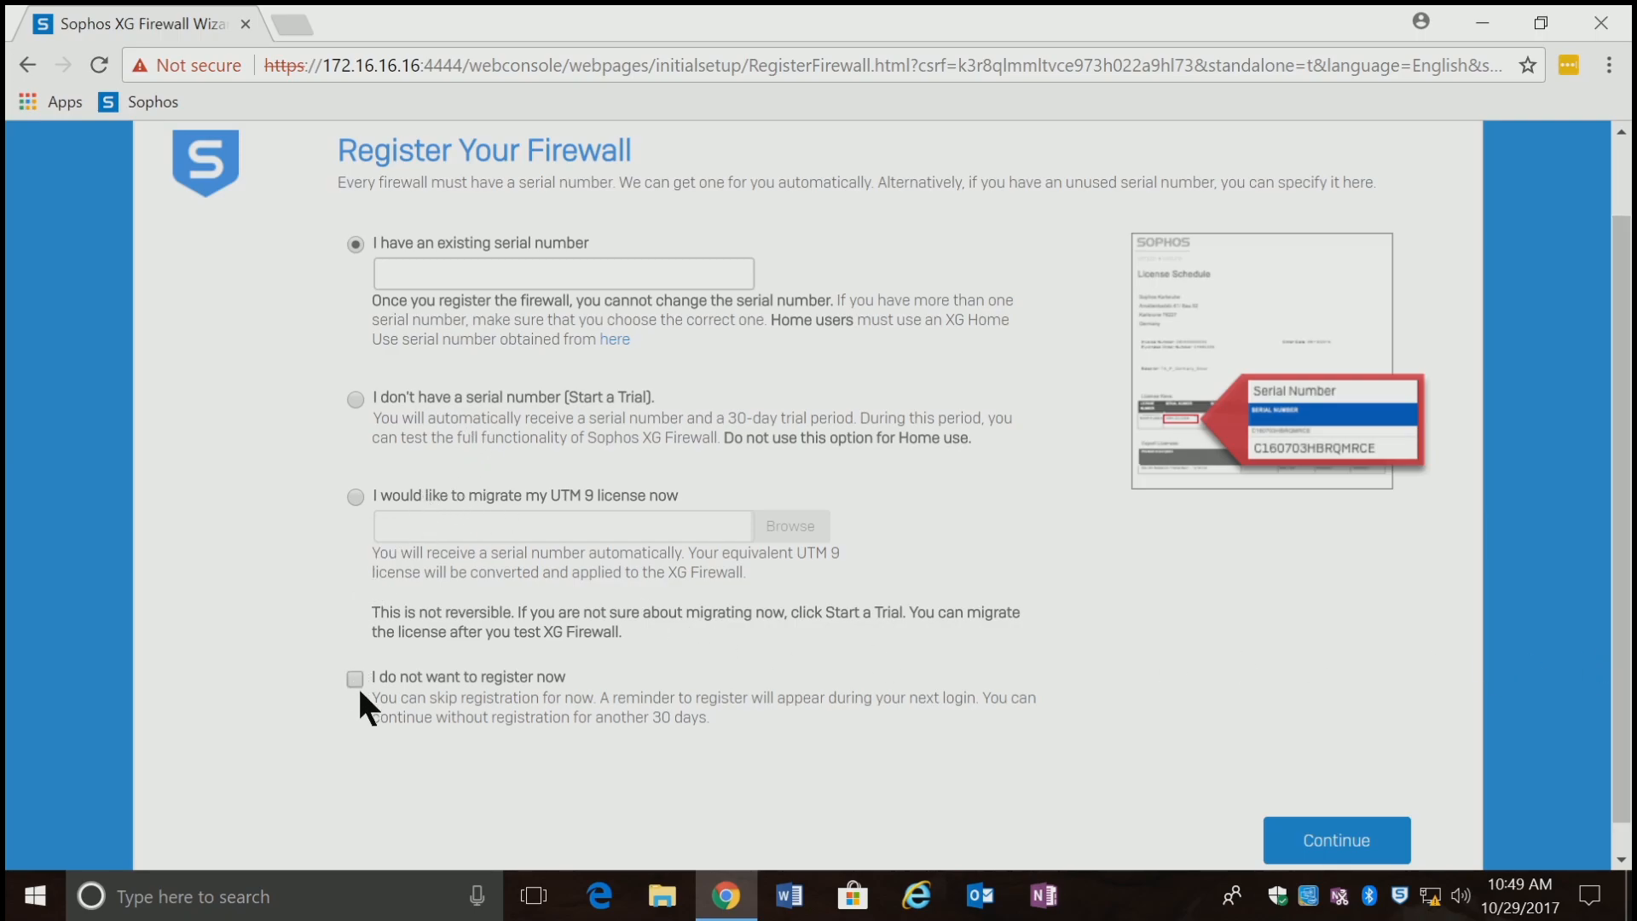
Choose 'I do not want to register now', confirm the warning and continue to the Control Center.
click(355, 677)
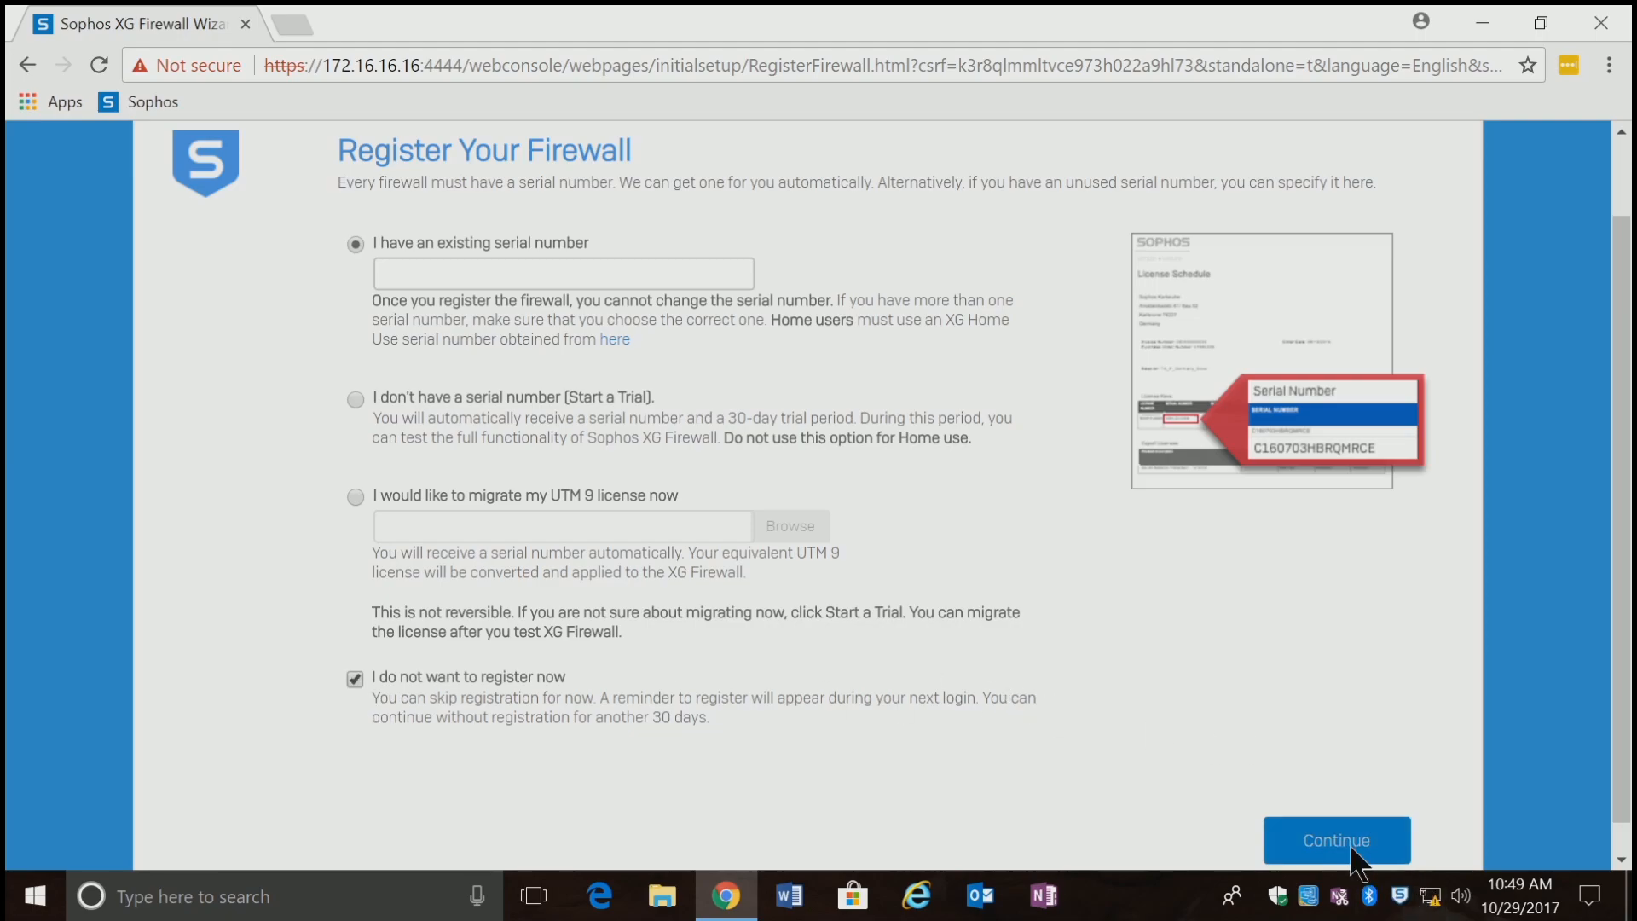
click(1335, 841)
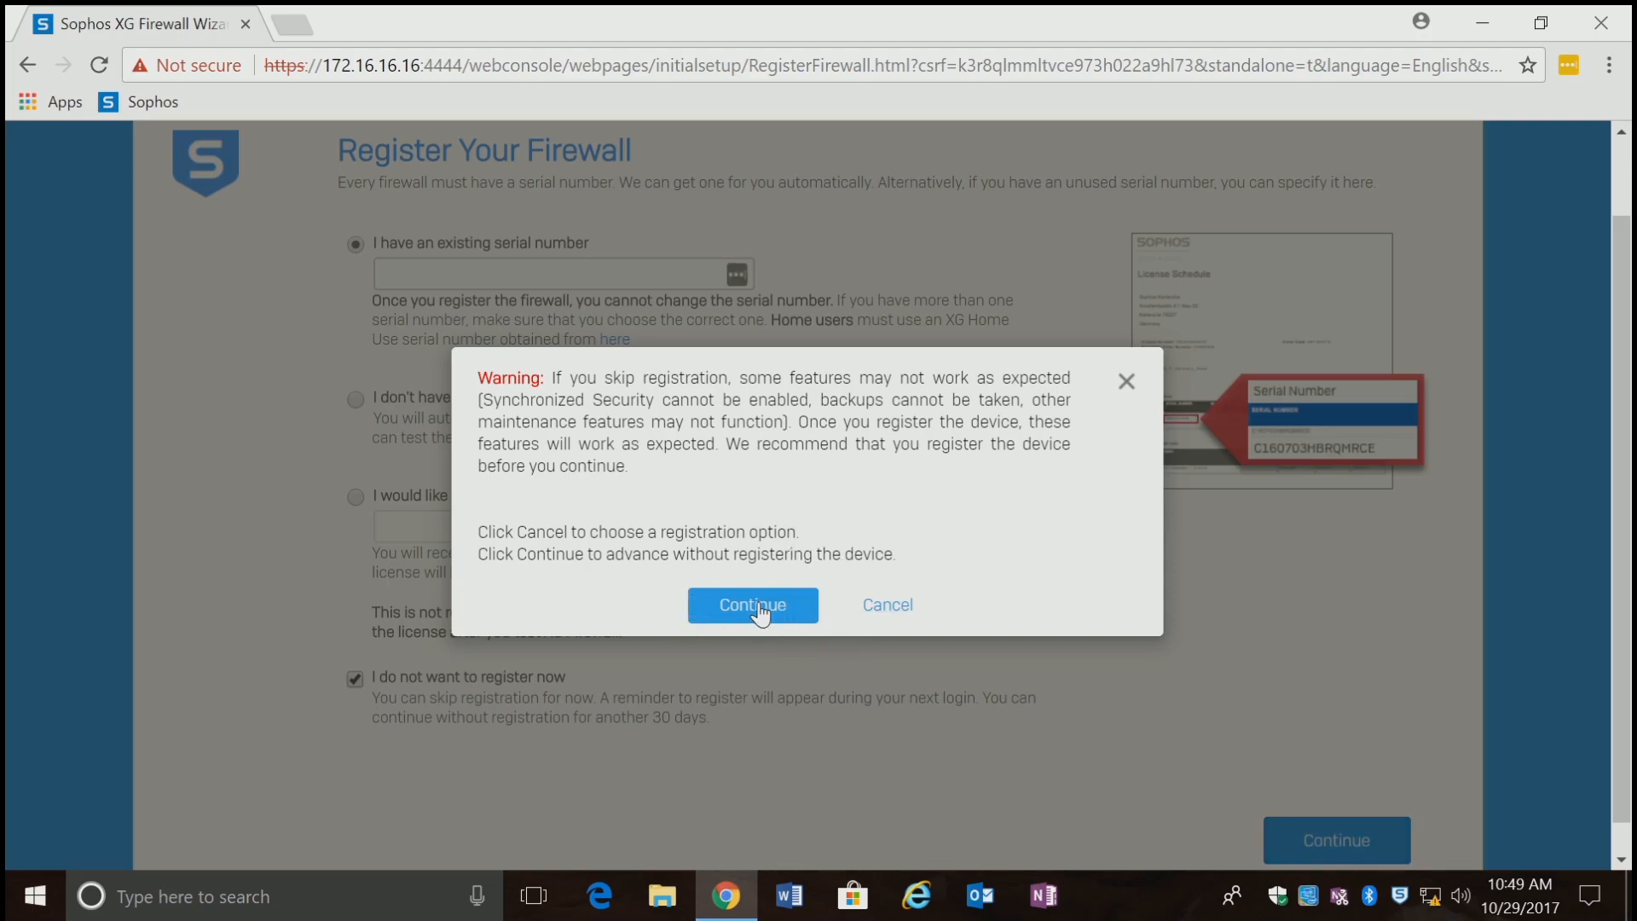
click(752, 604)
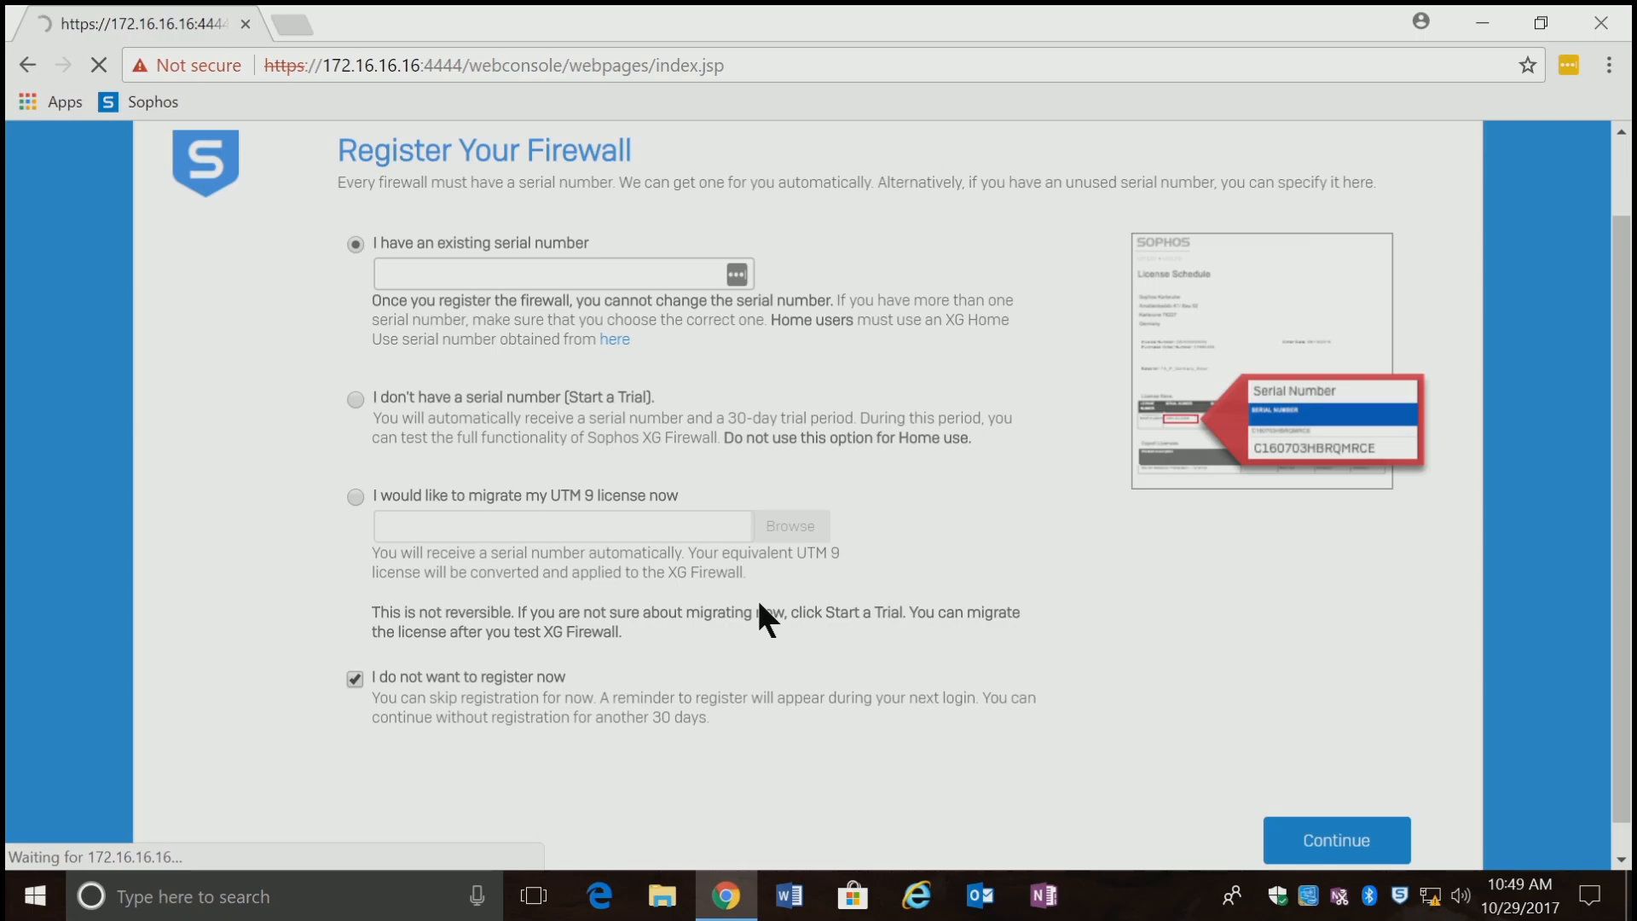
click(1336, 839)
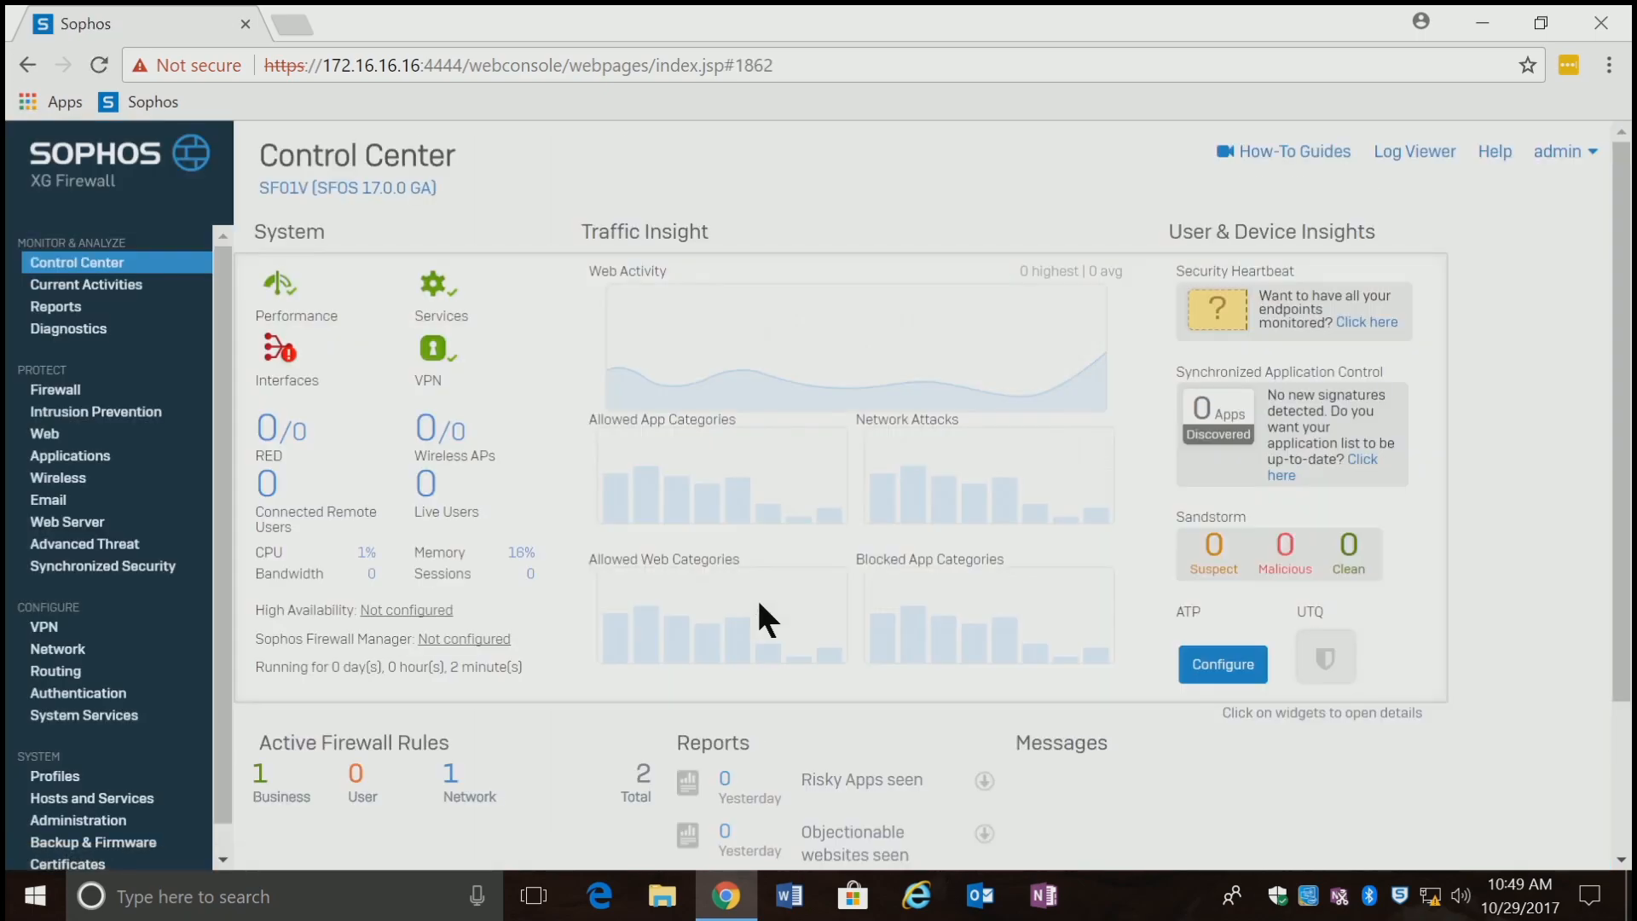